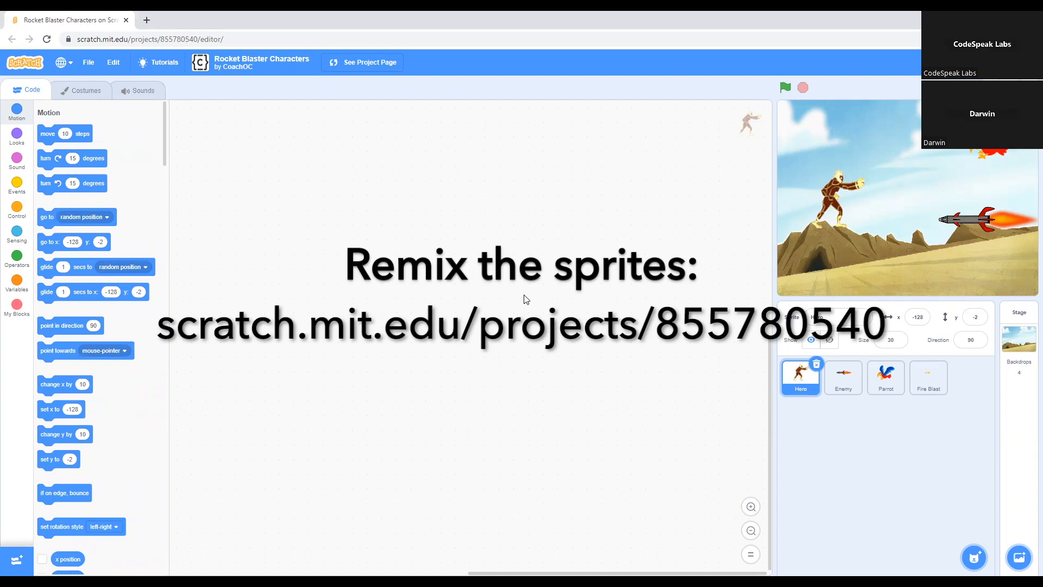
mouse_move(521, 300)
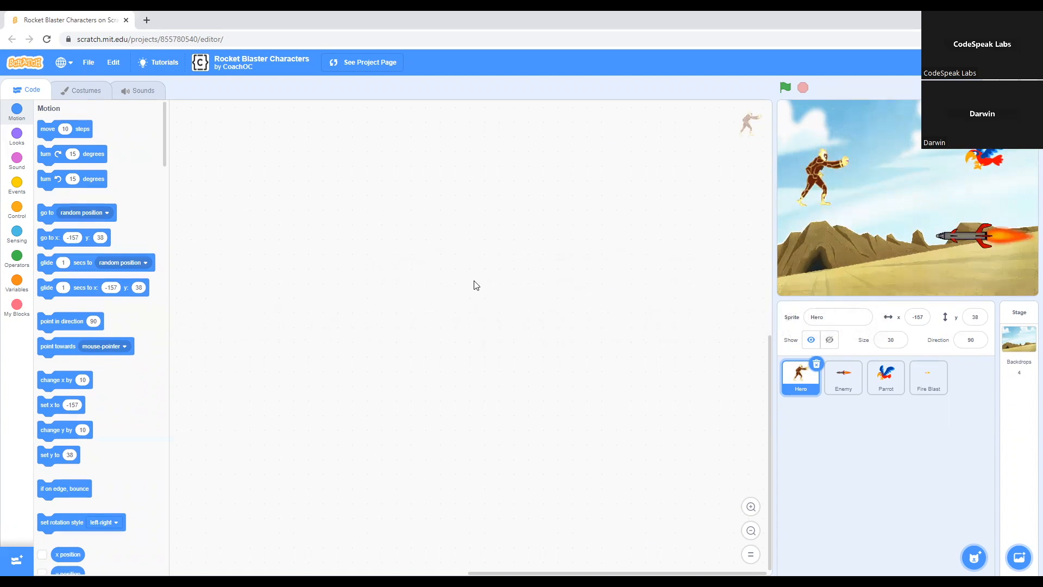
mouse_move(488, 326)
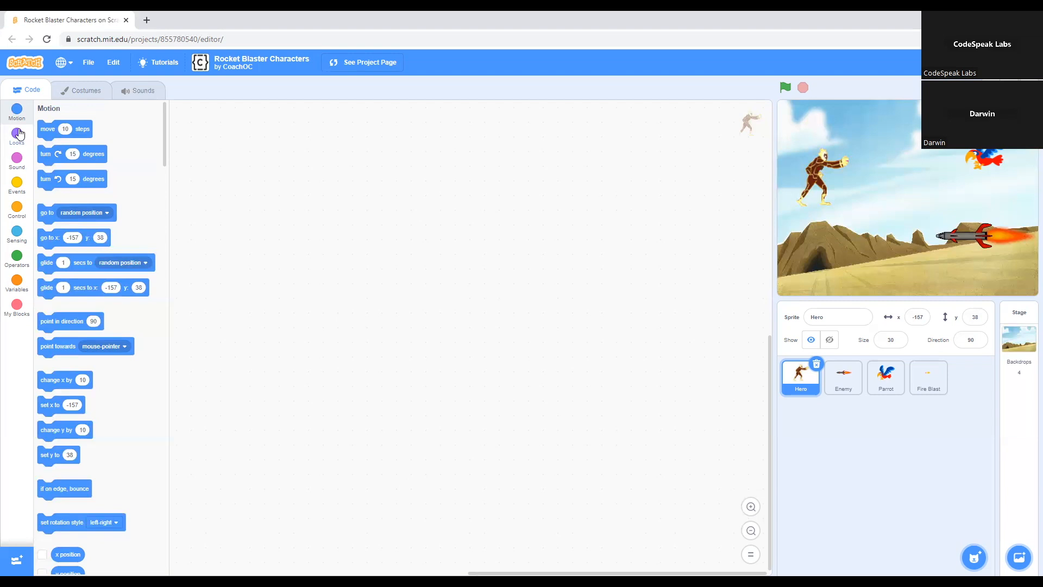
mouse_move(19, 135)
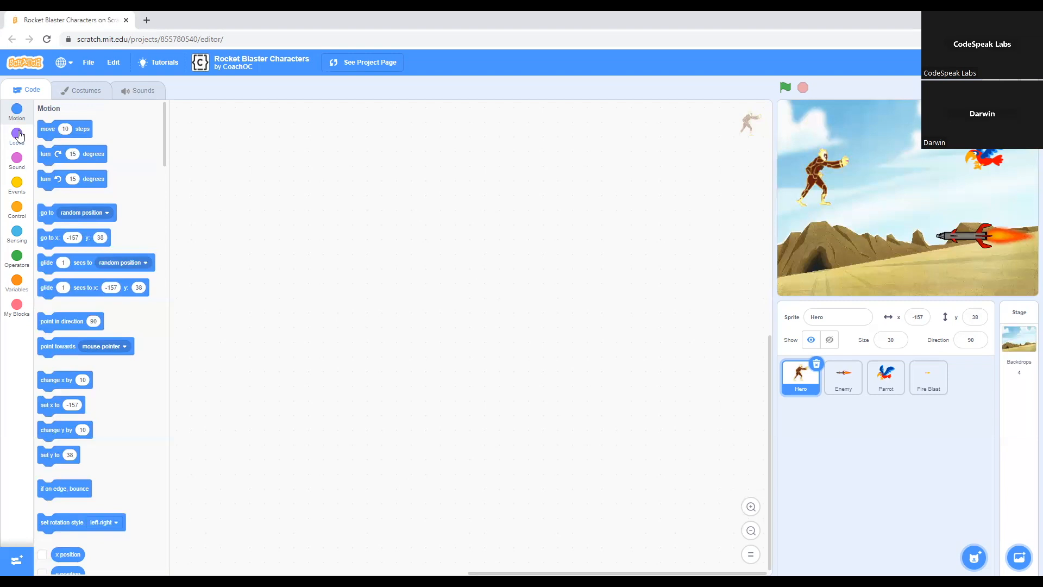
- Browse the Looks and Sound categories, landing on the Events blocks for the Hero sprite
left_click(16, 136)
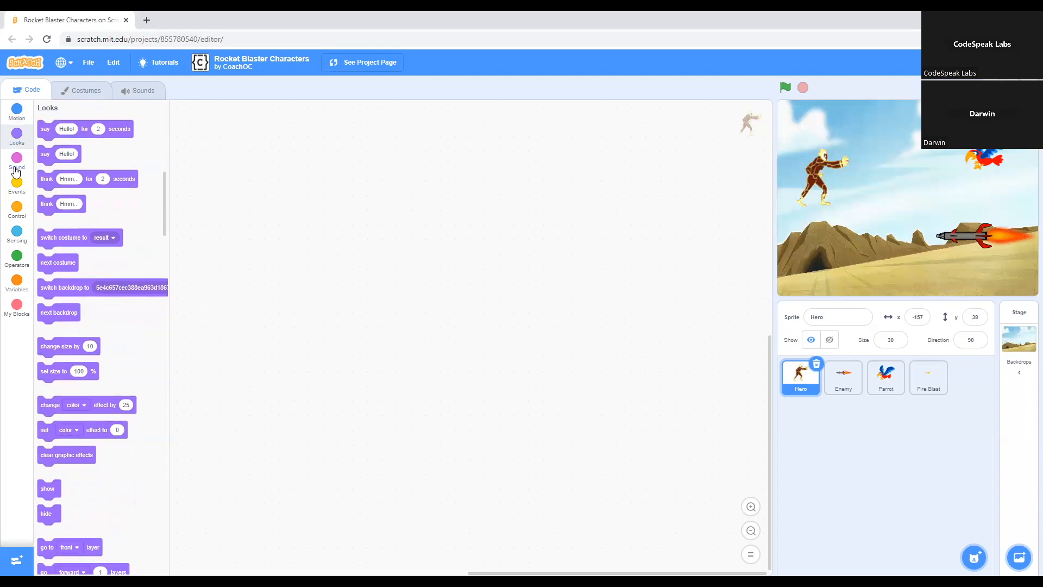
left_click(16, 157)
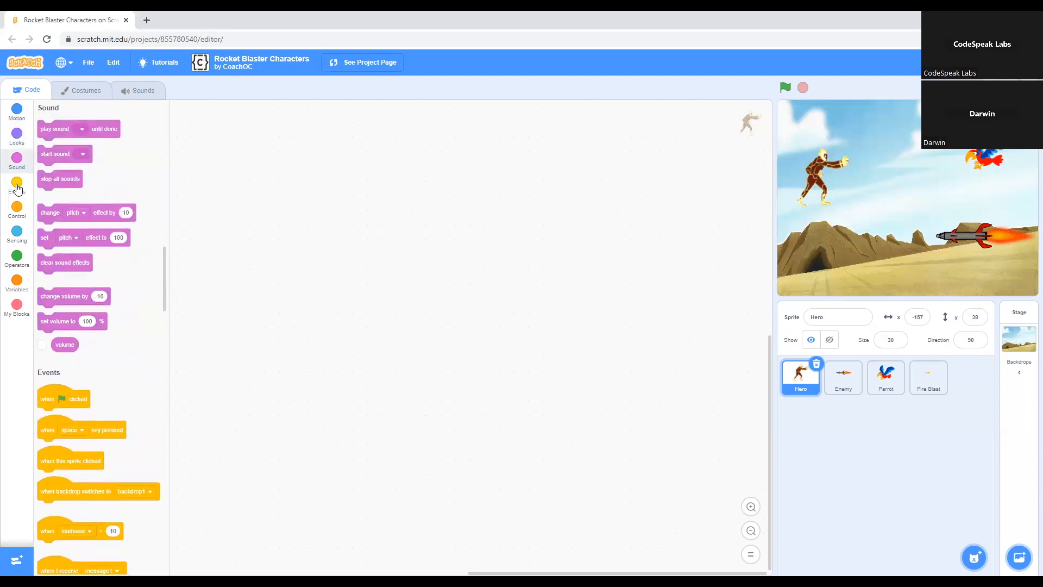
left_click(16, 188)
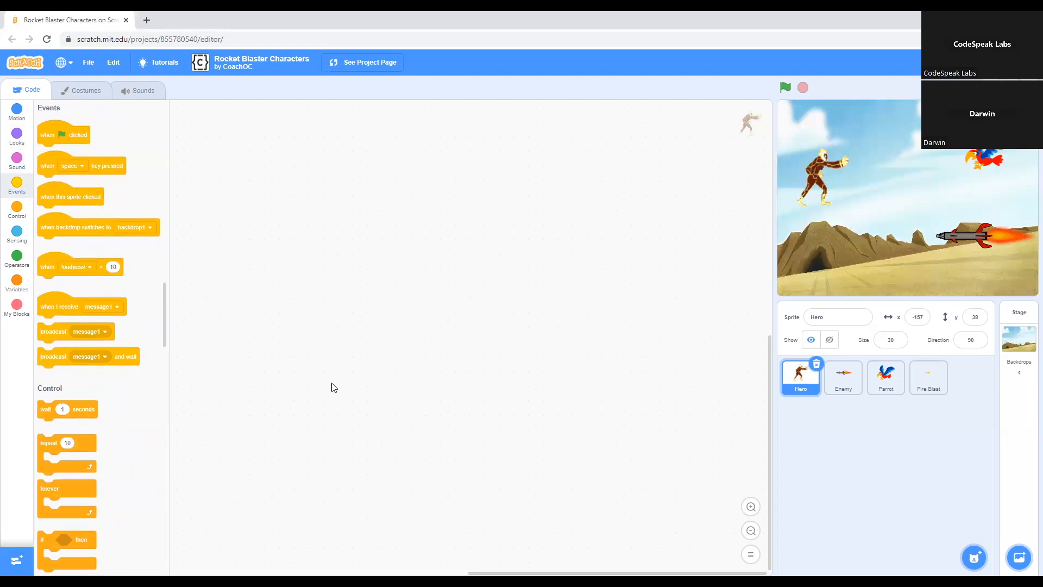
mouse_move(463, 170)
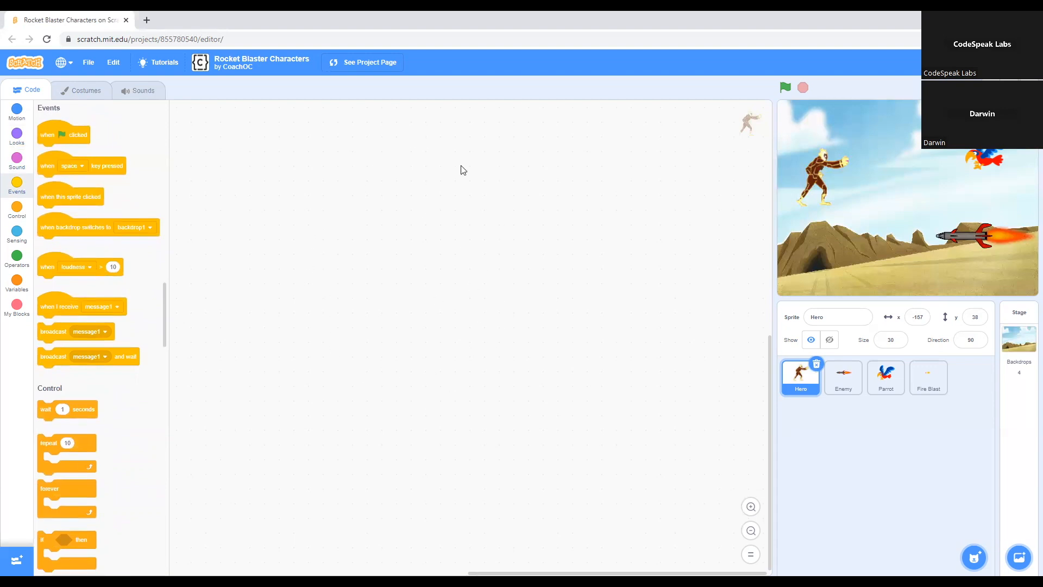
mouse_move(466, 198)
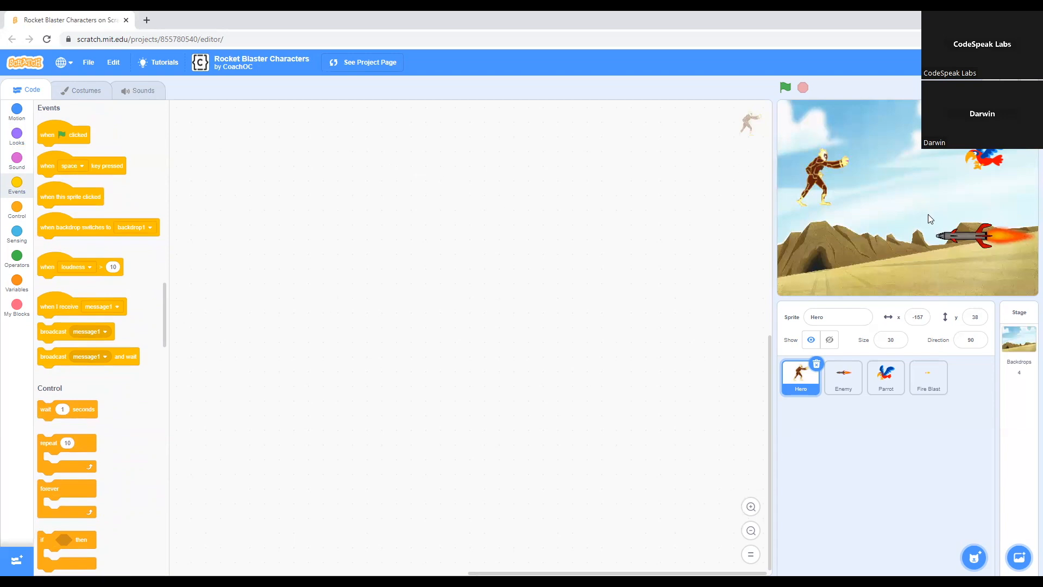
mouse_move(962, 215)
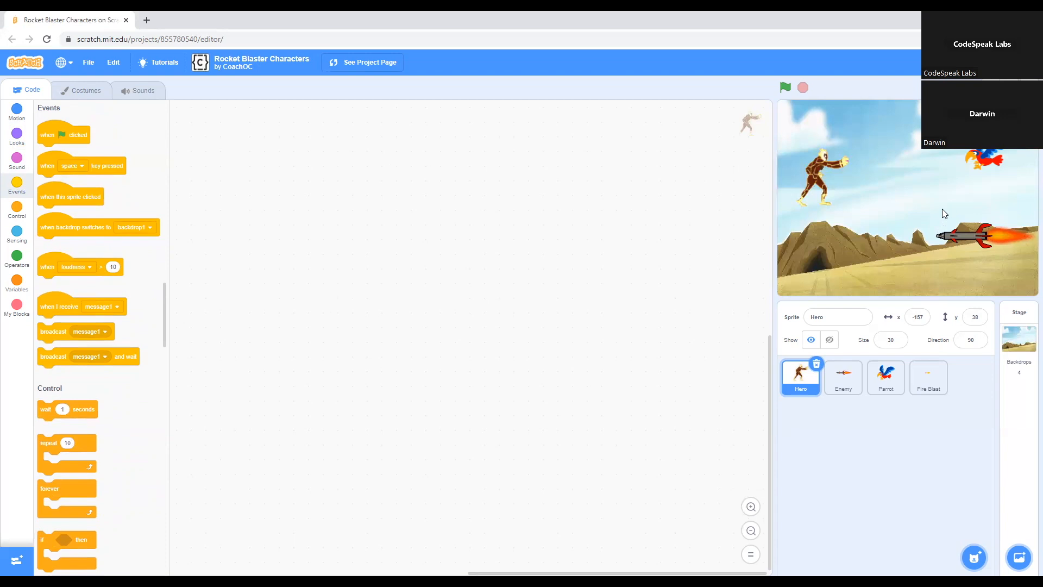
mouse_move(957, 230)
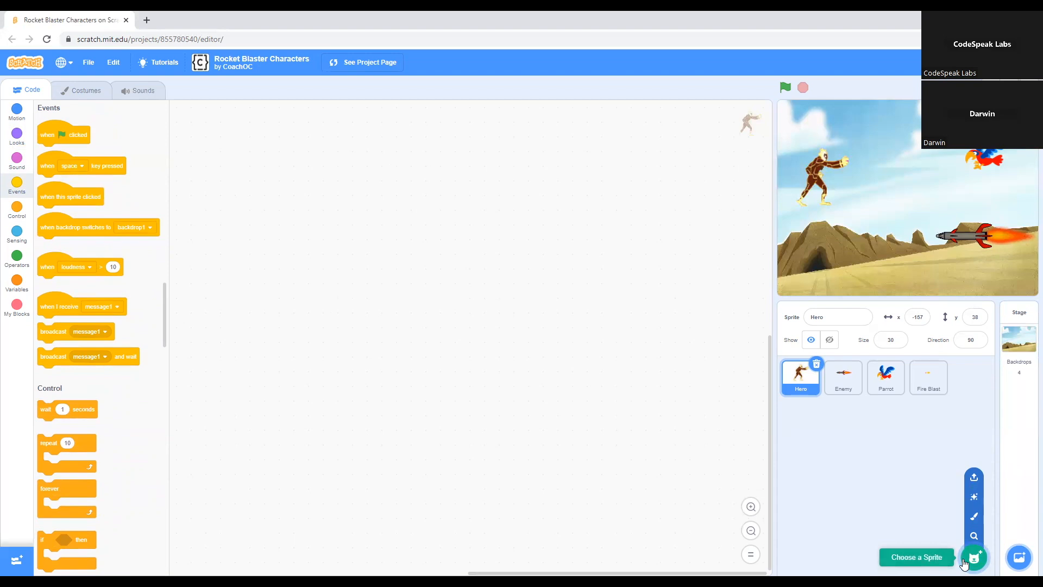
left_click(974, 556)
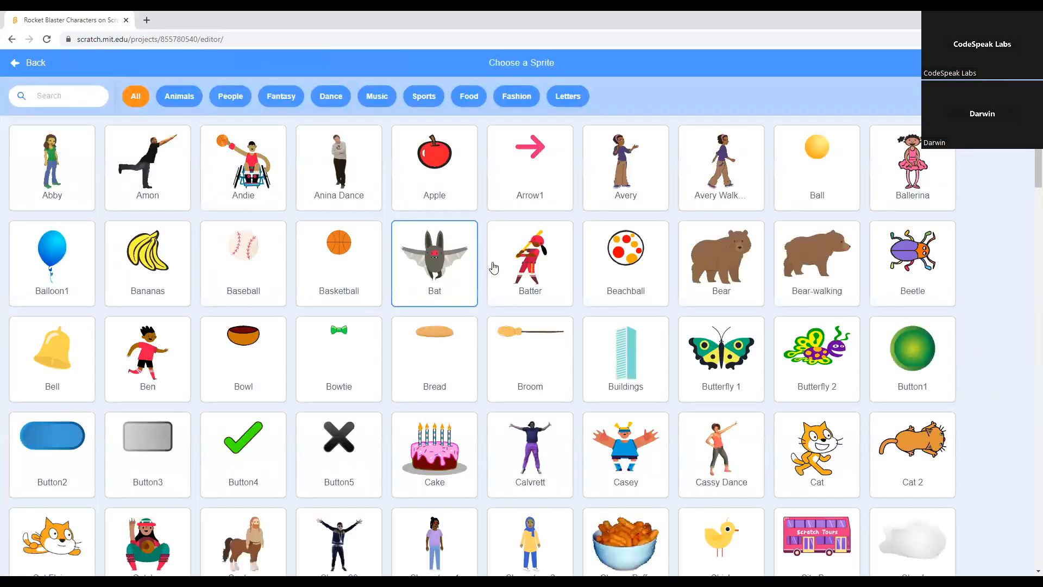
mouse_move(273, 165)
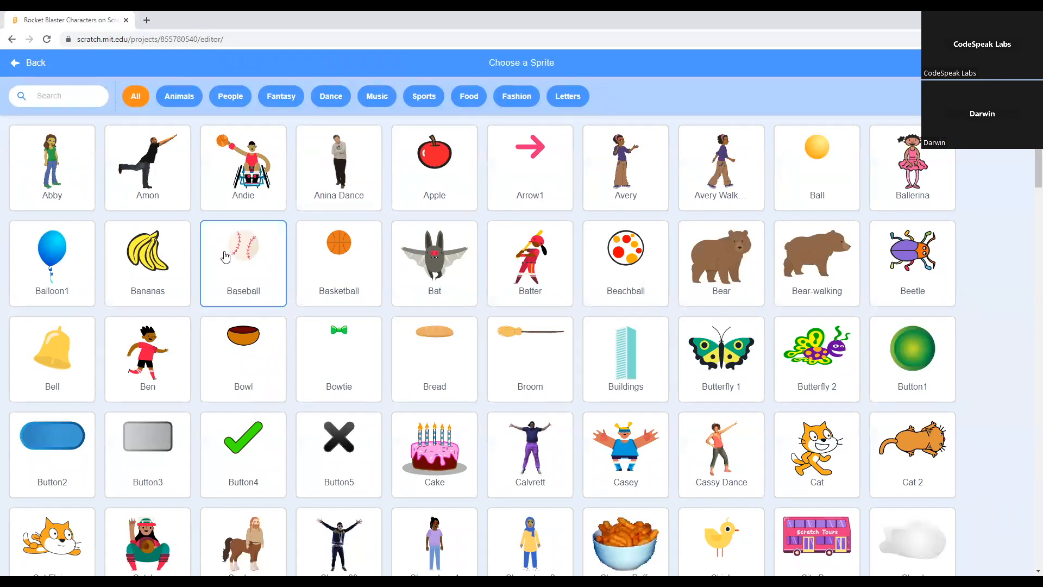
scroll("down", 3)
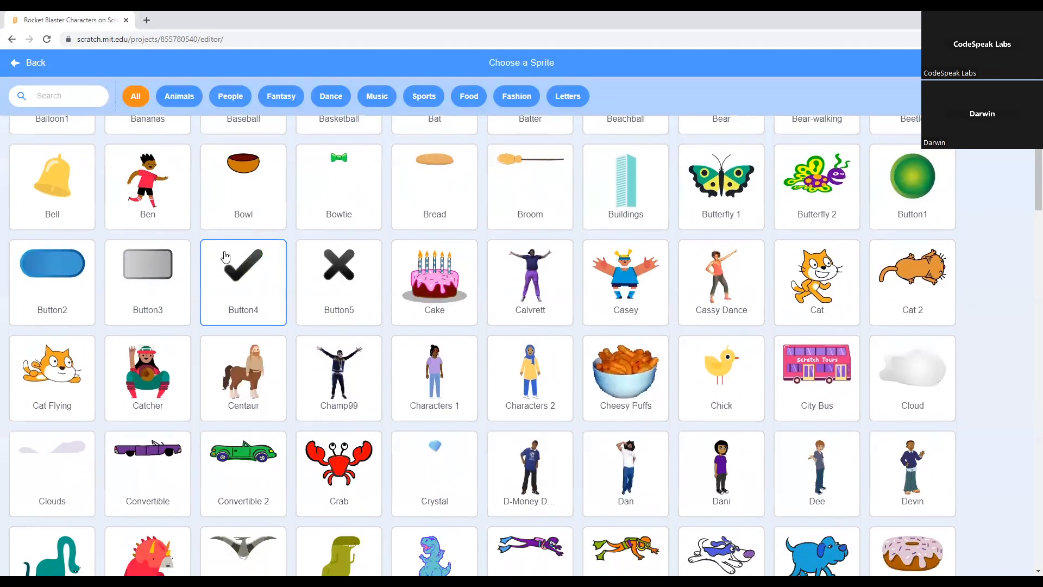
scroll("down", 3)
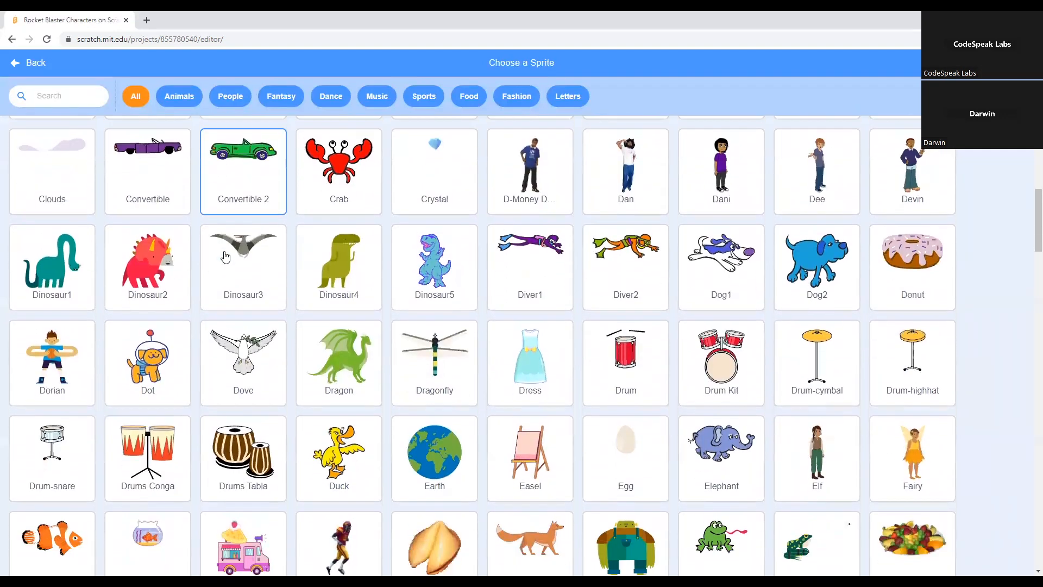
scroll("down", 3)
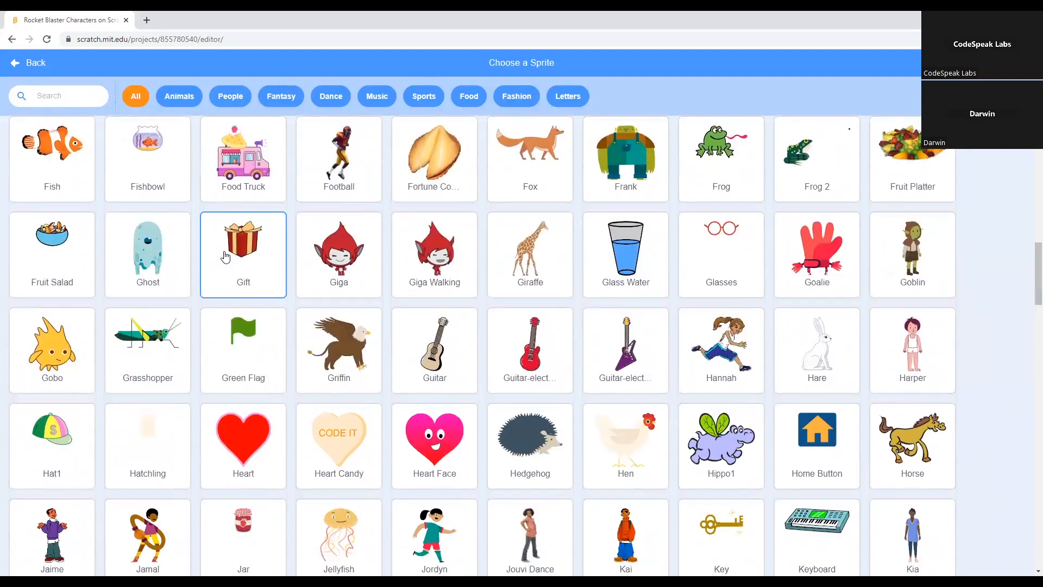
left_click(27, 63)
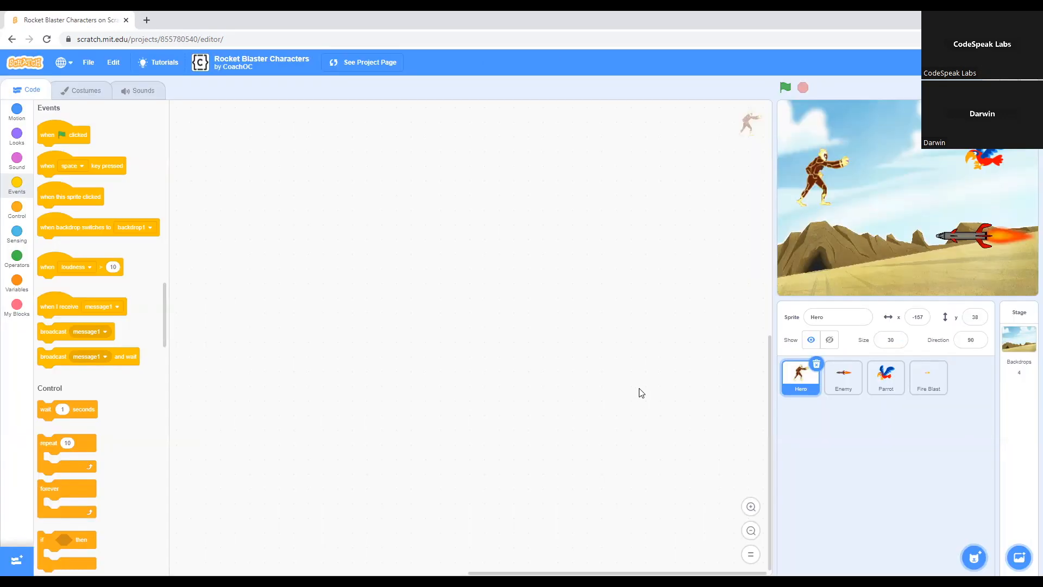
mouse_move(690, 373)
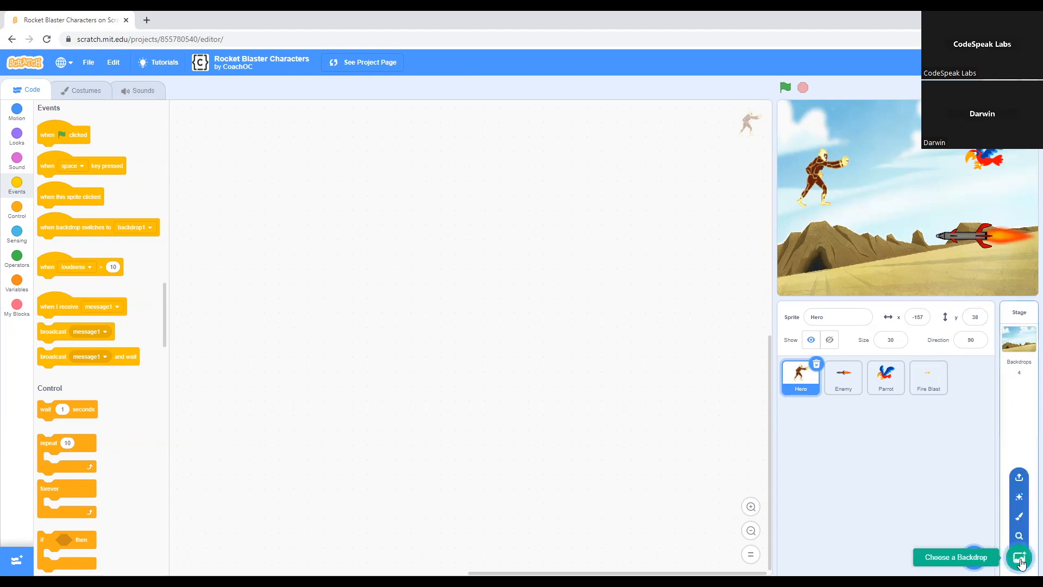
left_click(1020, 556)
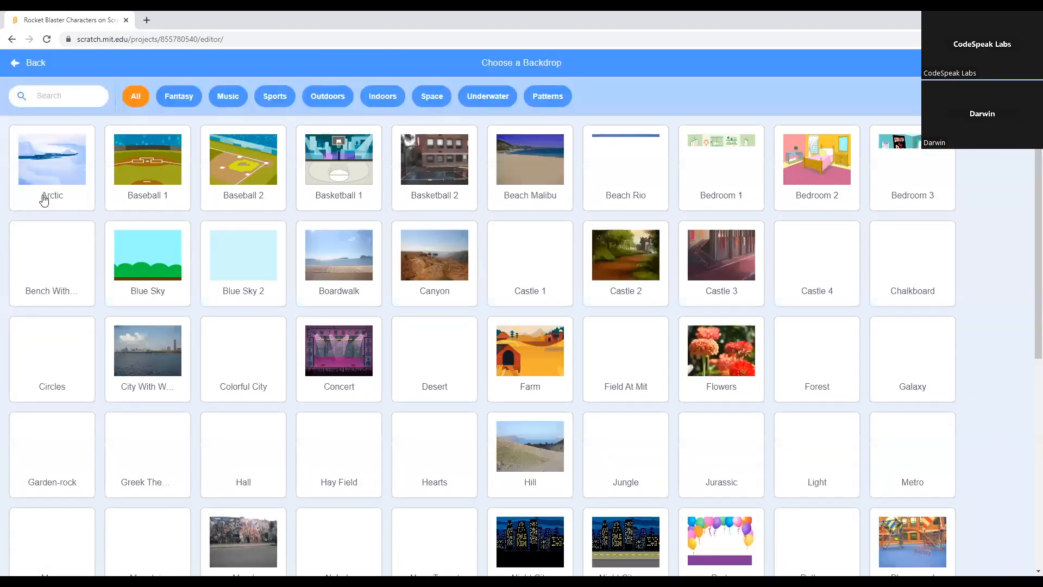
scroll("down", 3)
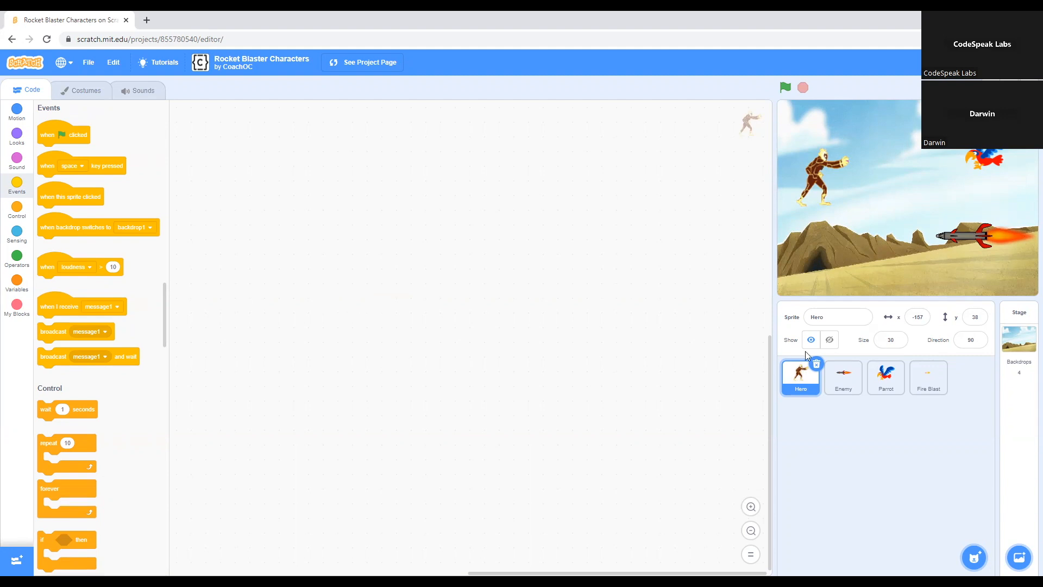
left_click(842, 377)
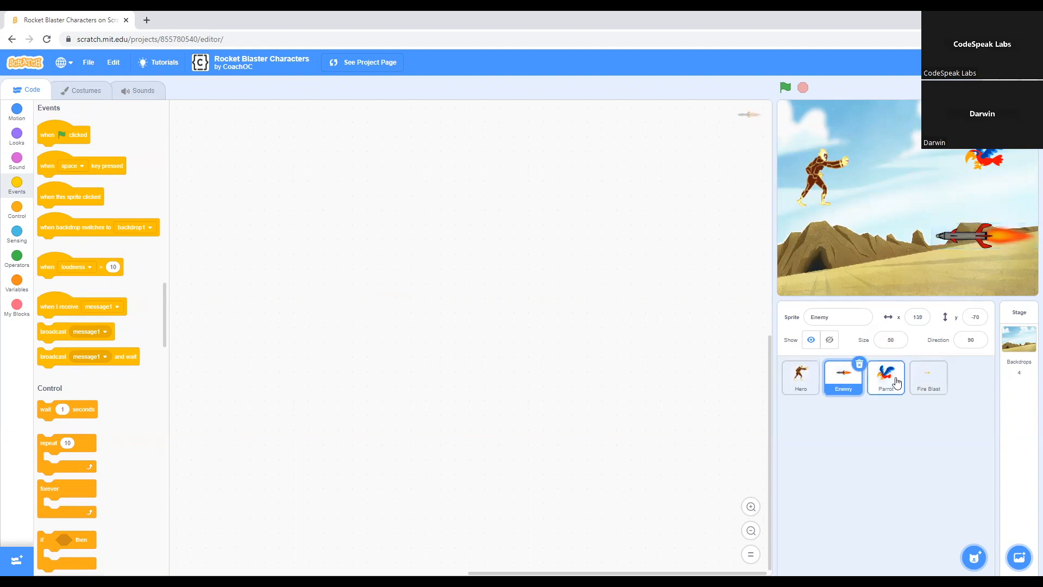
left_click(927, 377)
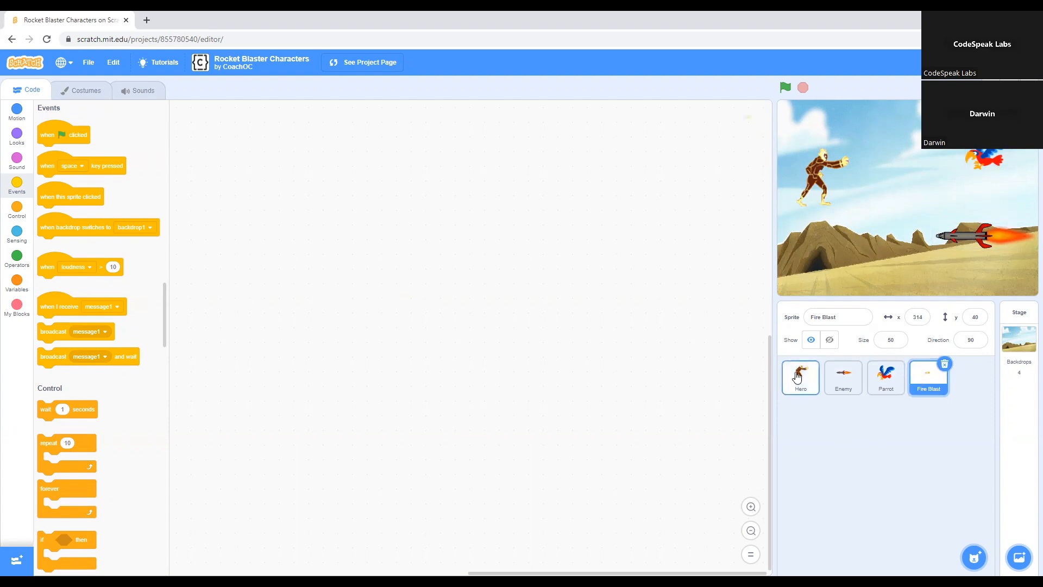
left_click(800, 377)
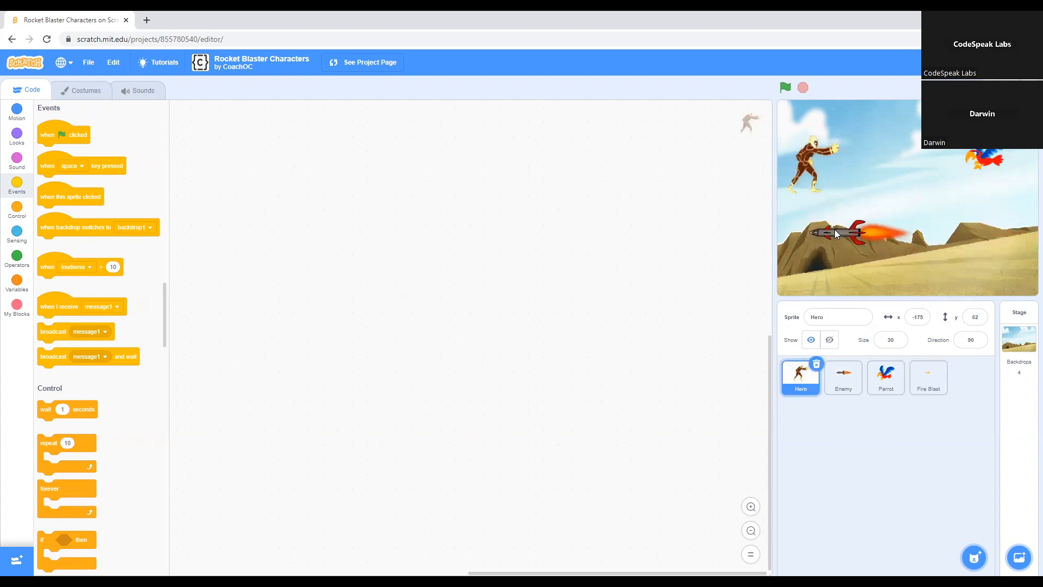
left_click(886, 377)
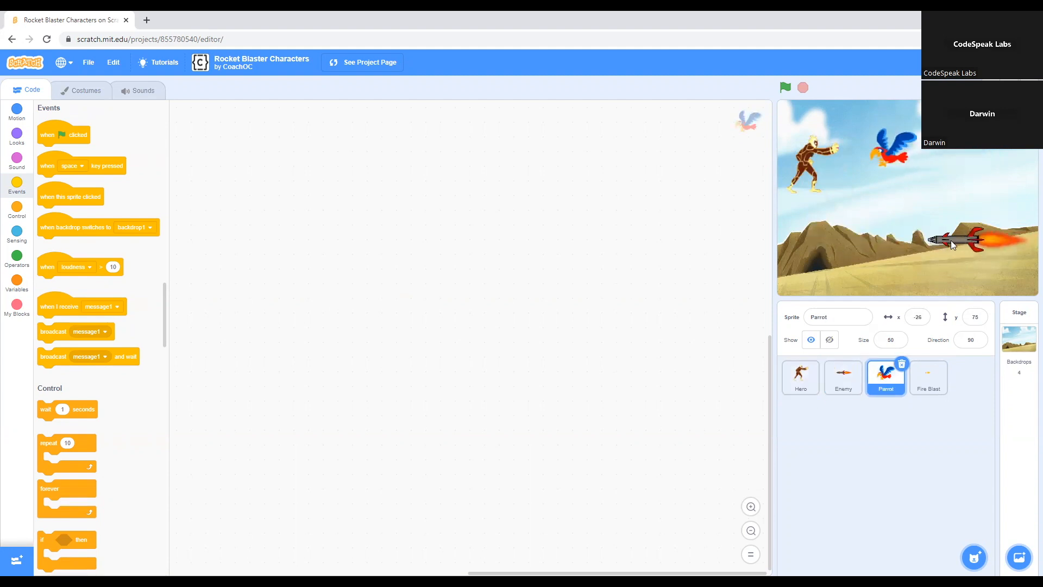
left_click(973, 557)
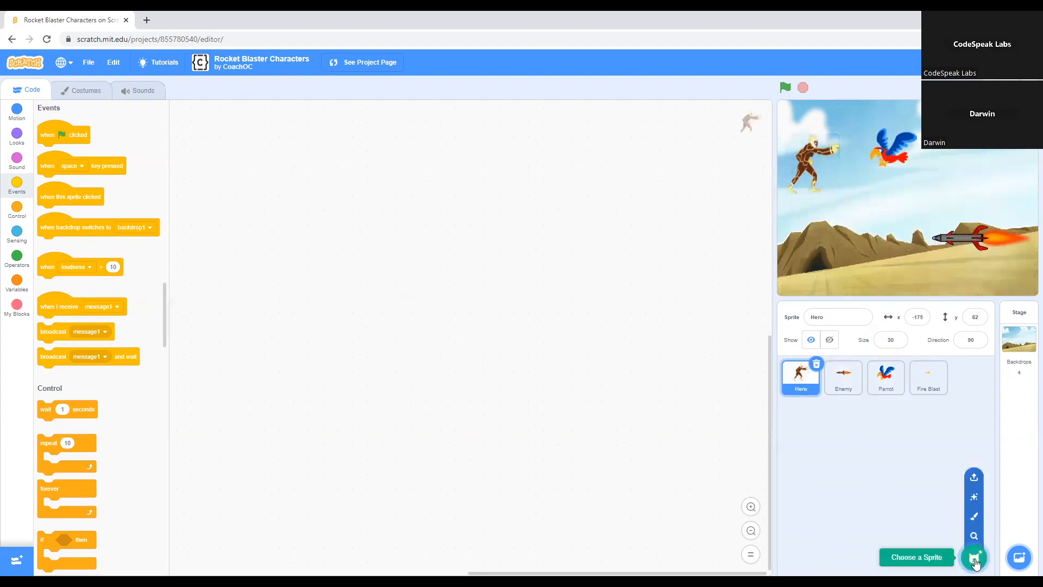
left_click(975, 558)
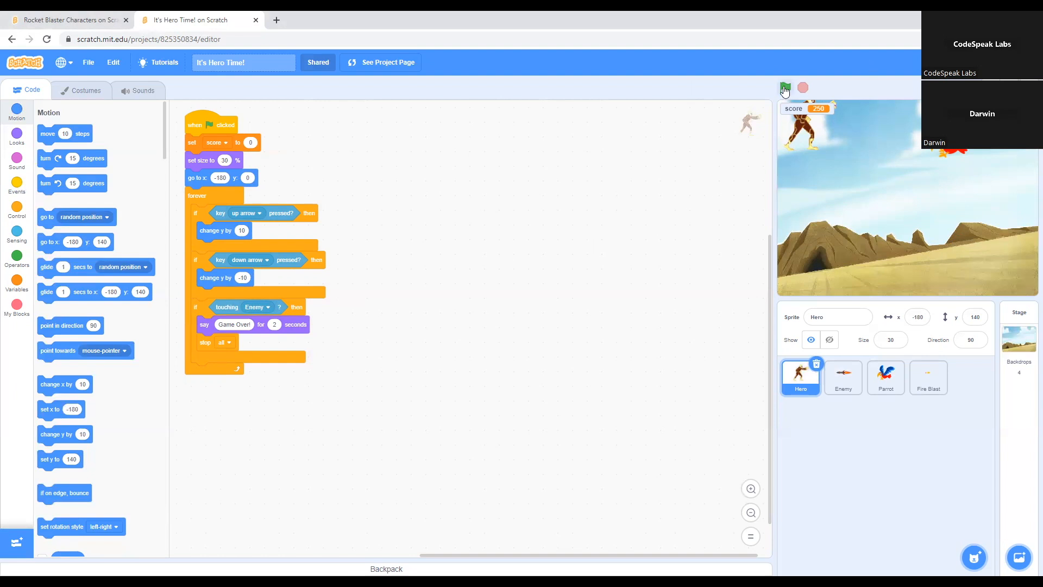
- Run the It's Hero Time! game and test the hero's up and down arrow controls until Game Over
left_click(784, 87)
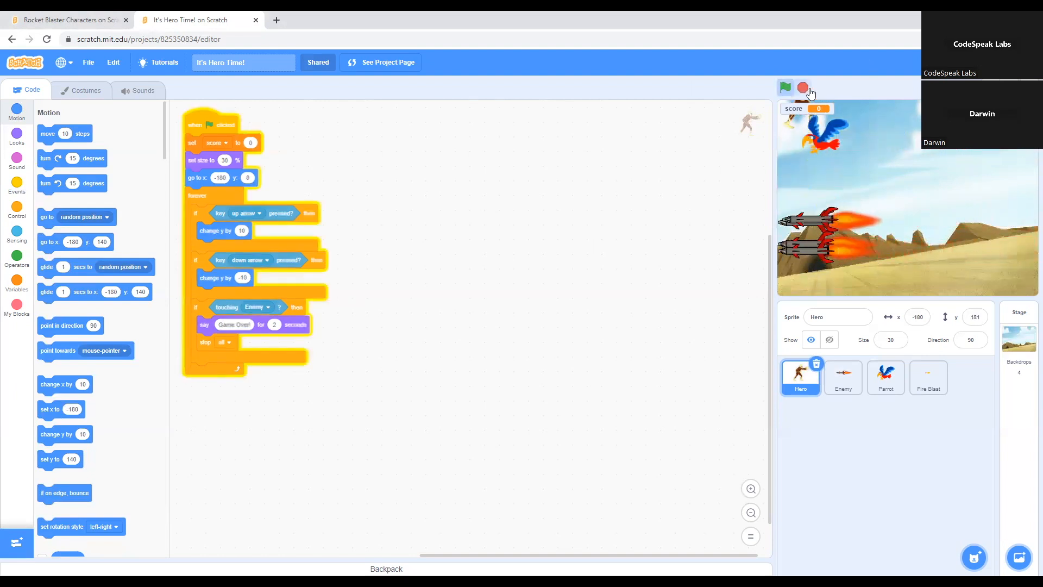
left_click(785, 87)
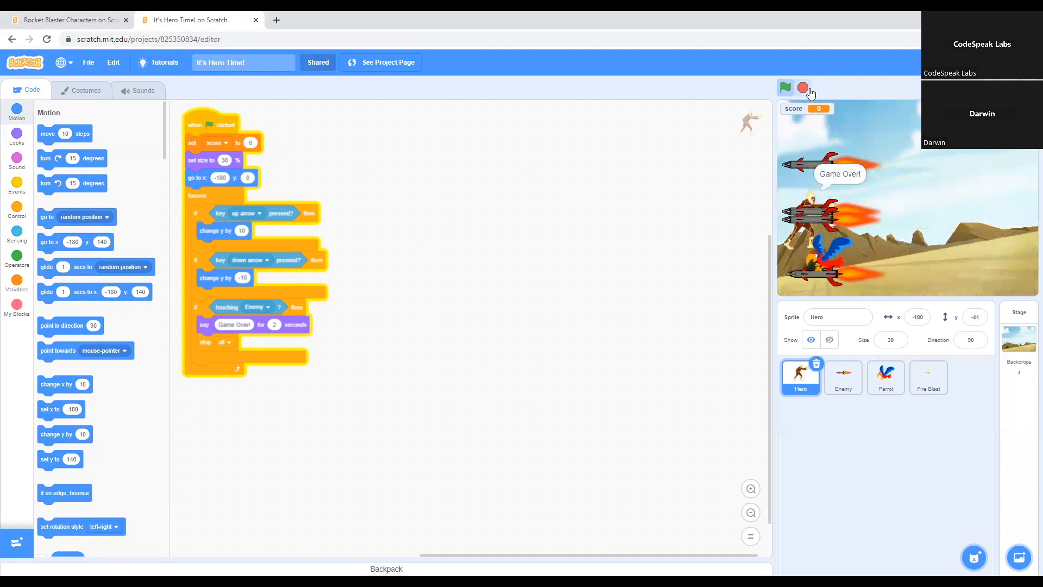
left_click(803, 87)
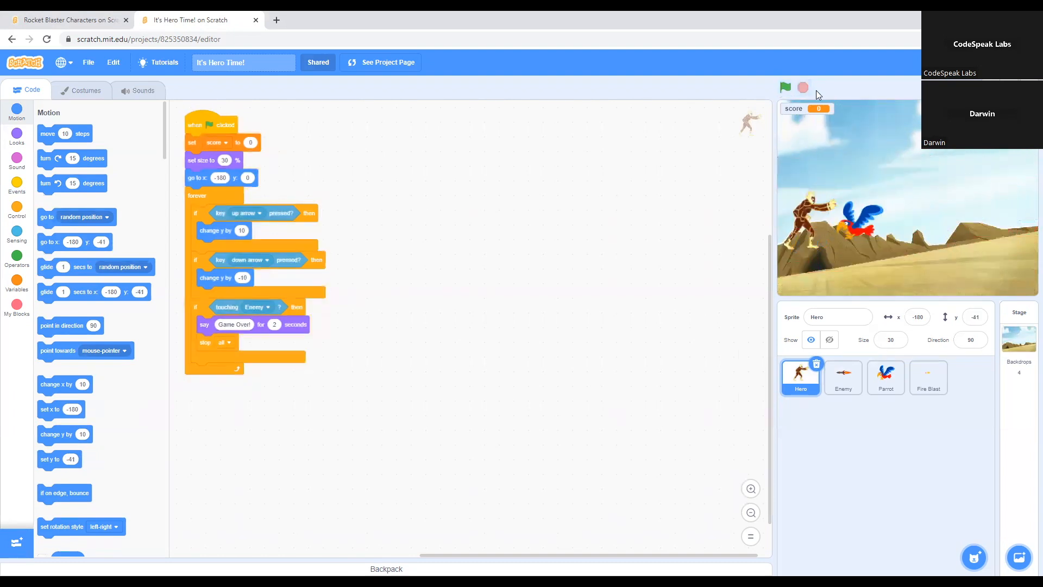
left_click(784, 87)
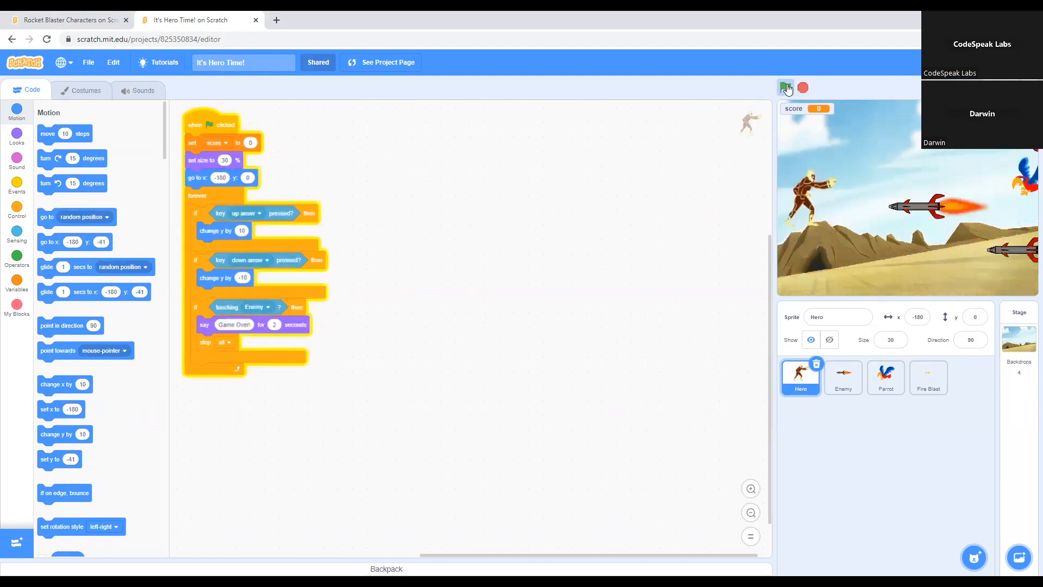
left_click(785, 87)
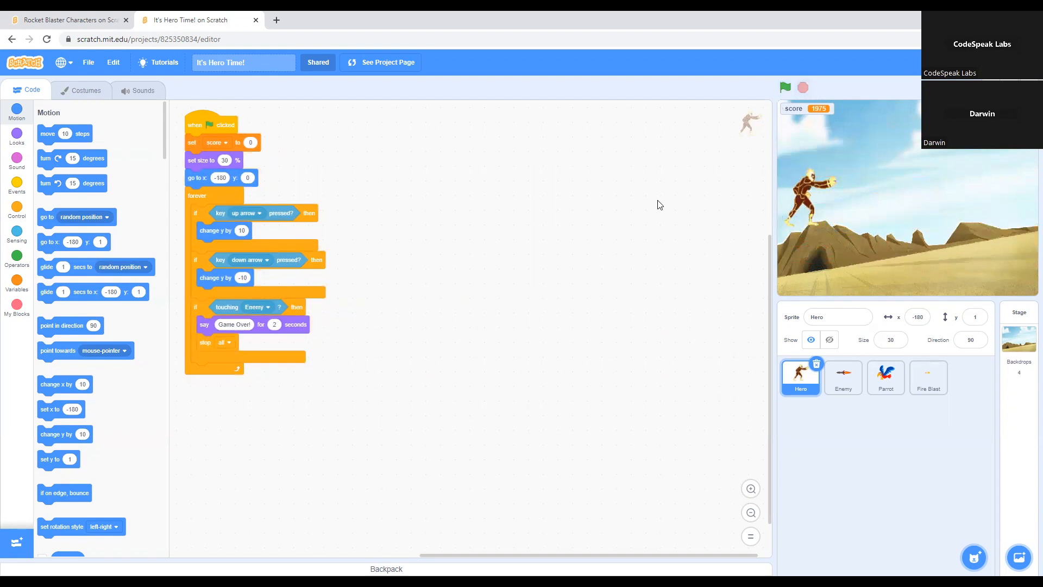
mouse_move(558, 270)
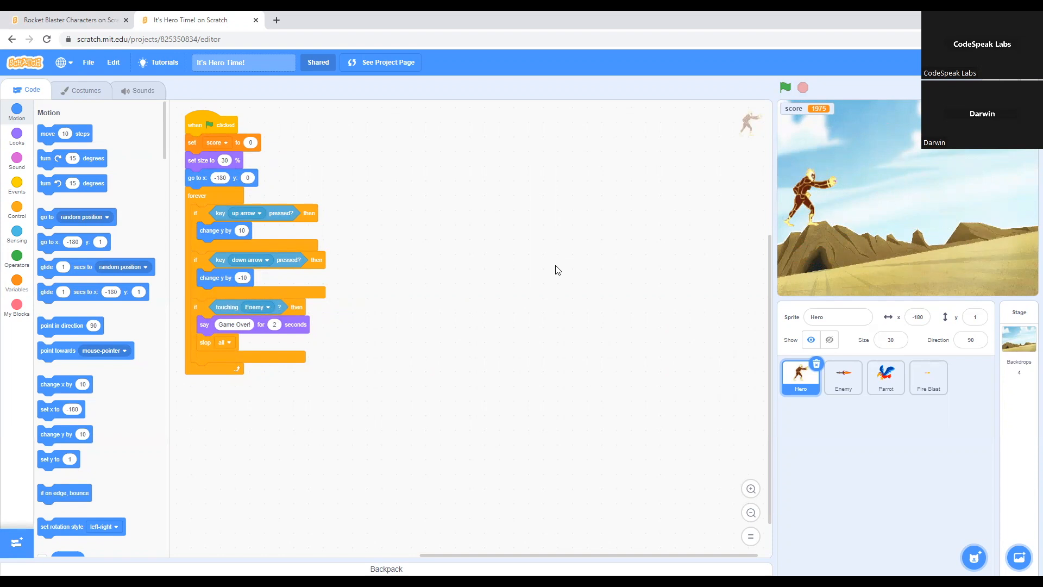
- Switch to the Rocket Blaster Characters project
left_click(66, 20)
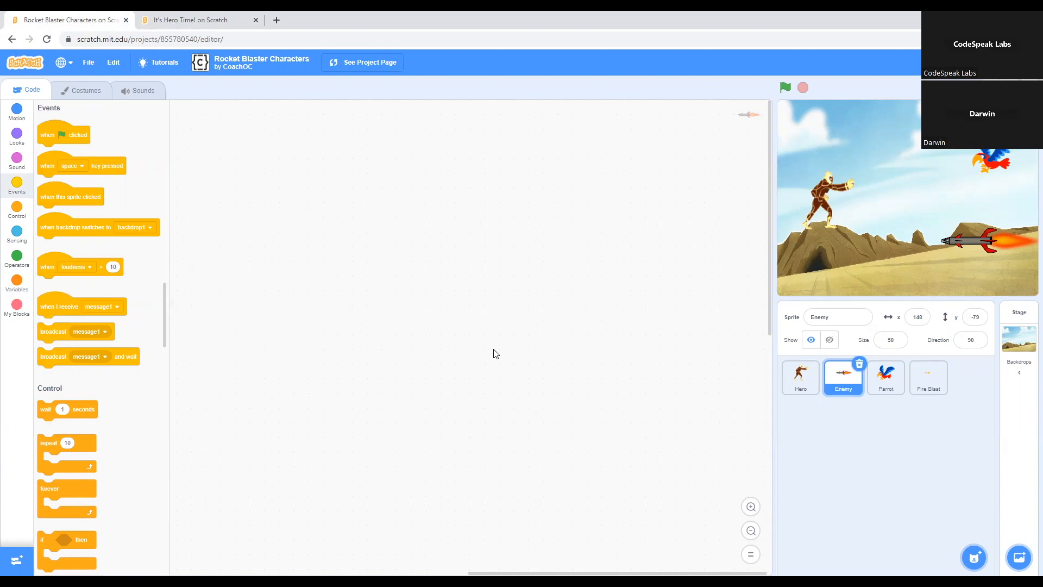
mouse_move(855, 215)
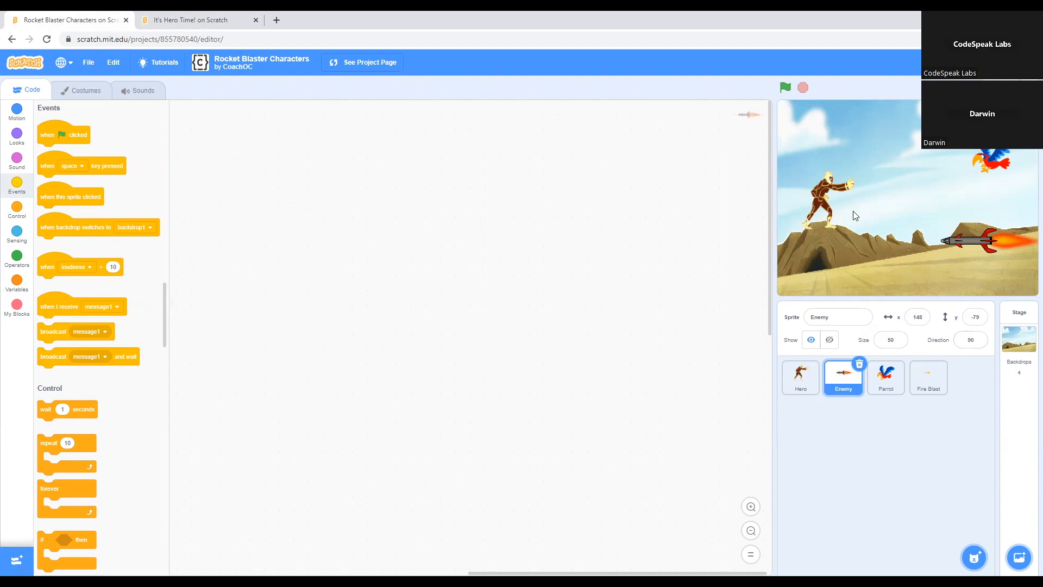
- Select the Hero sprite and show the Variables block category
left_click(800, 377)
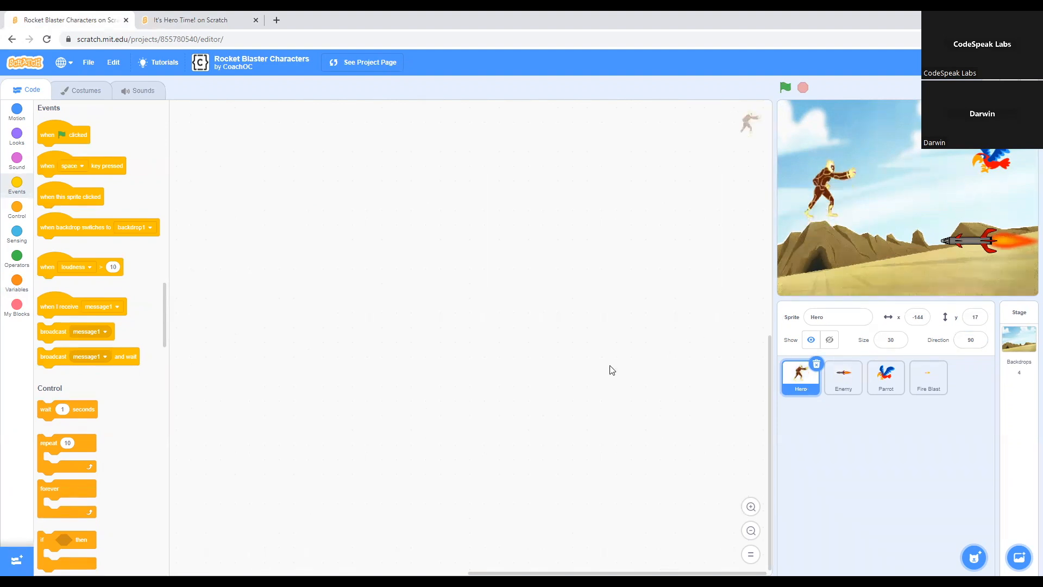
mouse_move(373, 421)
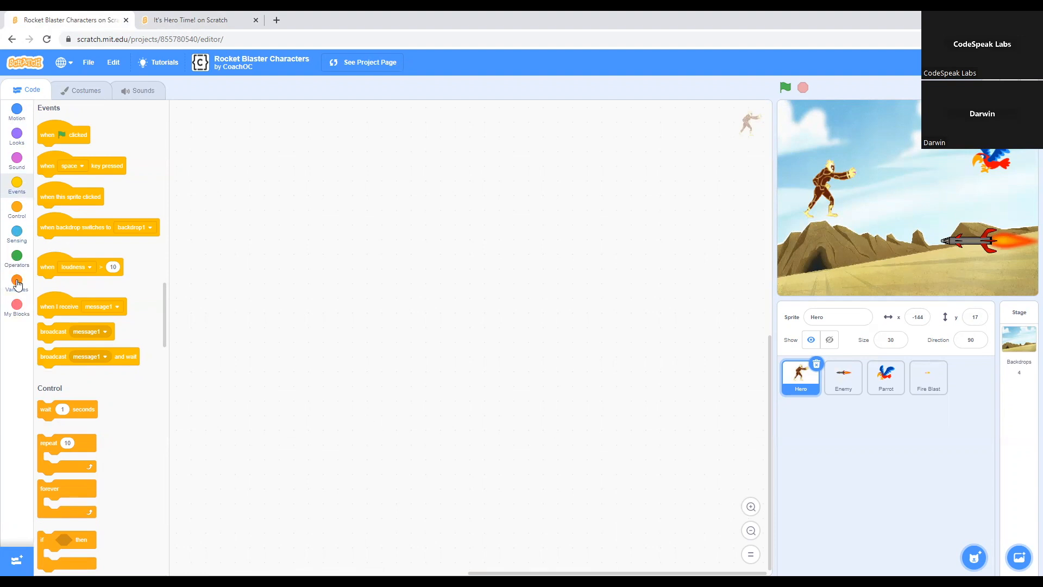
left_click(16, 281)
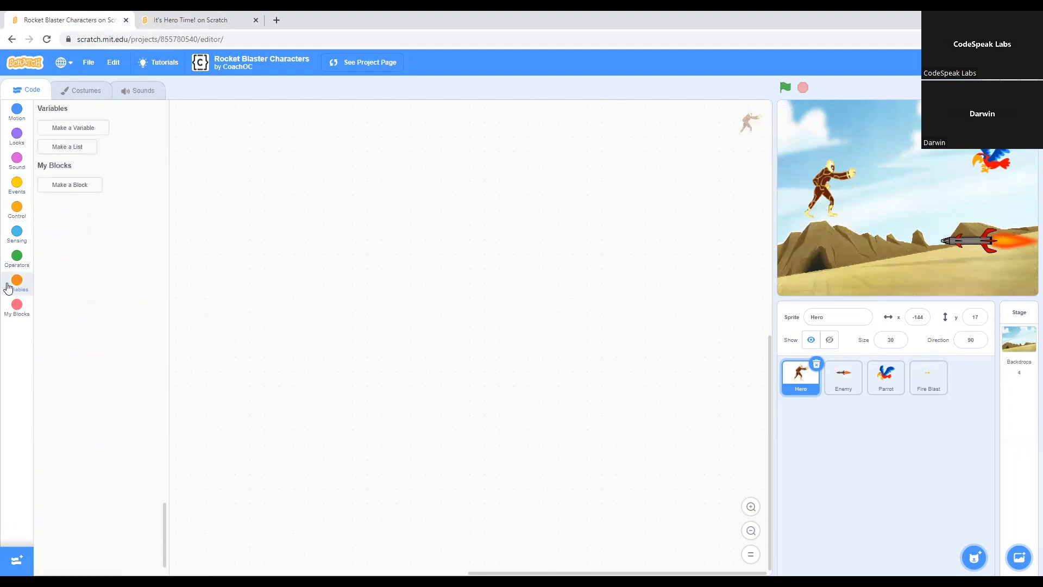
mouse_move(377, 221)
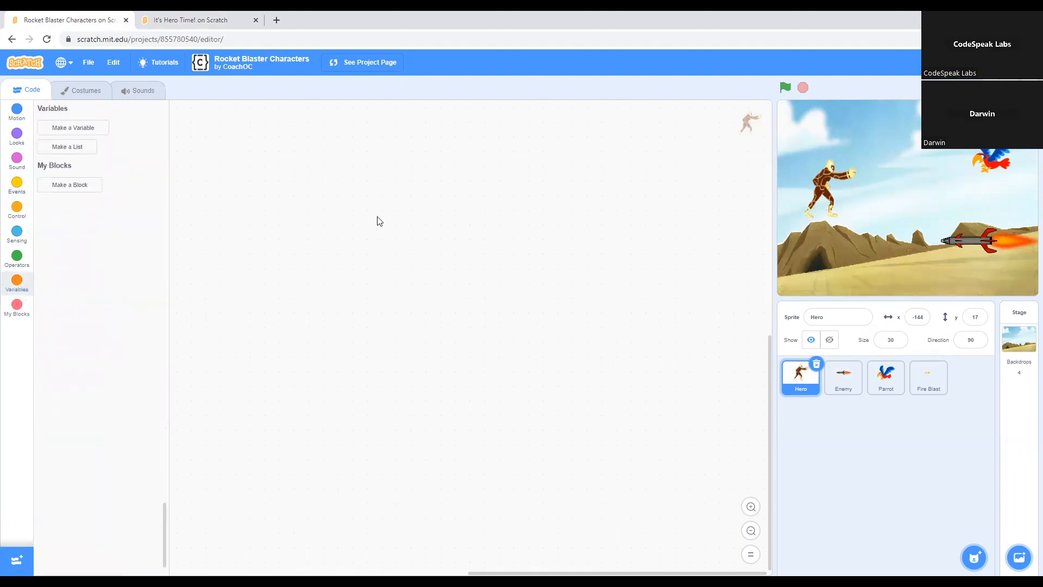
mouse_move(53, 135)
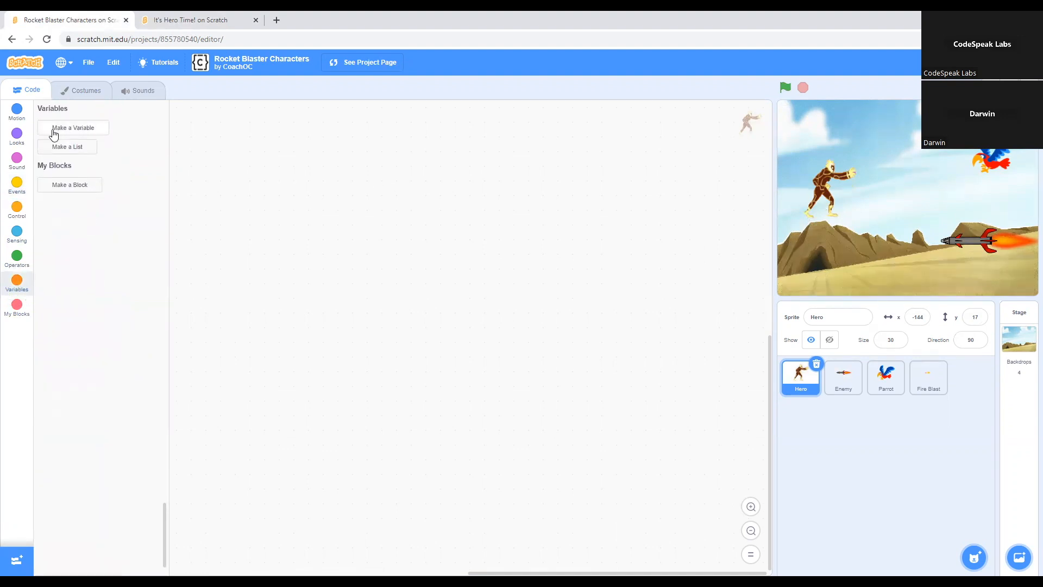
mouse_move(92, 135)
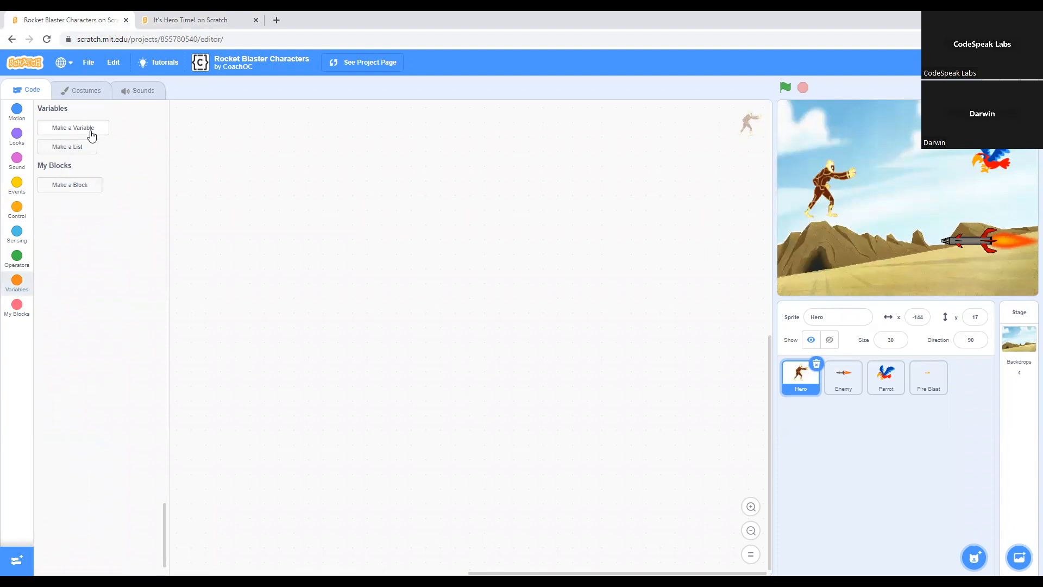
- Create a 'score' variable for all sprites so its readout appears on the stage
left_click(73, 127)
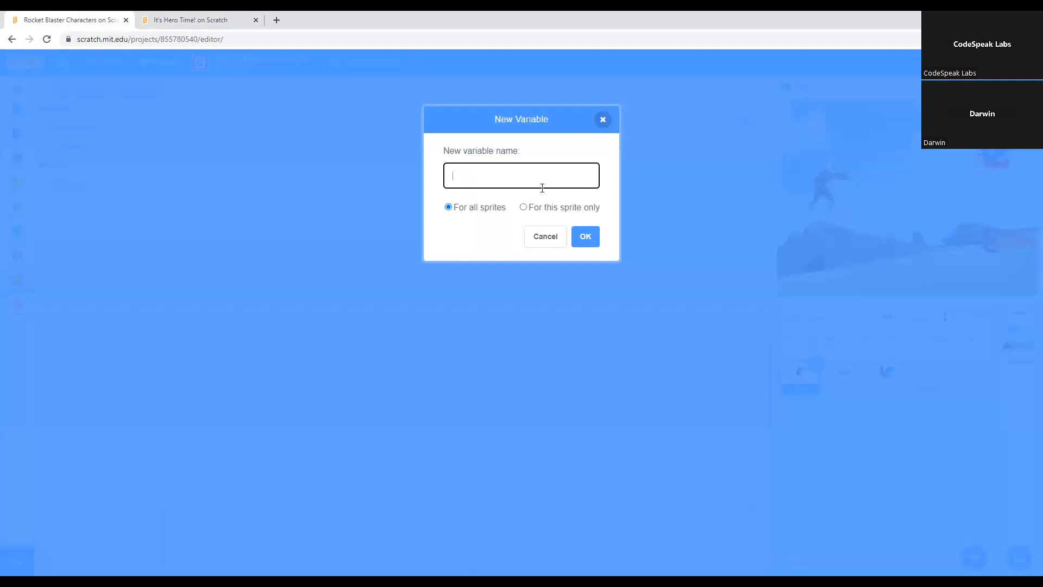
type("score")
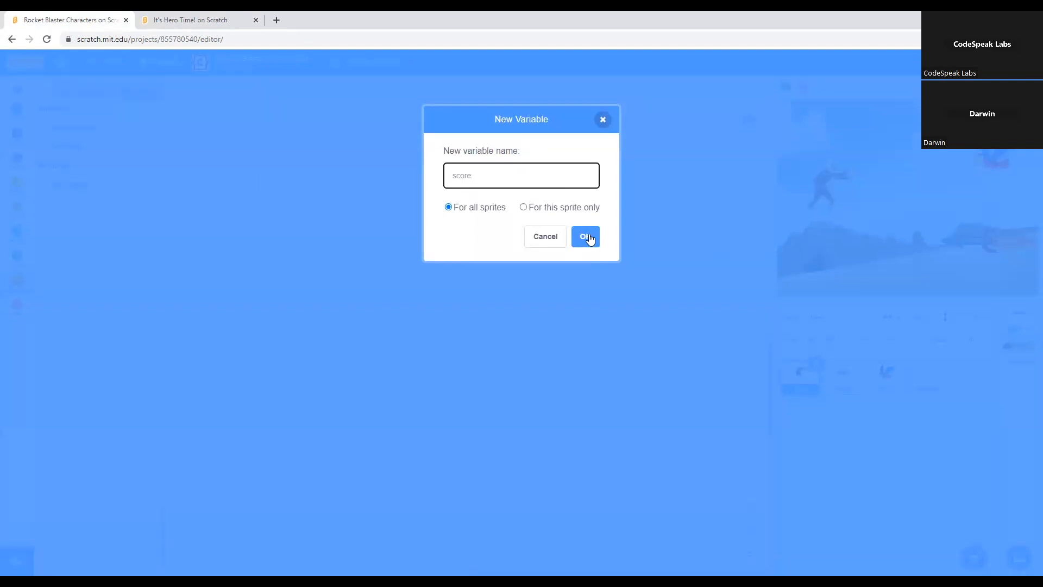
left_click(585, 236)
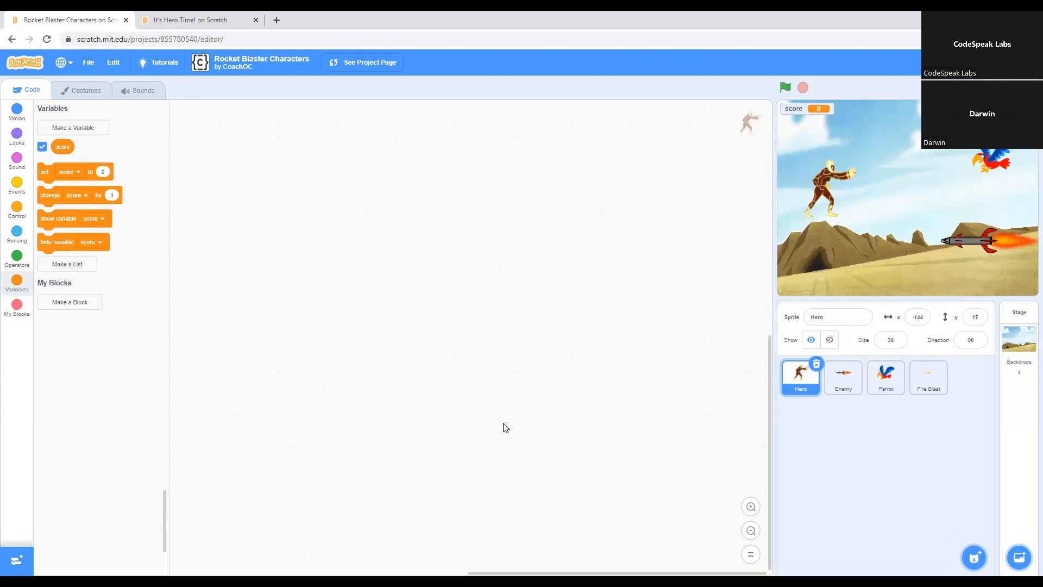
mouse_move(401, 373)
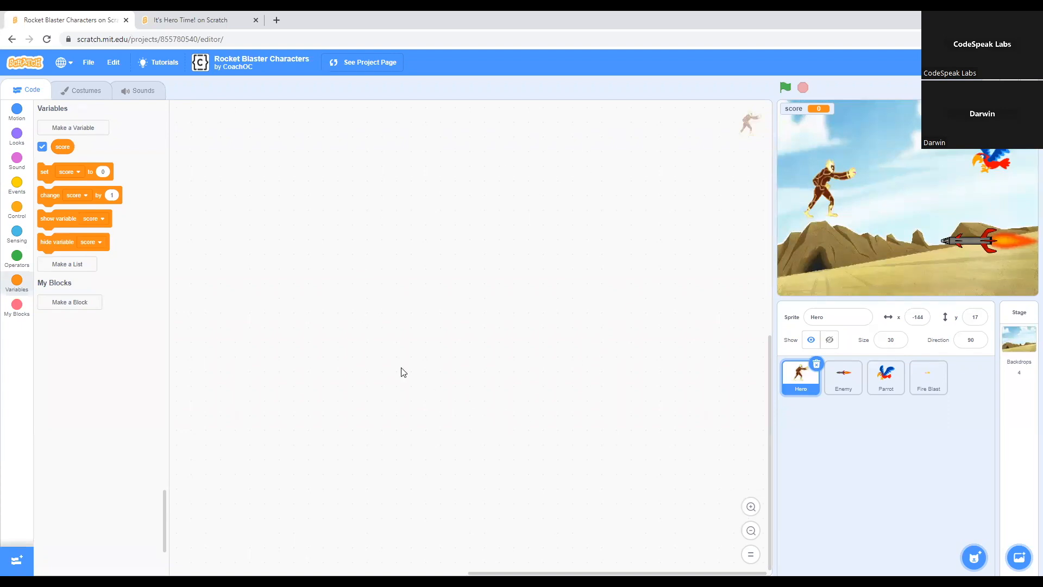
mouse_move(802, 113)
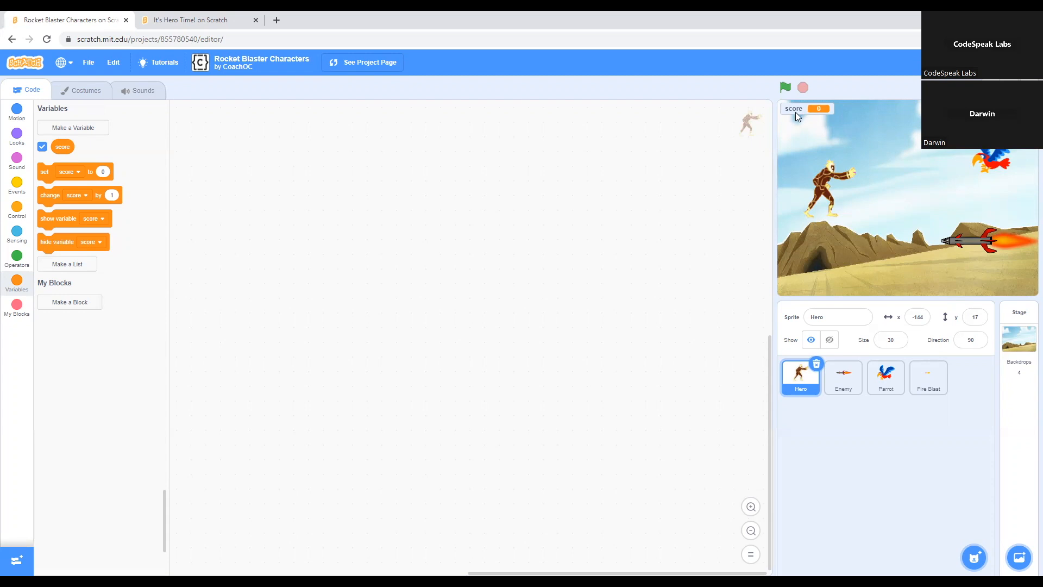
left_click(255, 19)
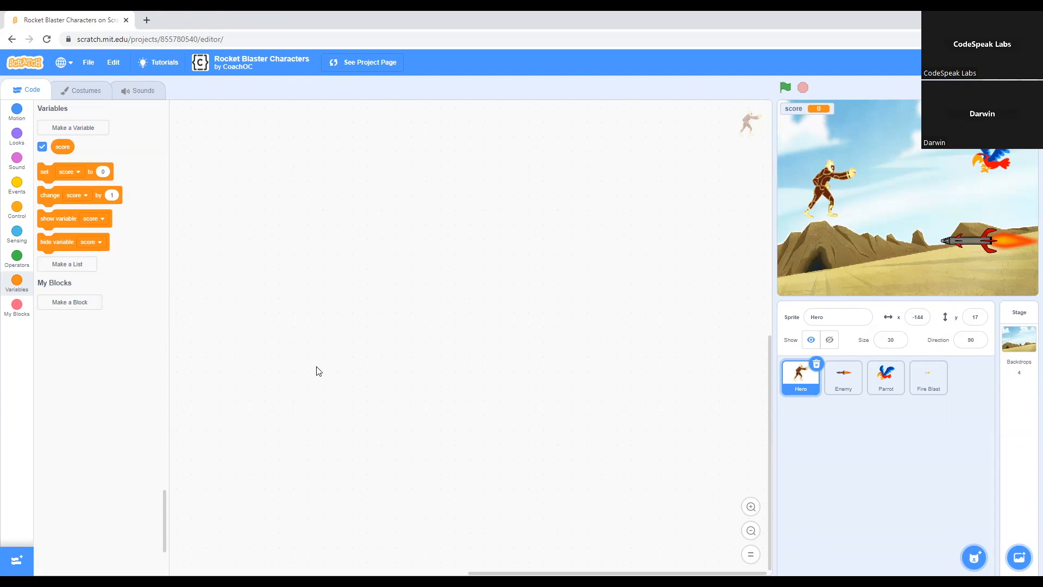
mouse_move(289, 388)
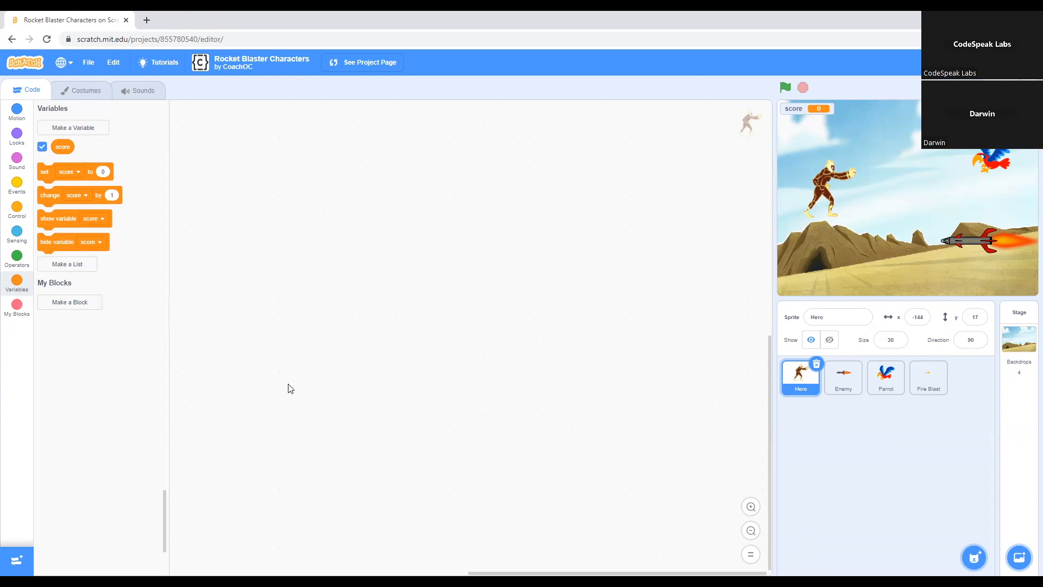
mouse_move(798, 406)
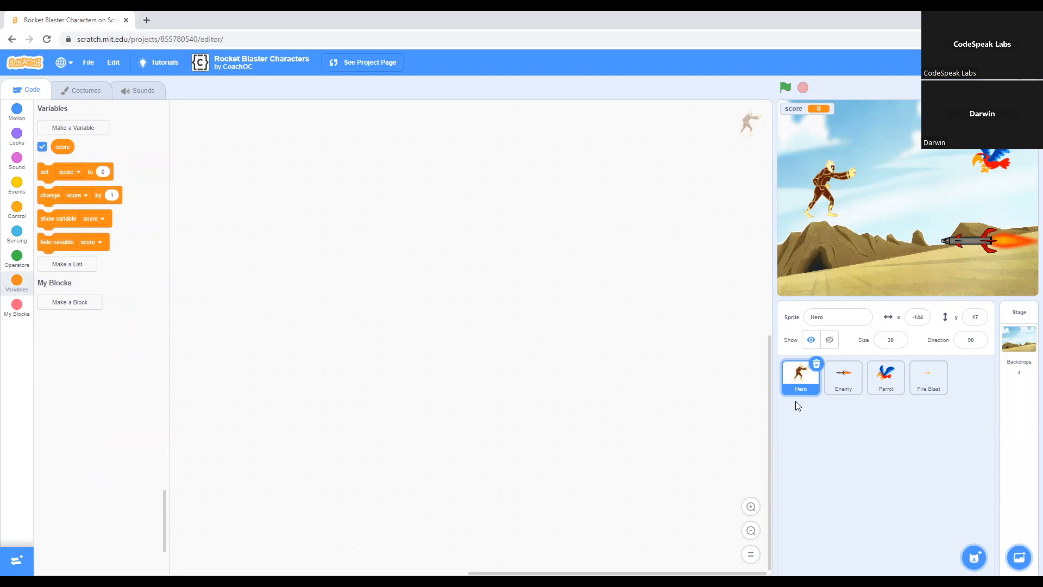
left_click(842, 376)
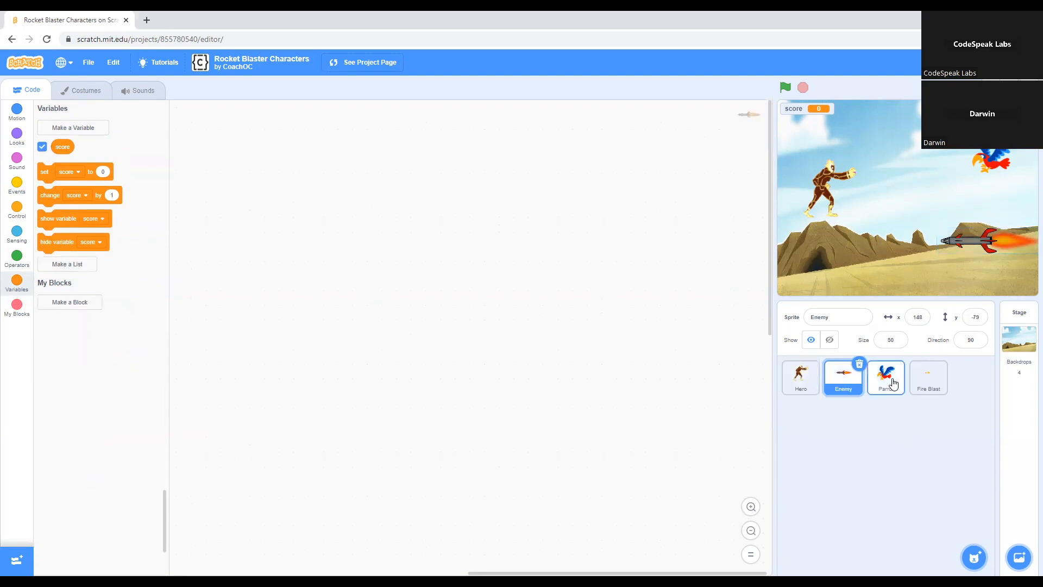
left_click(885, 377)
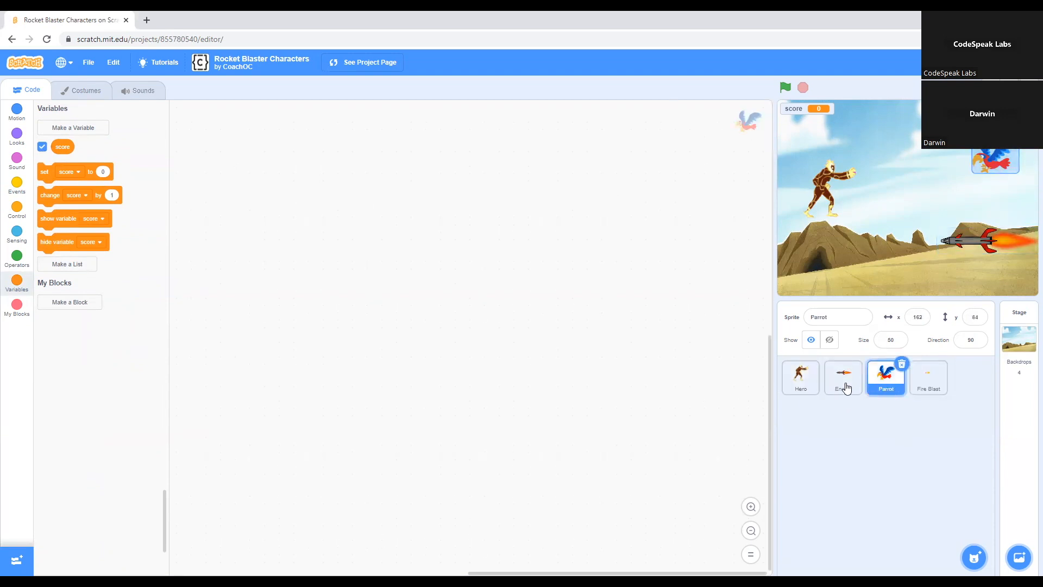
left_click(800, 377)
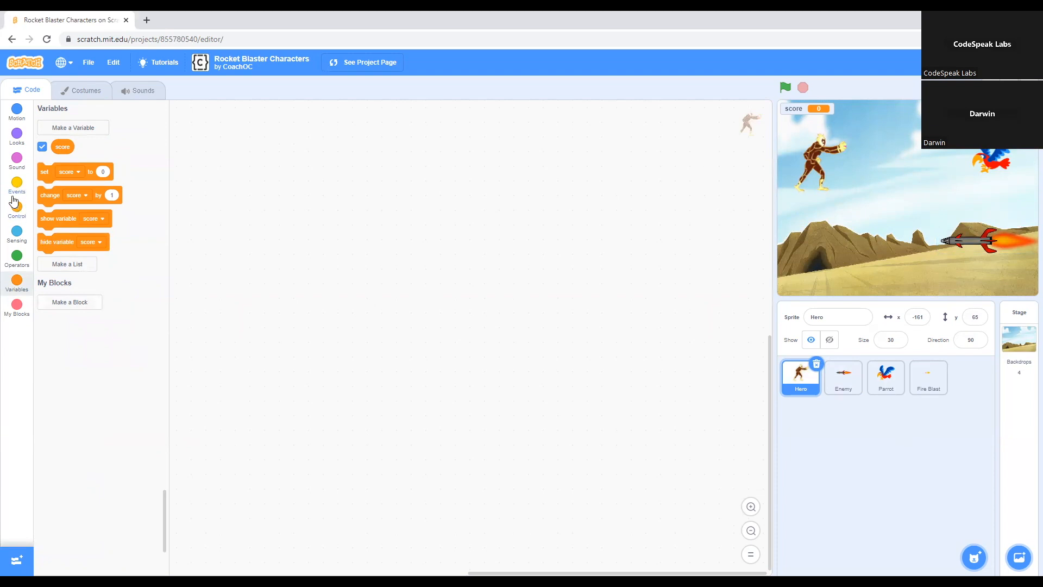
- Place a when-green-flag-clicked block at the top of Hero's code area to start the script
left_click(16, 184)
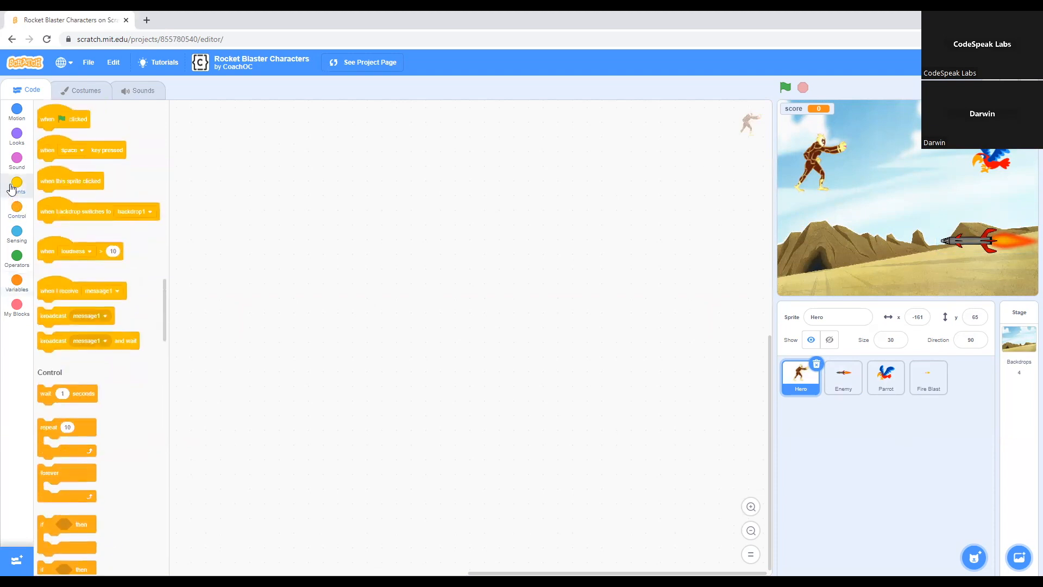
left_click(16, 186)
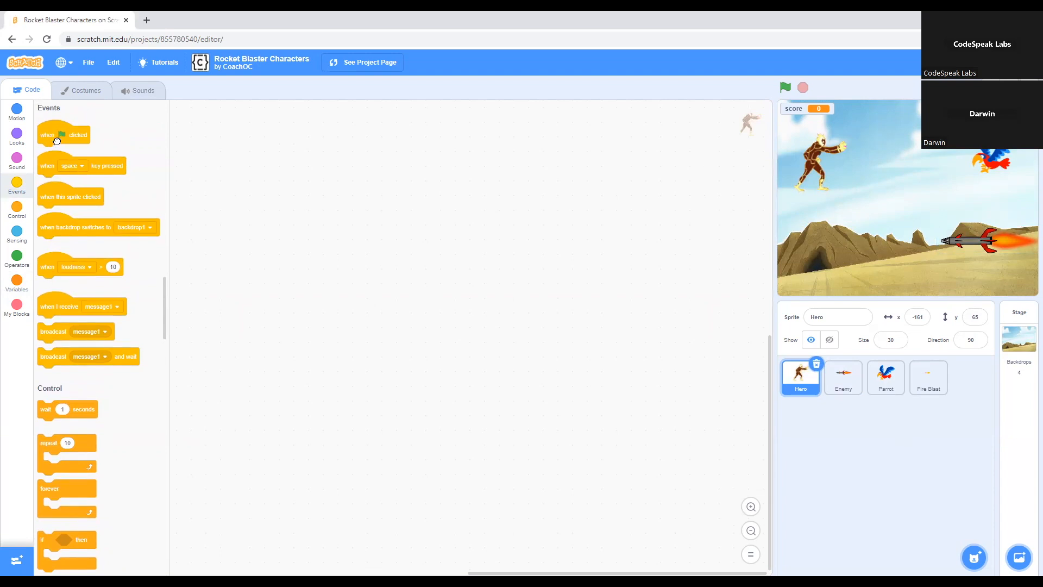
left_click_drag(63, 135, 234, 145)
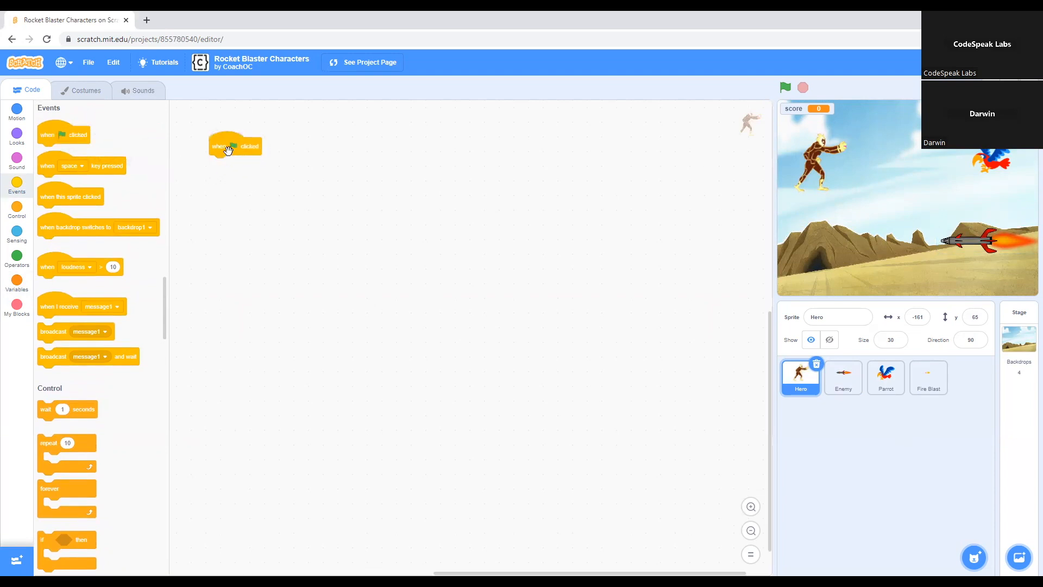
left_click_drag(234, 146, 241, 150)
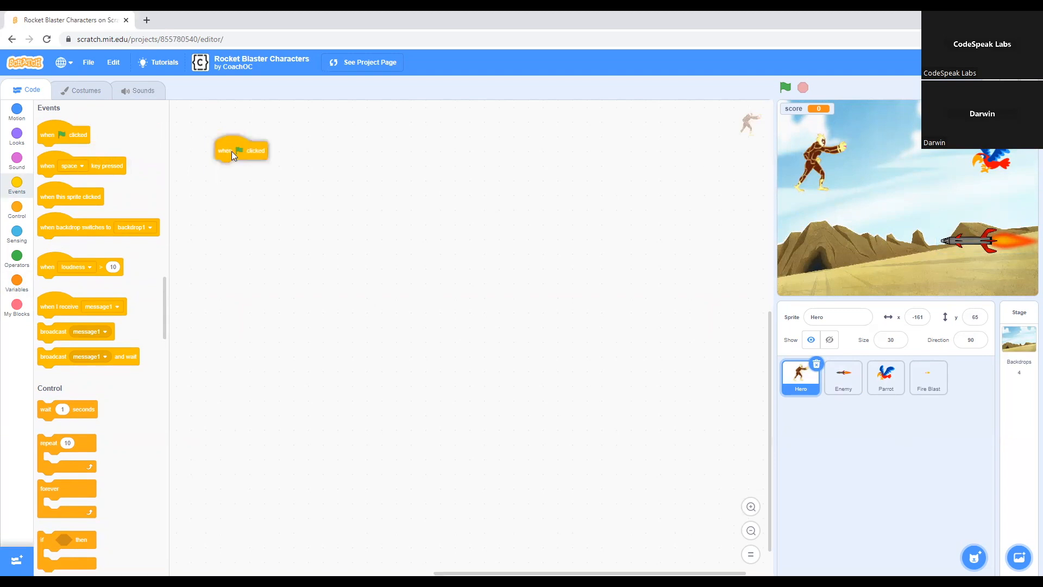
left_click_drag(242, 150, 260, 148)
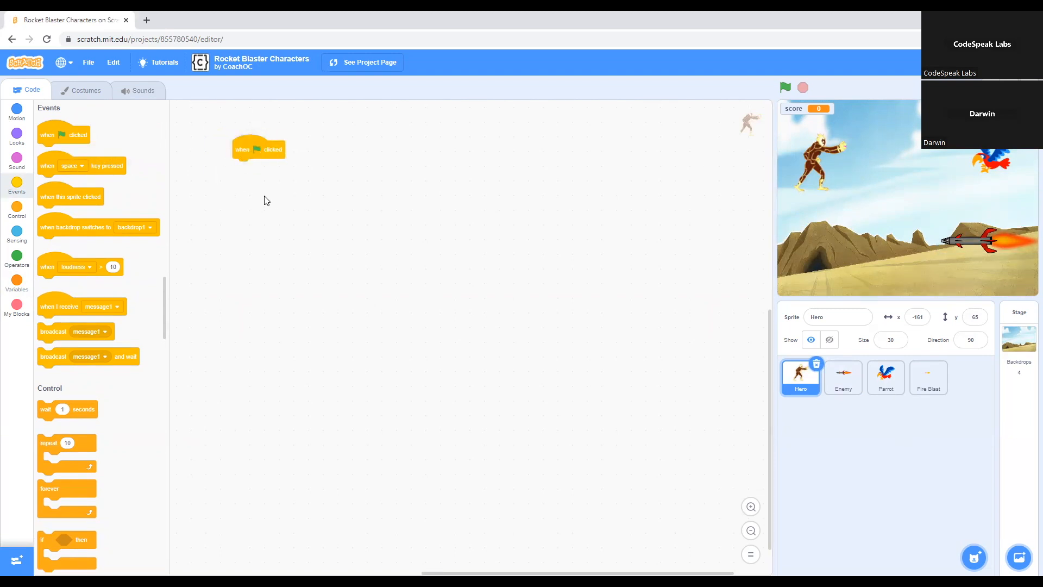
mouse_move(246, 153)
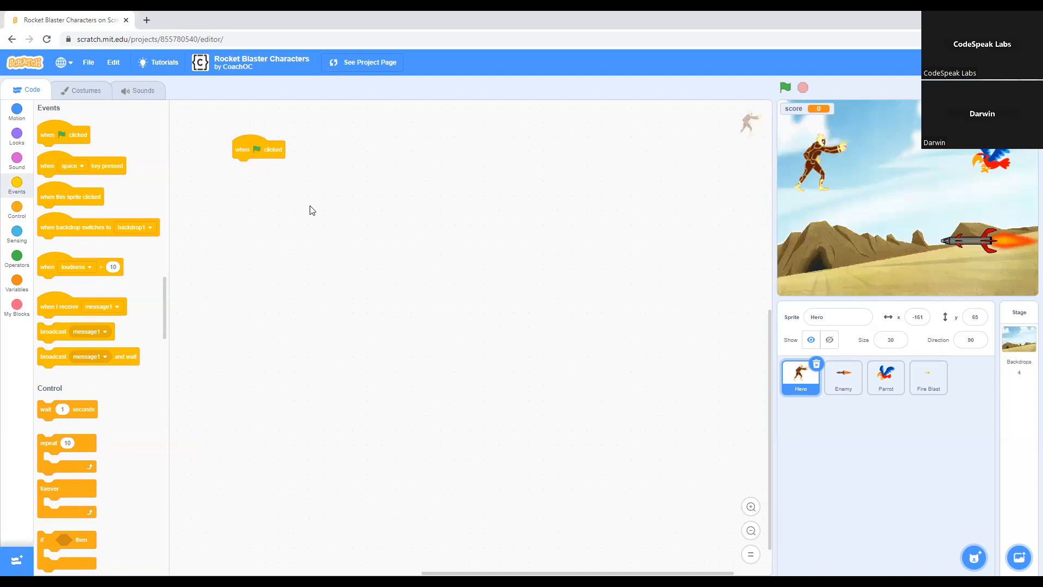
left_click(16, 212)
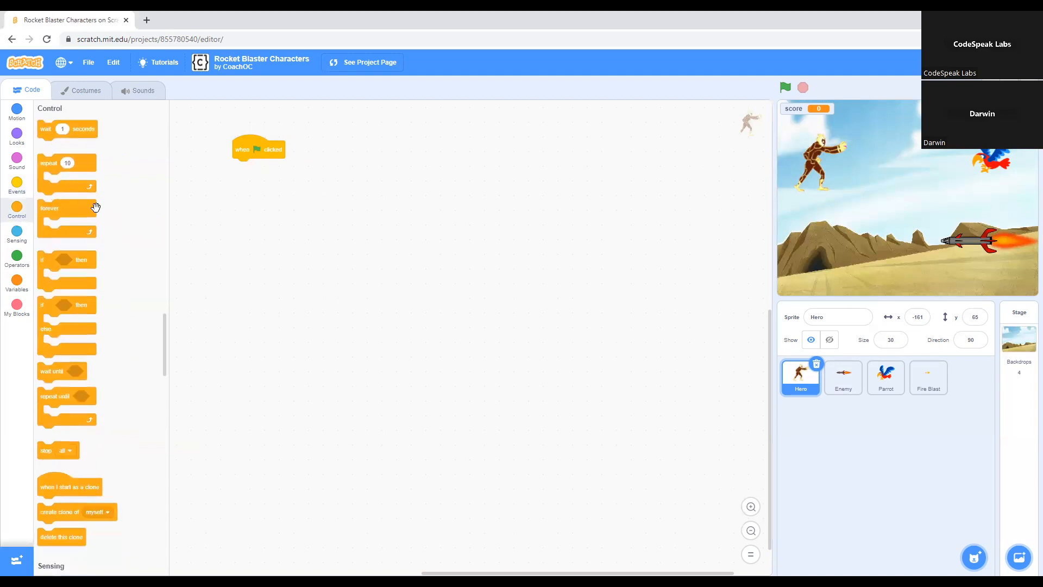
mouse_move(17, 304)
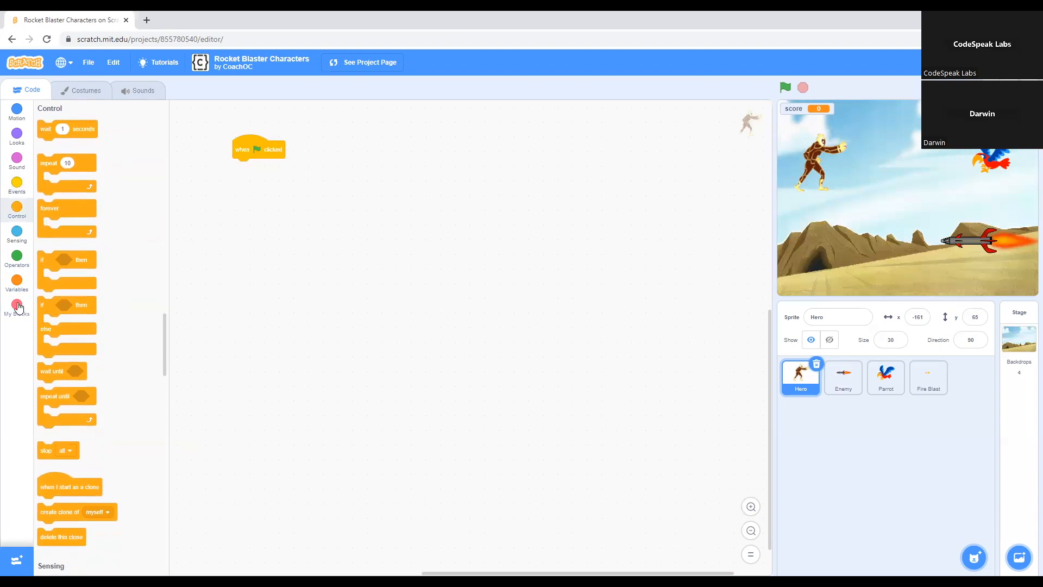
- Snap a 'set score to 0' block under the green-flag block so the score resets each run
left_click(17, 279)
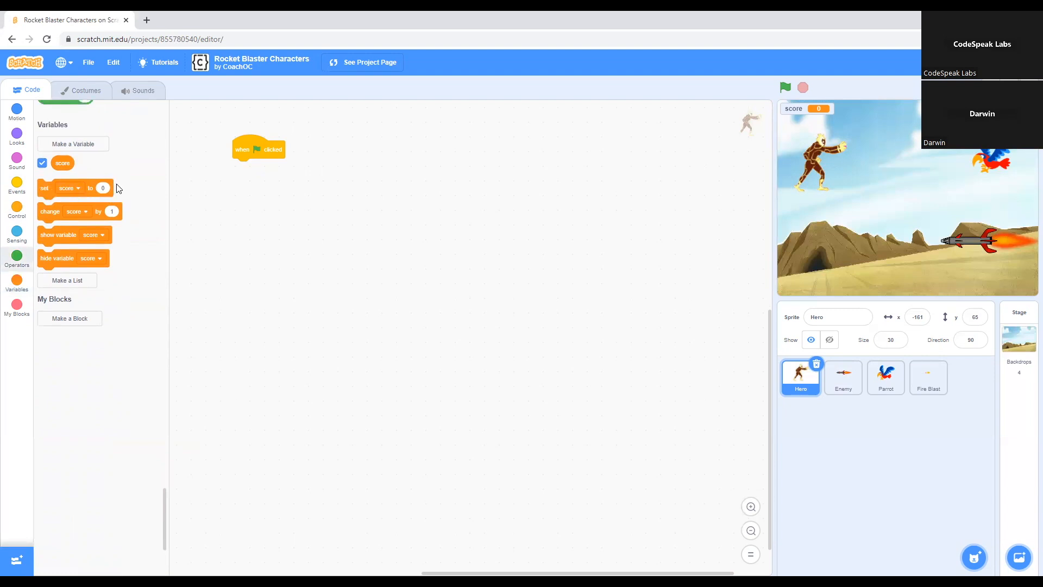
left_click_drag(59, 188, 319, 222)
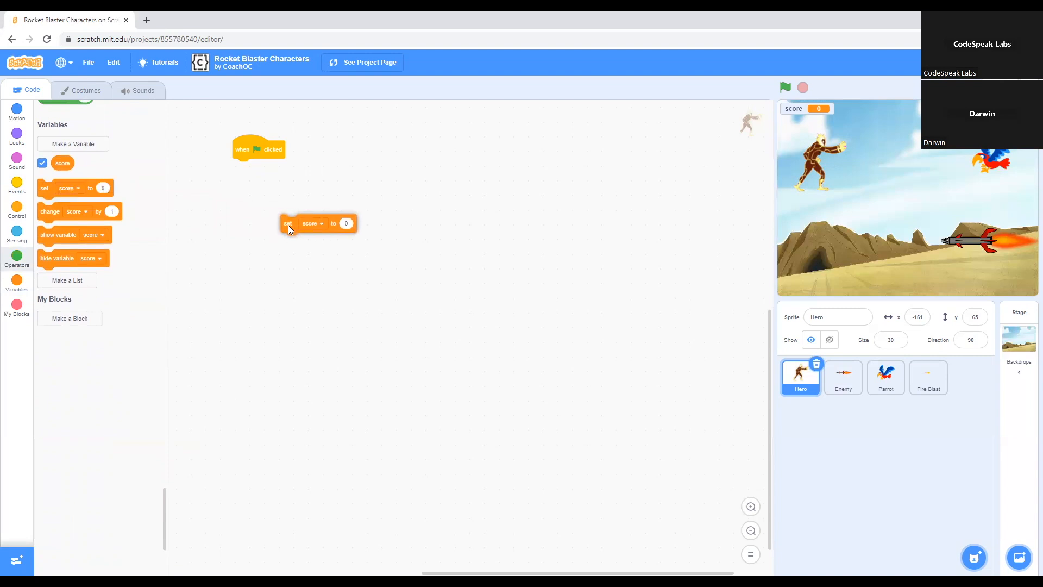
left_click_drag(286, 223, 260, 174)
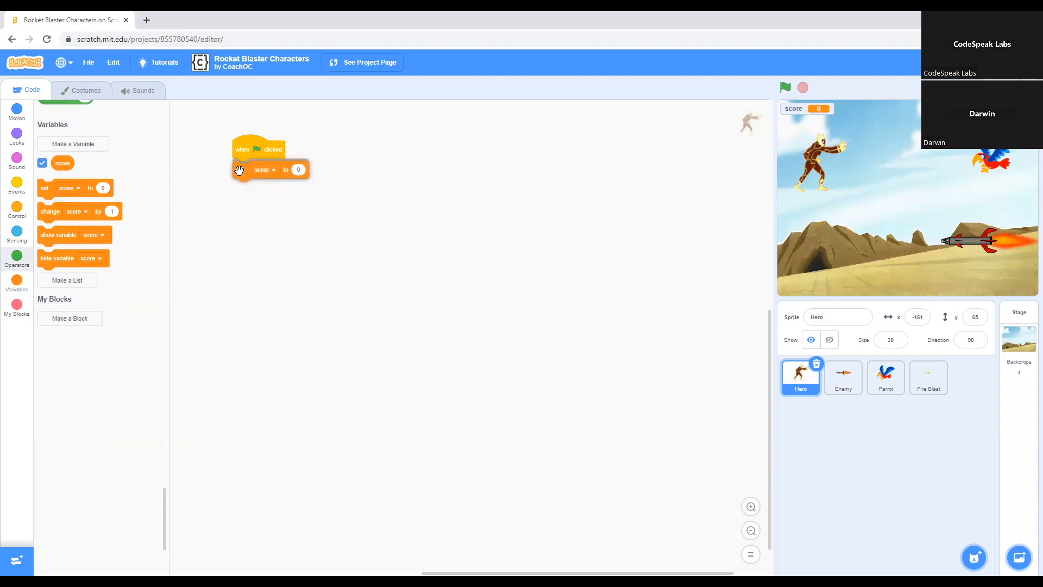
left_click_drag(263, 169, 263, 167)
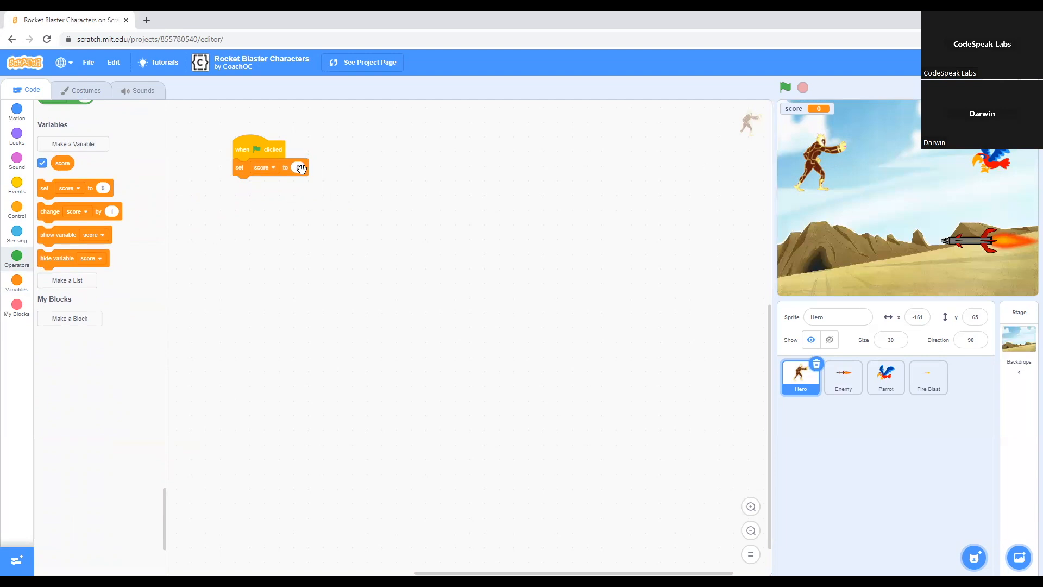
left_click(300, 168)
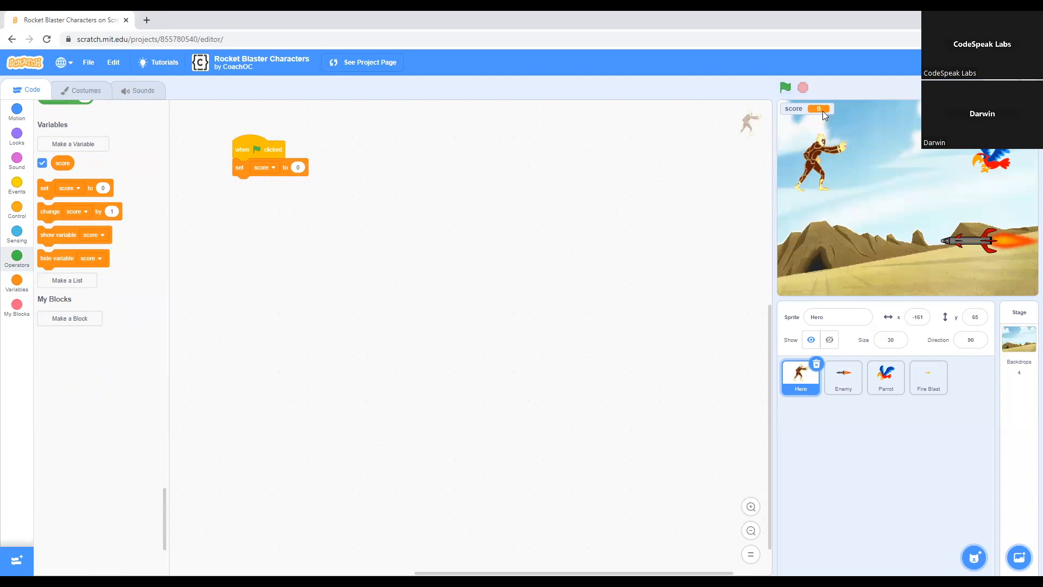
mouse_move(371, 208)
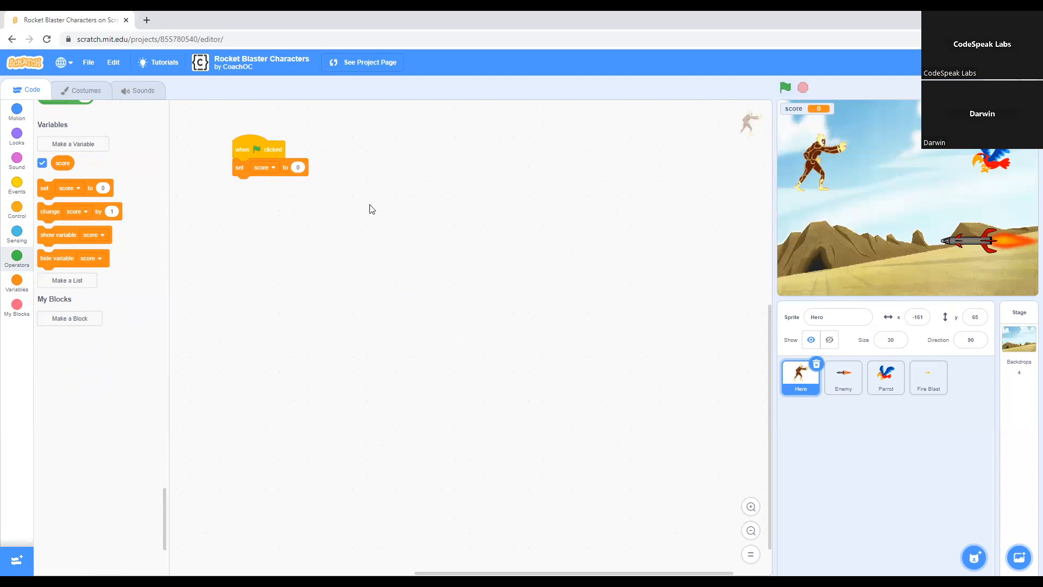
mouse_move(825, 121)
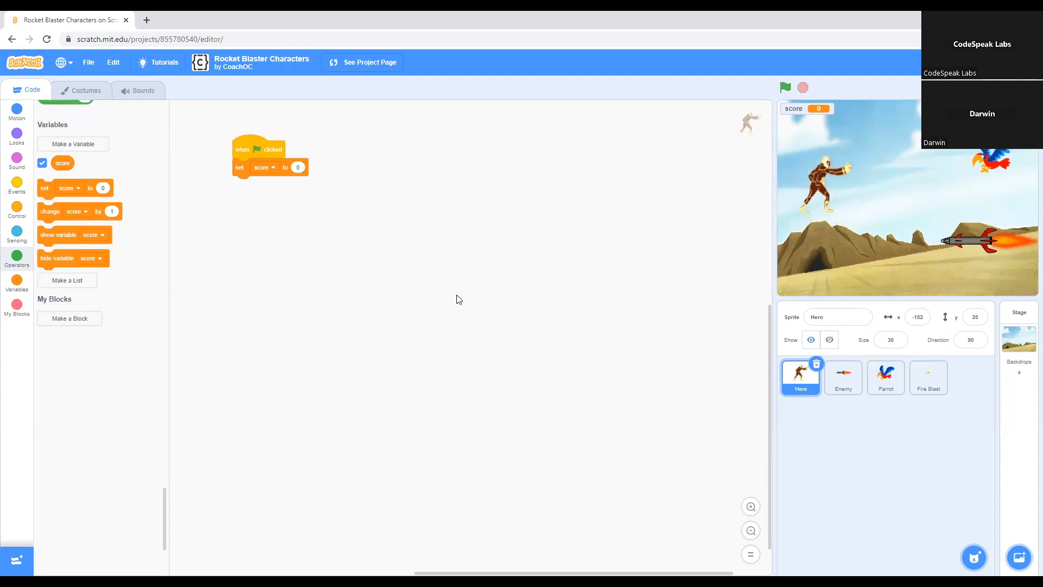
mouse_move(17, 163)
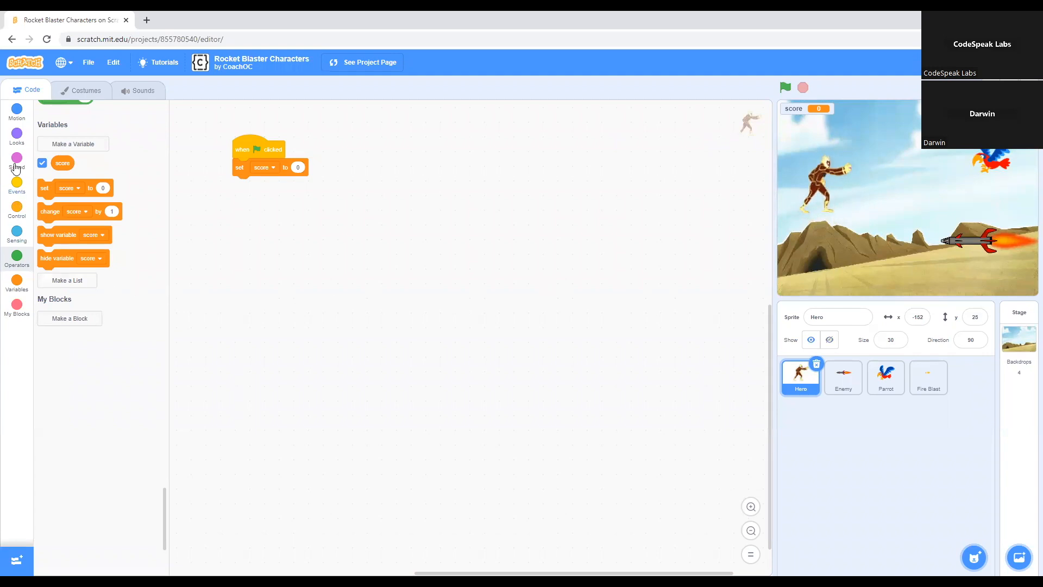
- Attach a 'set size to 30%' block below the score reset and run the script to check Hero's size
left_click(16, 137)
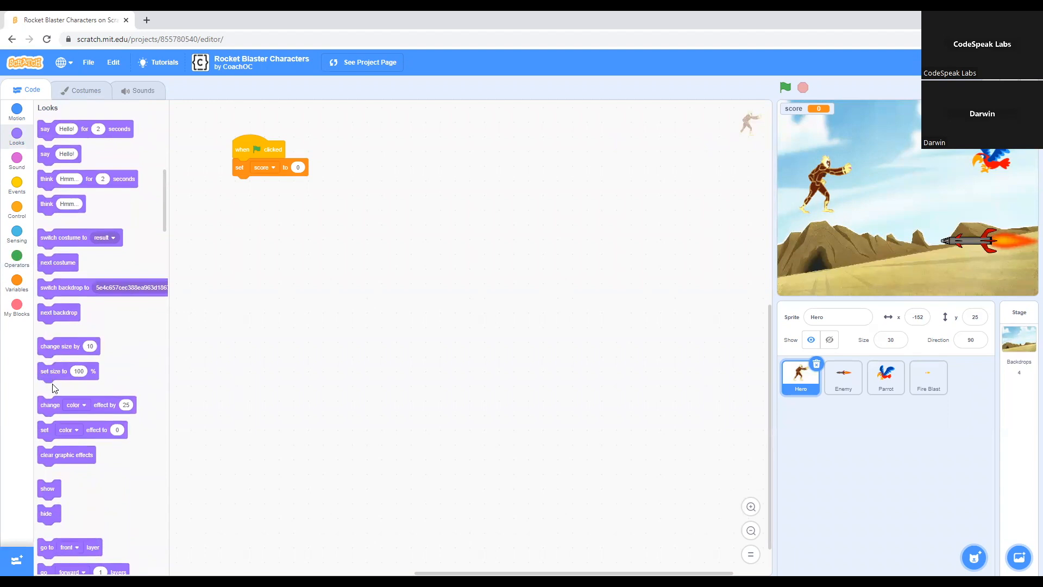
mouse_move(80, 371)
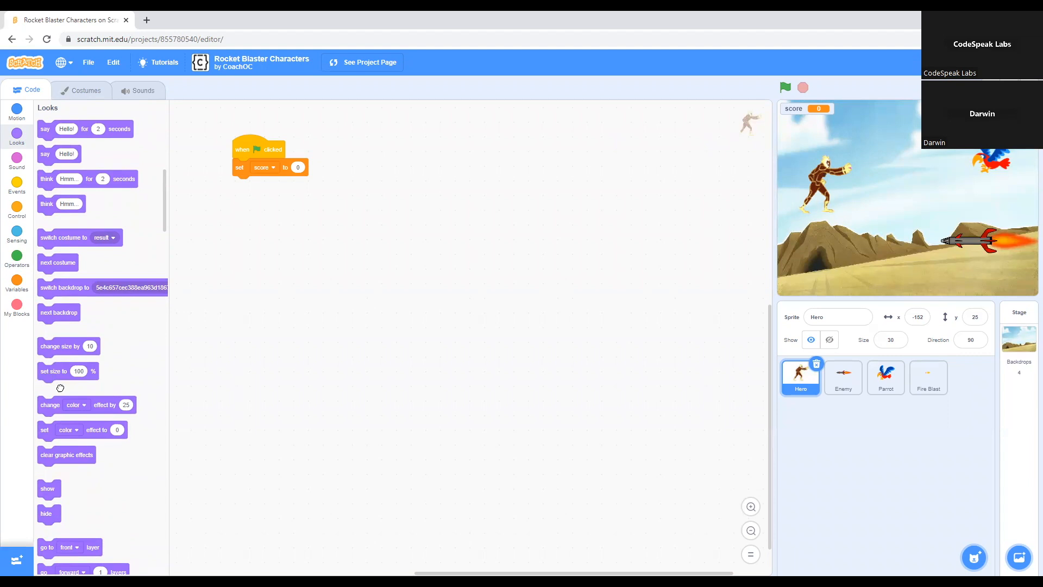
left_click_drag(67, 371, 260, 188)
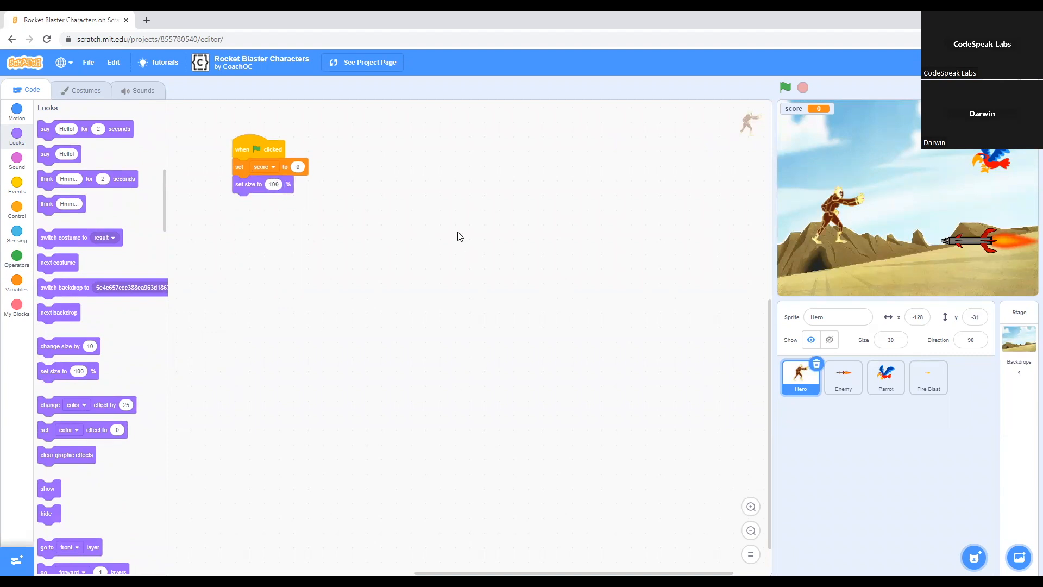
left_click(274, 185)
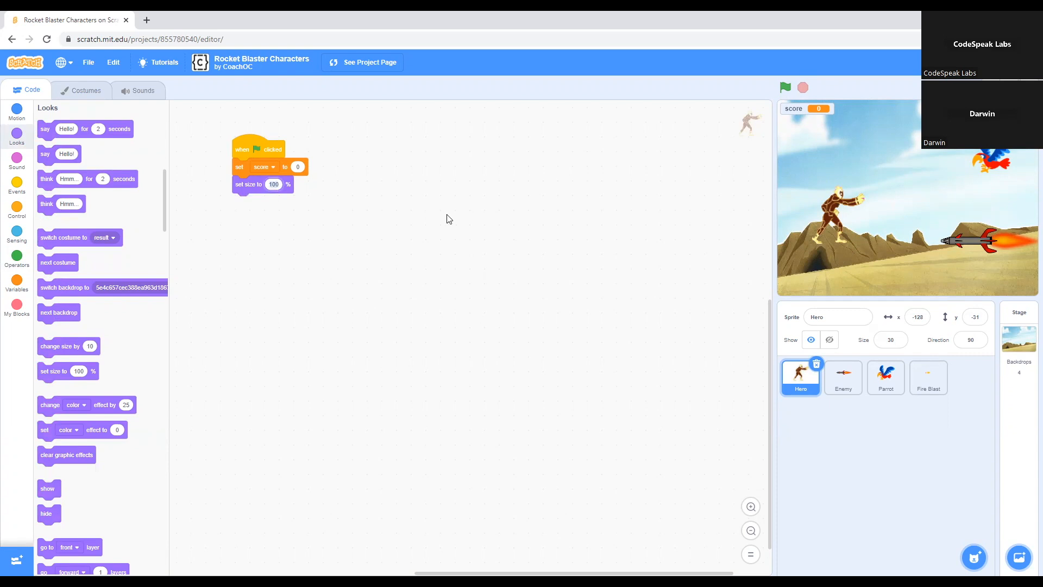
type("50")
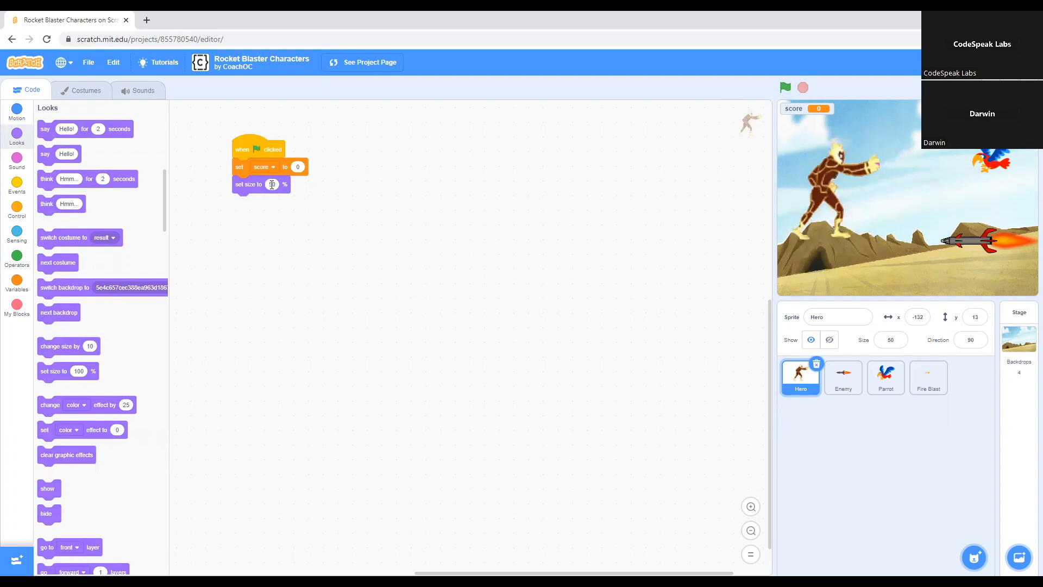
type("50")
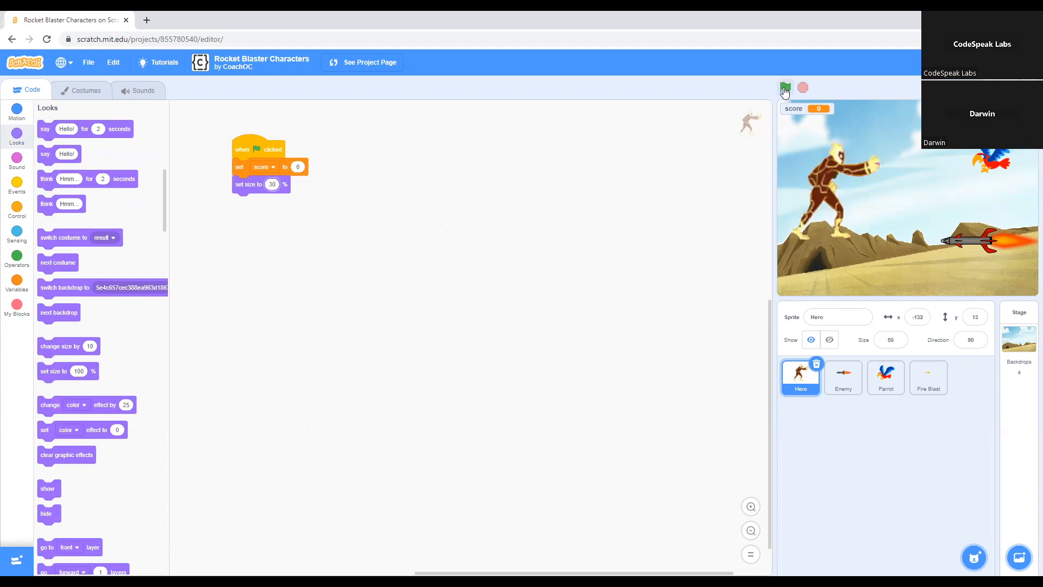
left_click(785, 87)
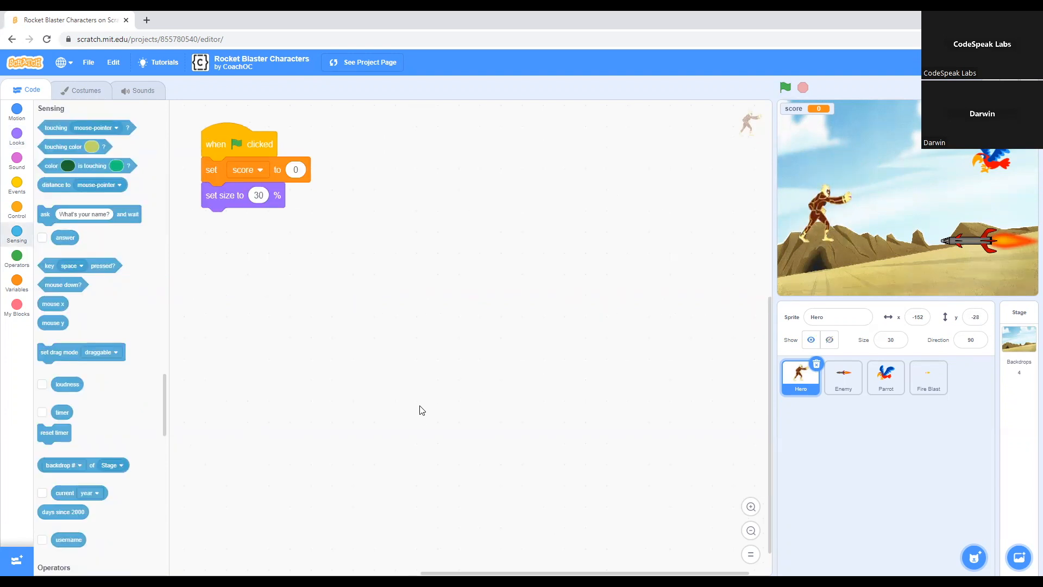
mouse_move(705, 260)
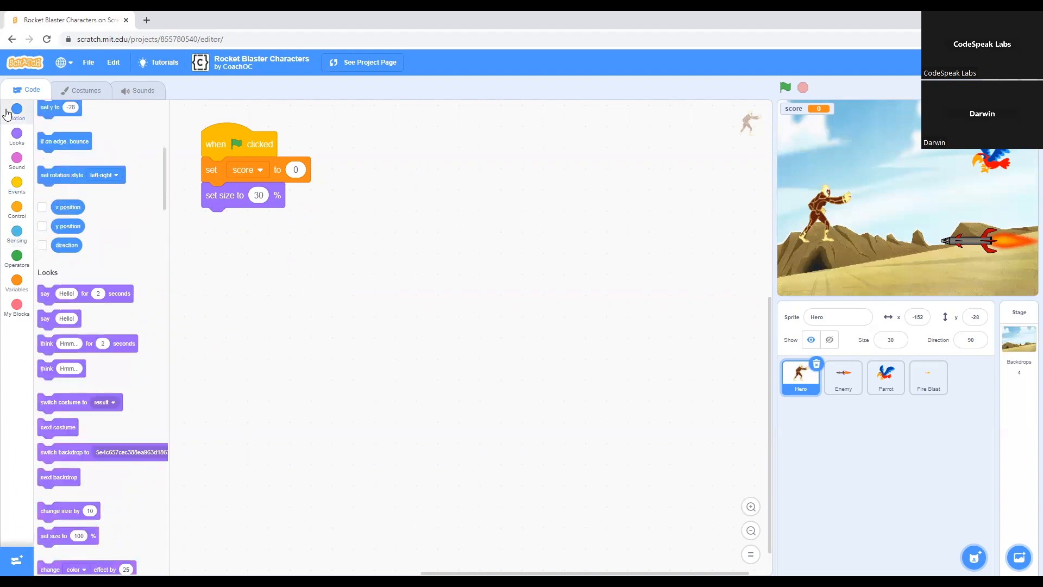
- Attach a 'go to x: -180 y: 0' block to set Hero's starting position
left_click(16, 110)
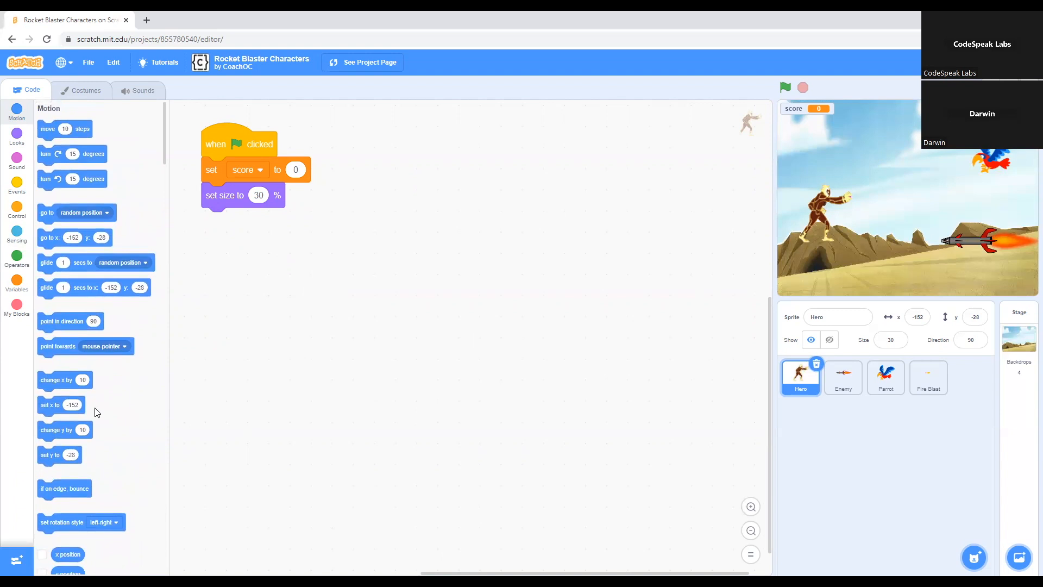
mouse_move(47, 240)
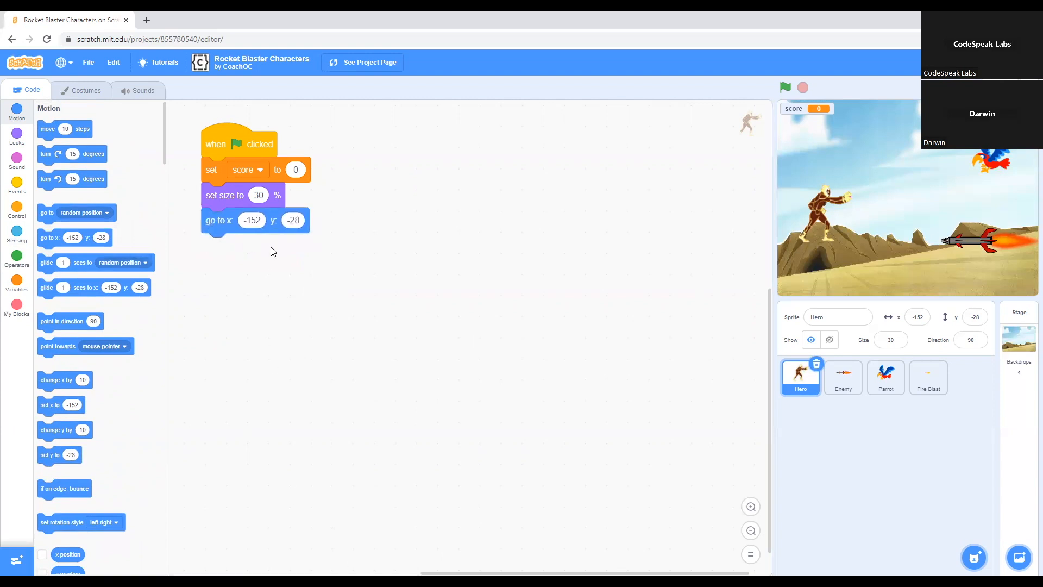
mouse_move(310, 232)
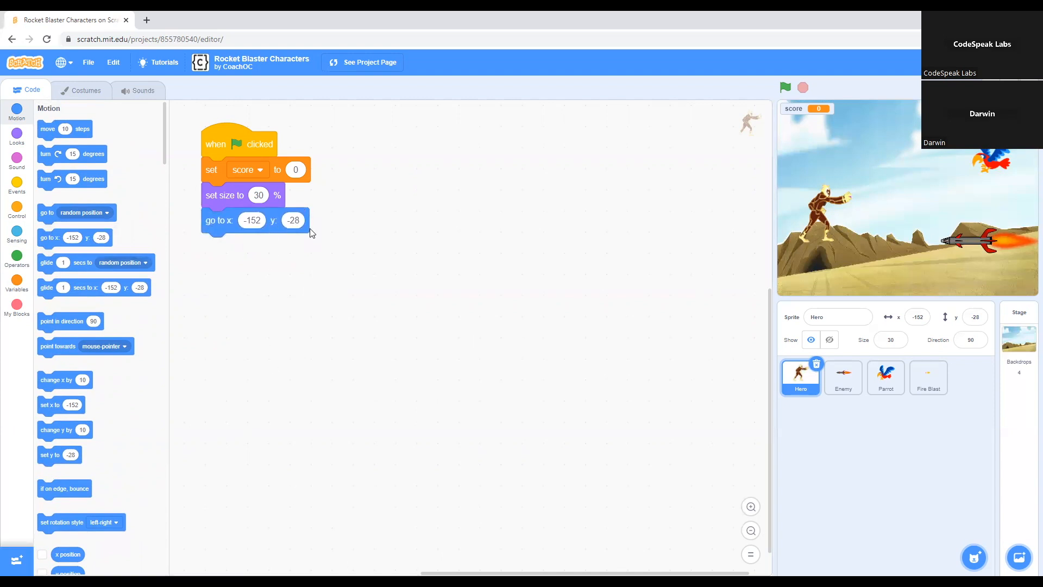
mouse_move(284, 214)
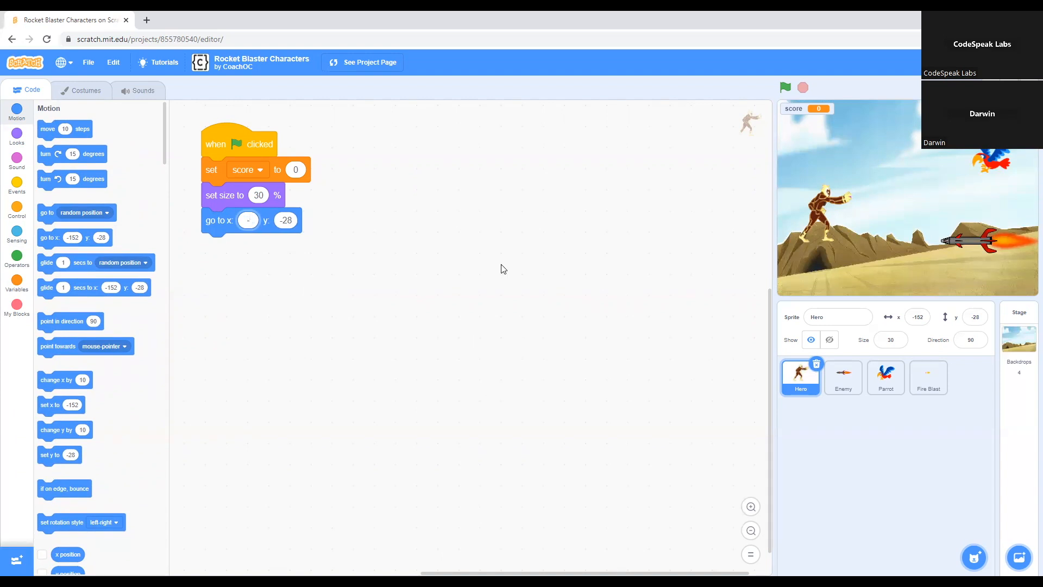
type("-180")
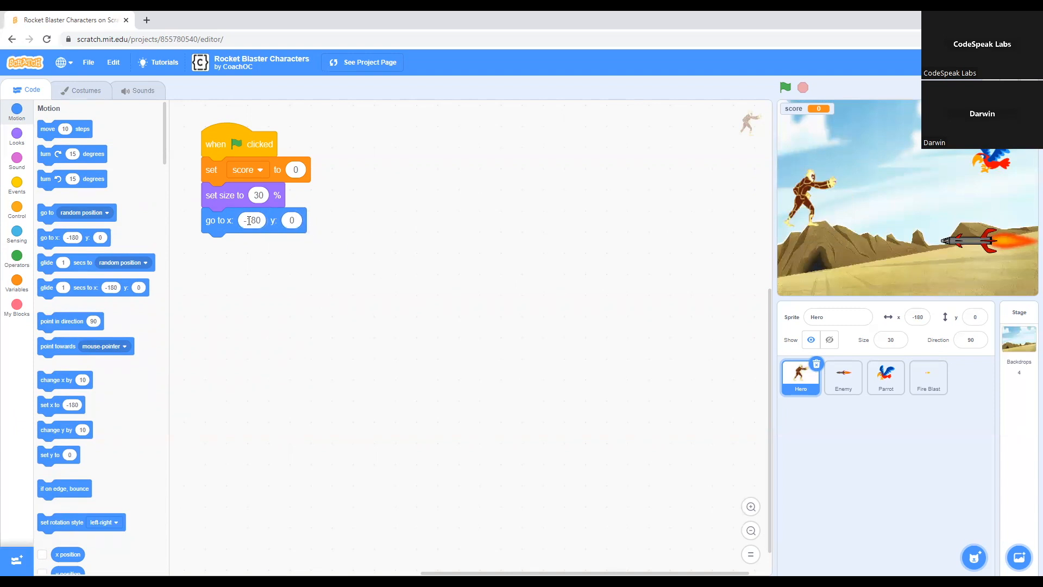
left_click(252, 221)
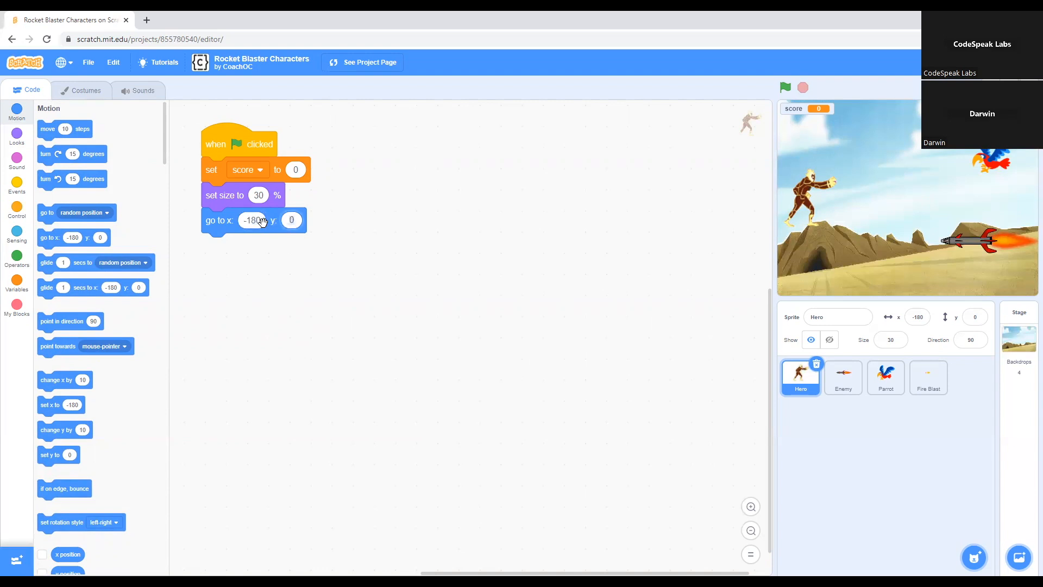
left_click(253, 220)
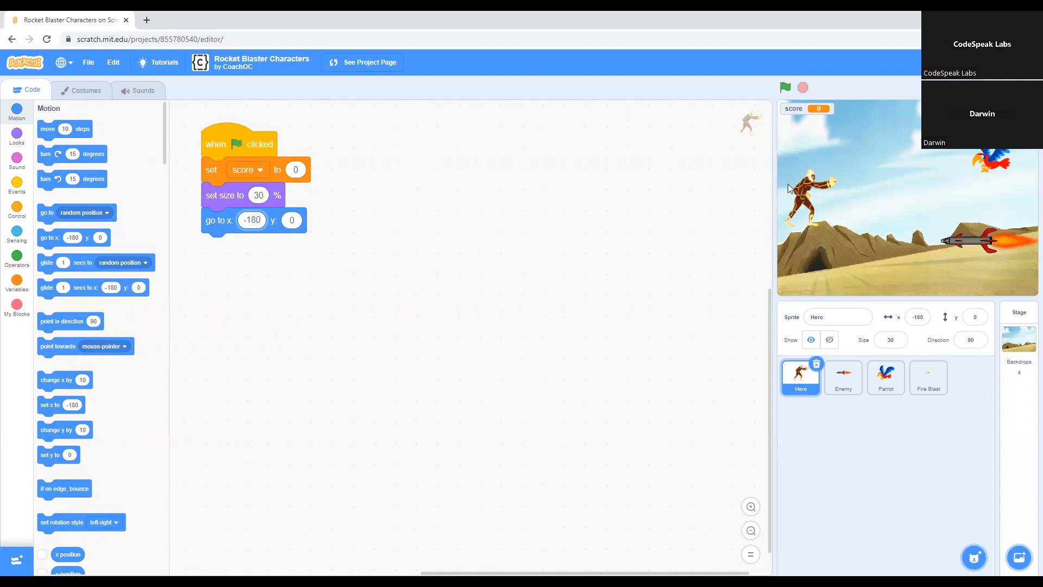
mouse_move(856, 200)
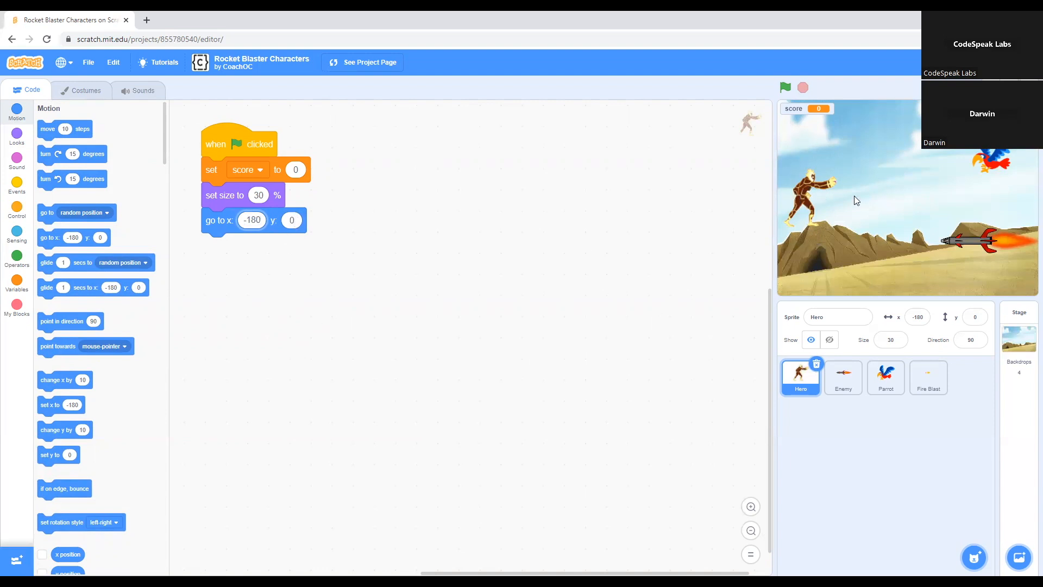
mouse_move(771, 198)
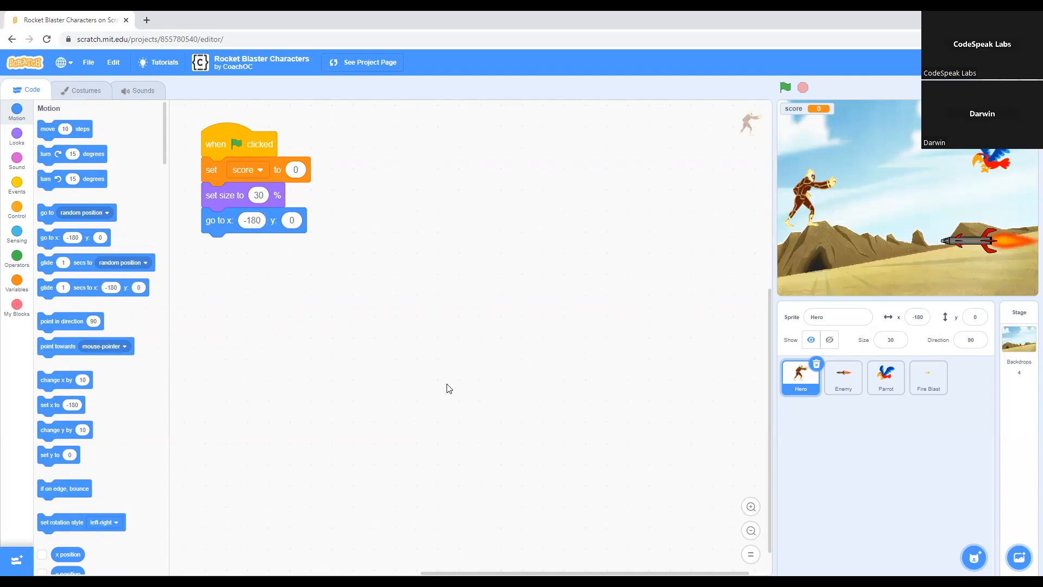
mouse_move(393, 379)
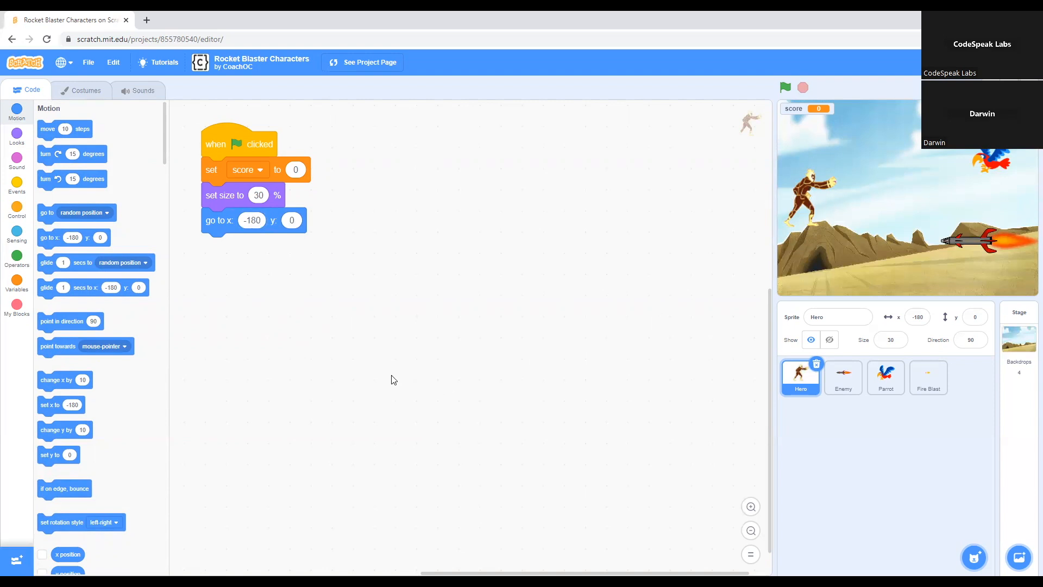
- Attach an empty forever loop under the 'go to x: -180 y: 0' block
left_click(16, 207)
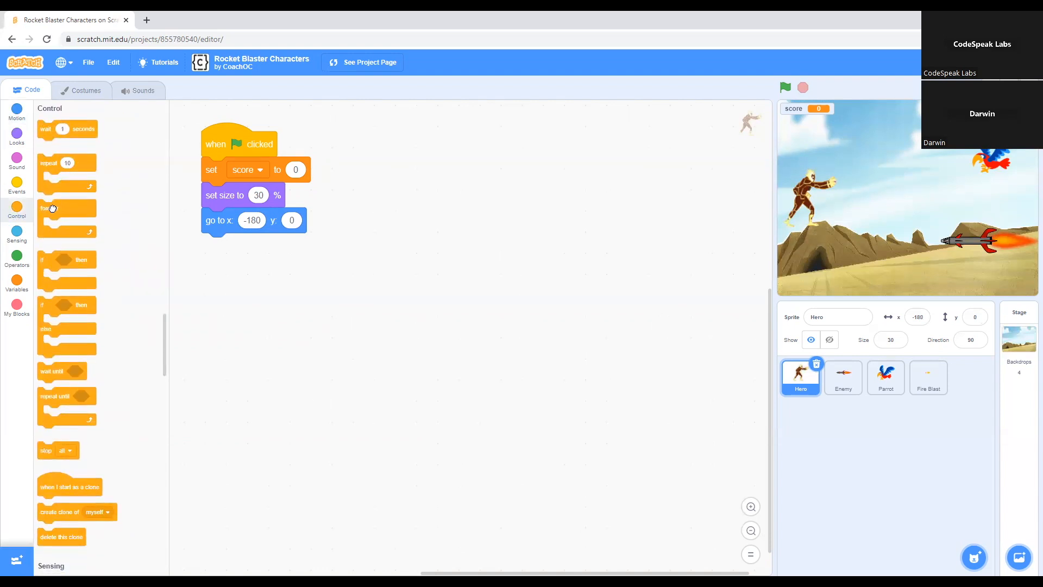
left_click_drag(67, 213, 243, 247)
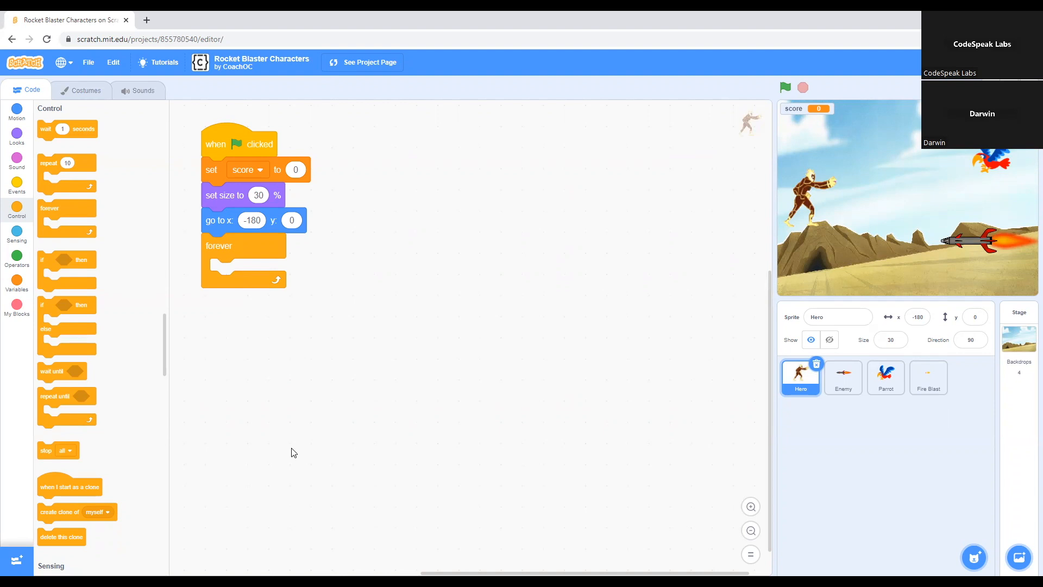
mouse_move(280, 250)
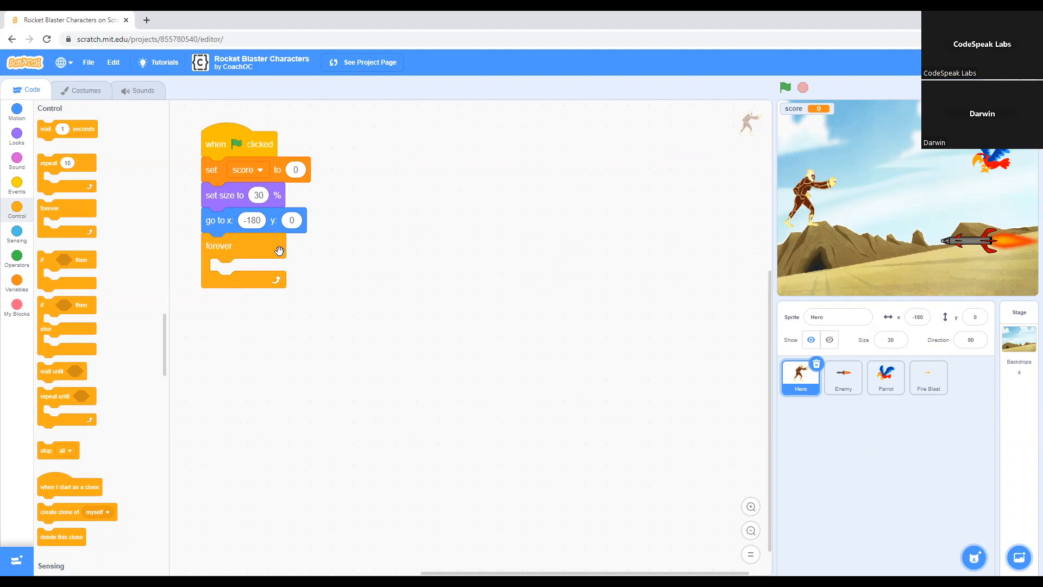
mouse_move(206, 298)
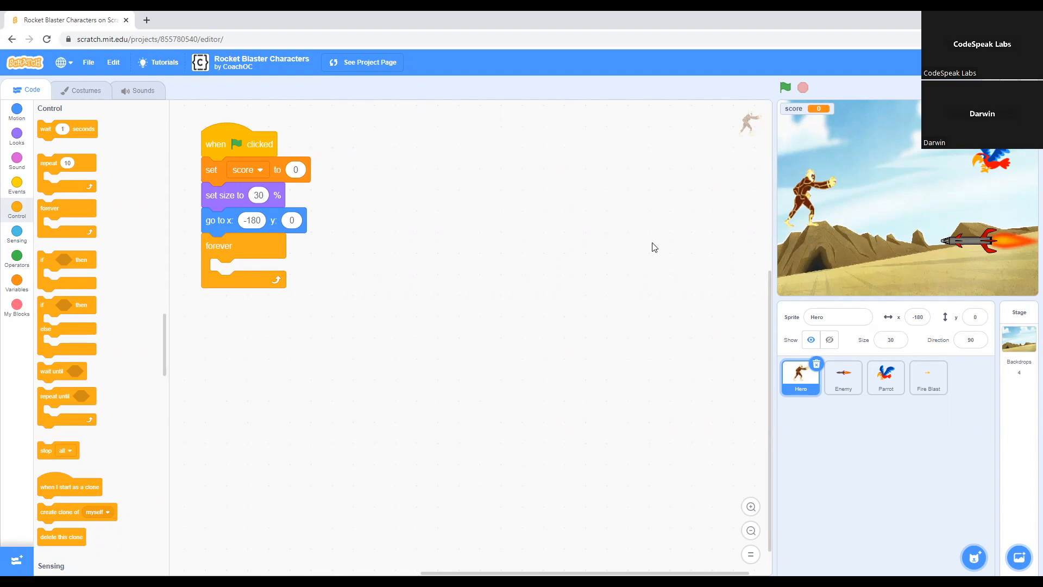
mouse_move(783, 260)
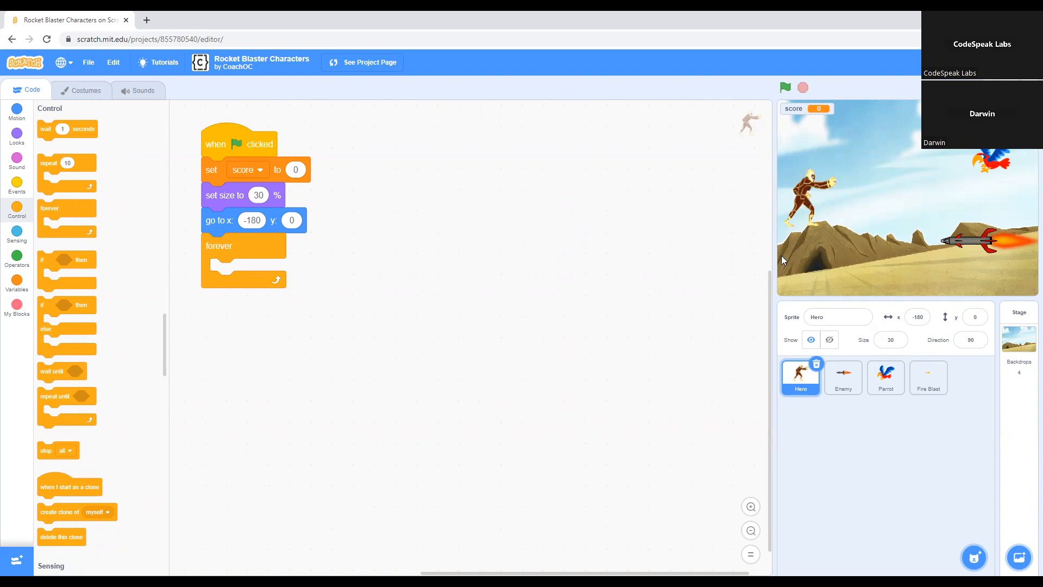
mouse_move(586, 269)
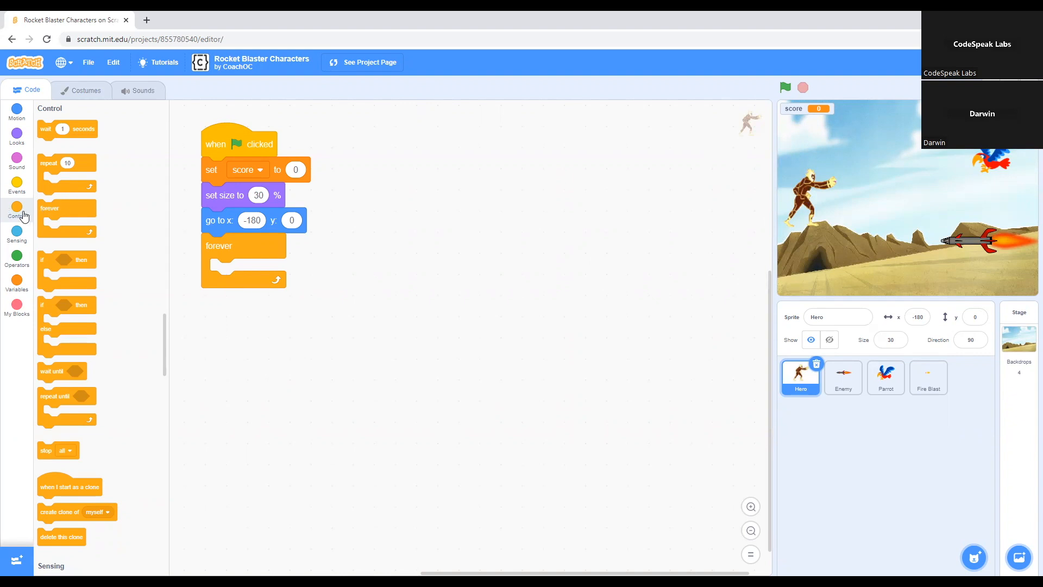
mouse_move(150, 182)
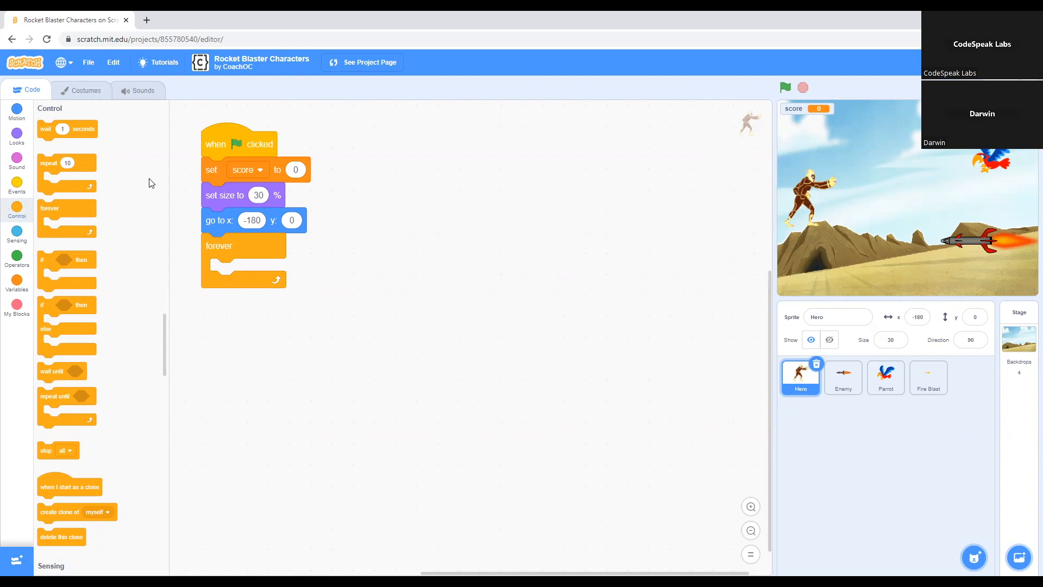
- Nest an empty if-then block inside the forever loop, ready for a sensing condition
scroll("down", 3)
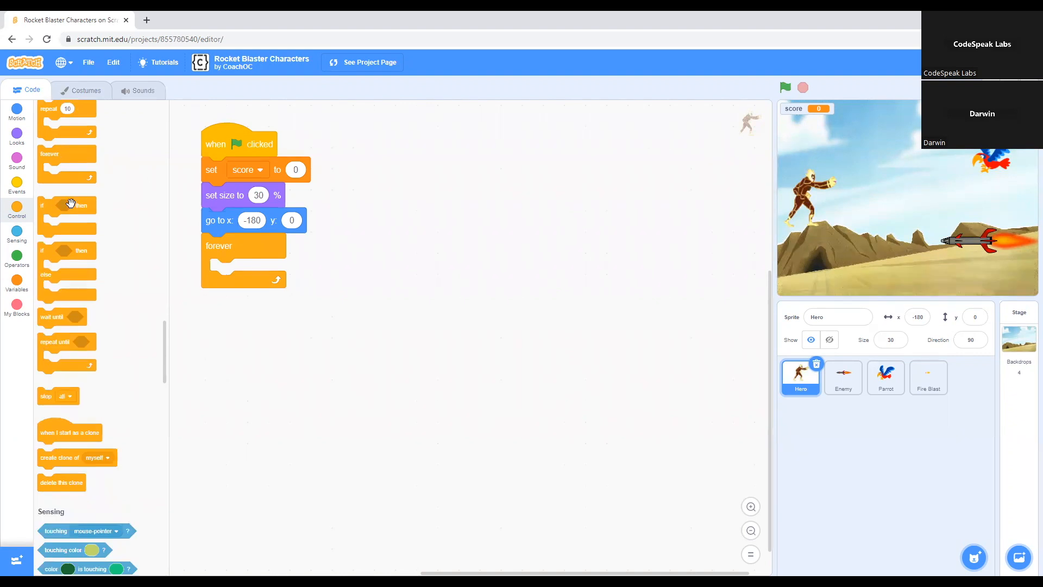
left_click_drag(66, 205, 158, 225)
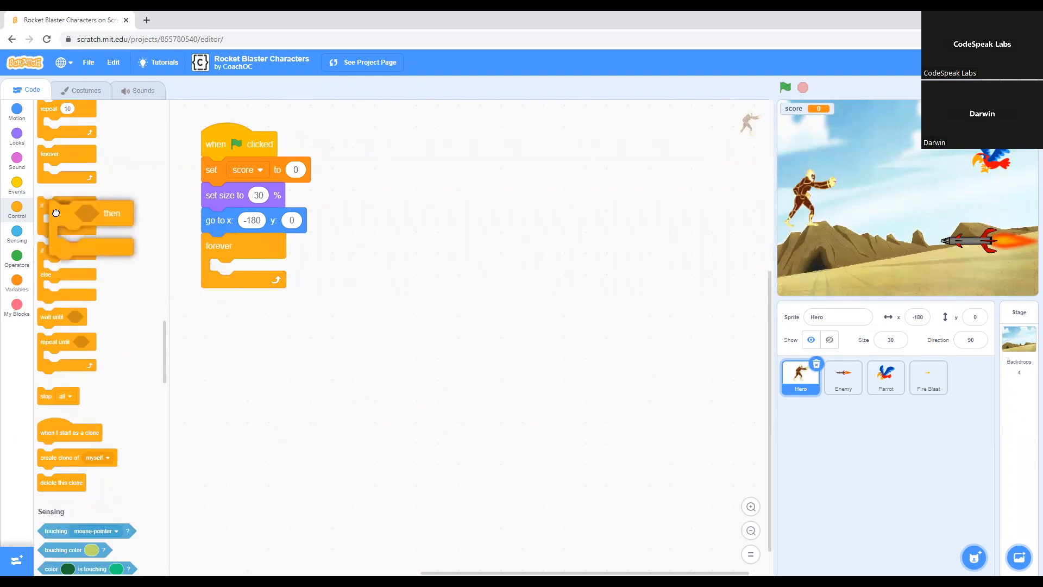
left_click_drag(87, 213, 246, 293)
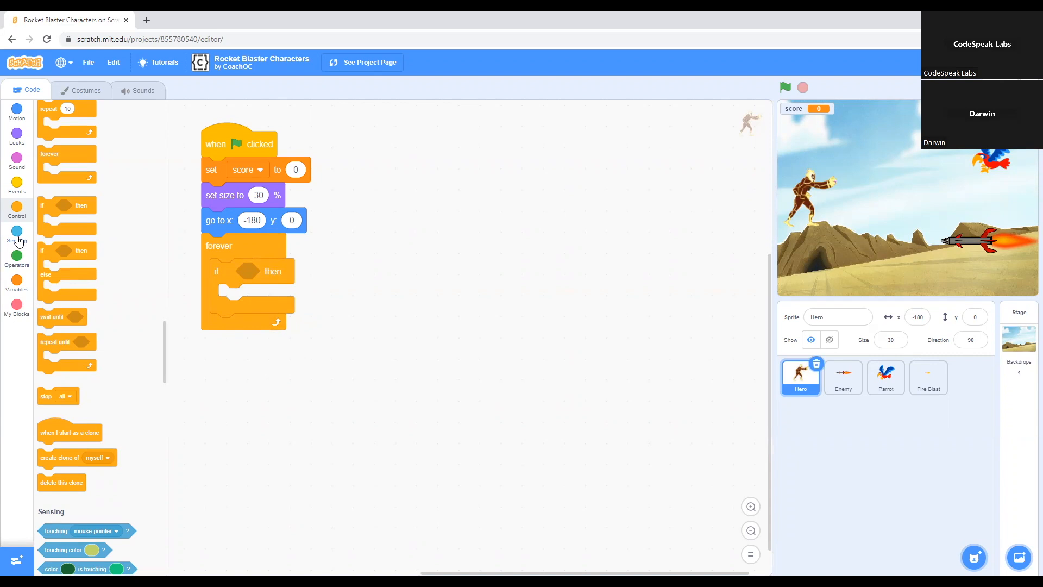
left_click(16, 232)
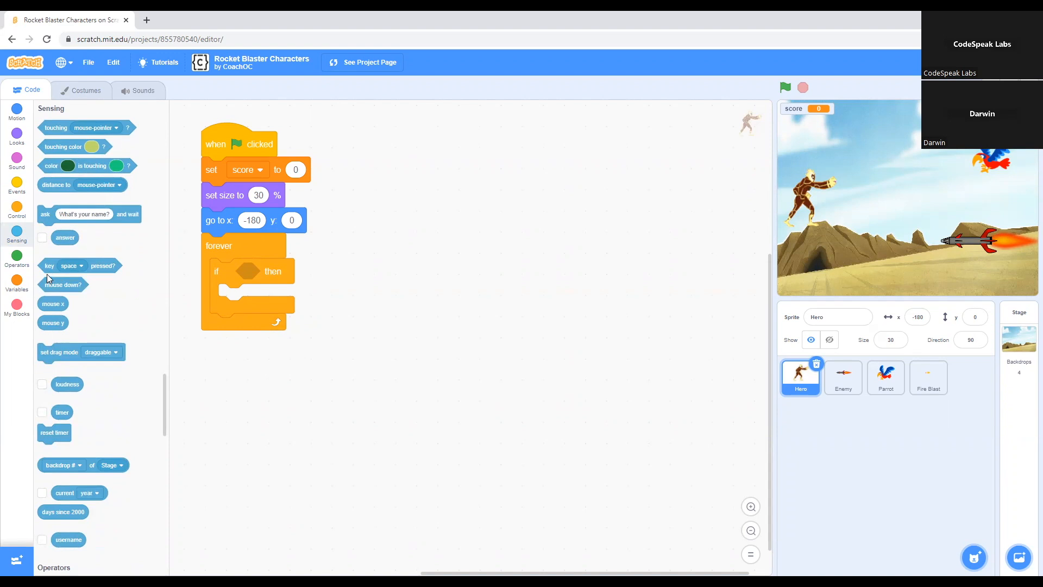
mouse_move(138, 291)
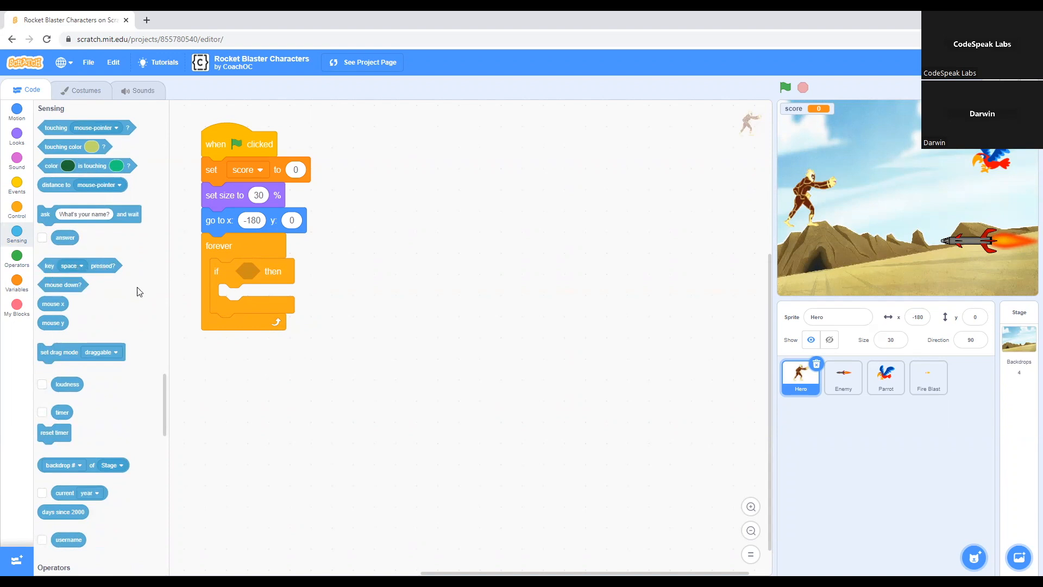
- Fit a 'key pressed?' condition into the if slot and set it to up arrow
left_click_drag(80, 265, 358, 287)
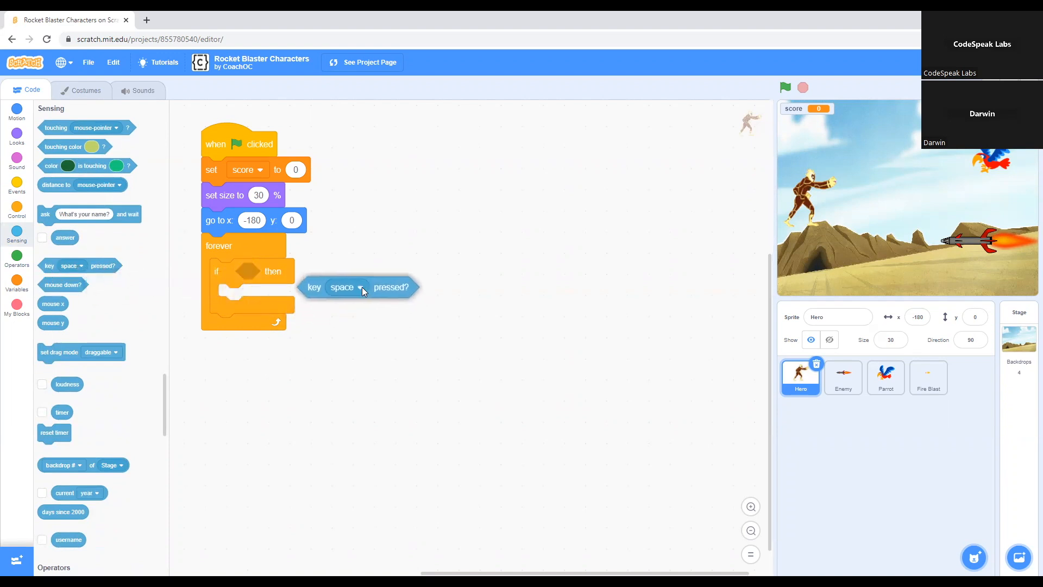
left_click_drag(360, 287, 286, 273)
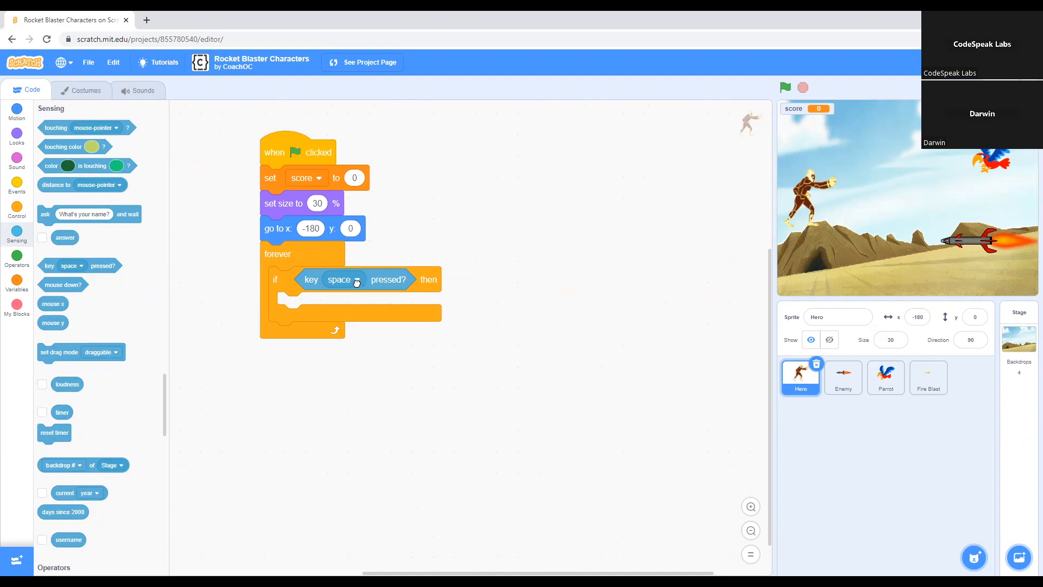
left_click(342, 279)
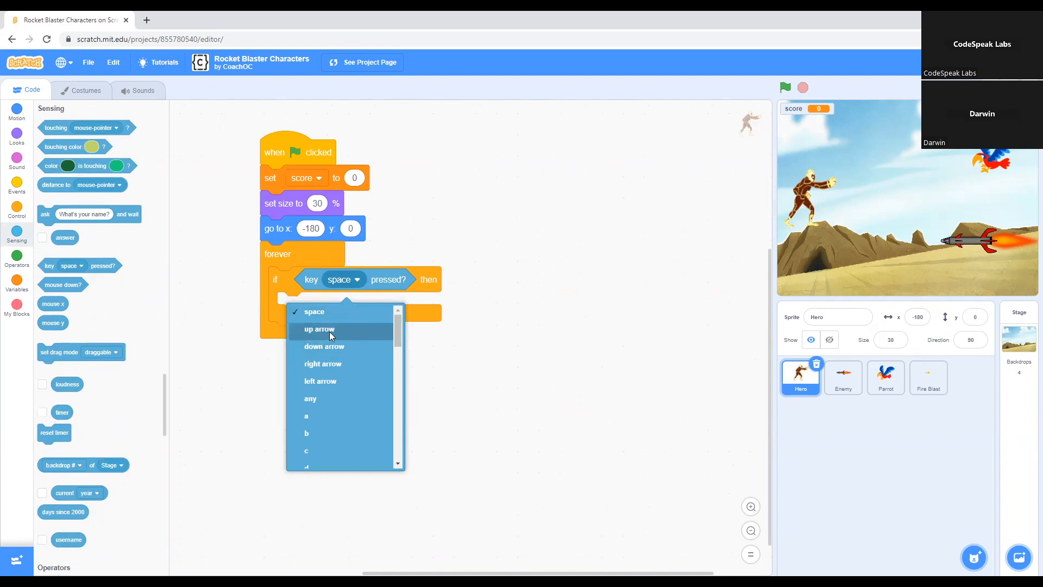
mouse_move(375, 335)
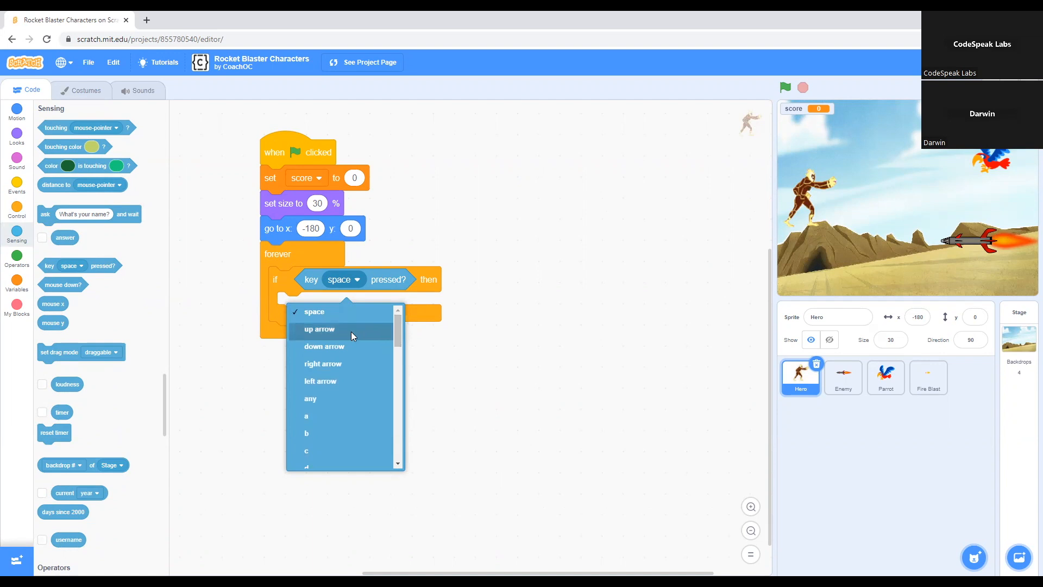
left_click(320, 328)
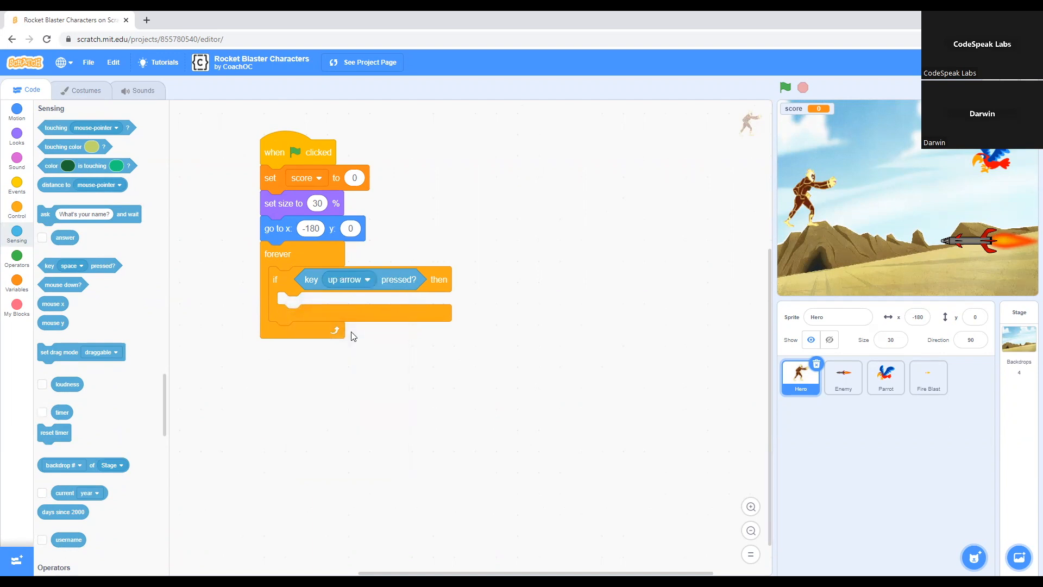
mouse_move(359, 333)
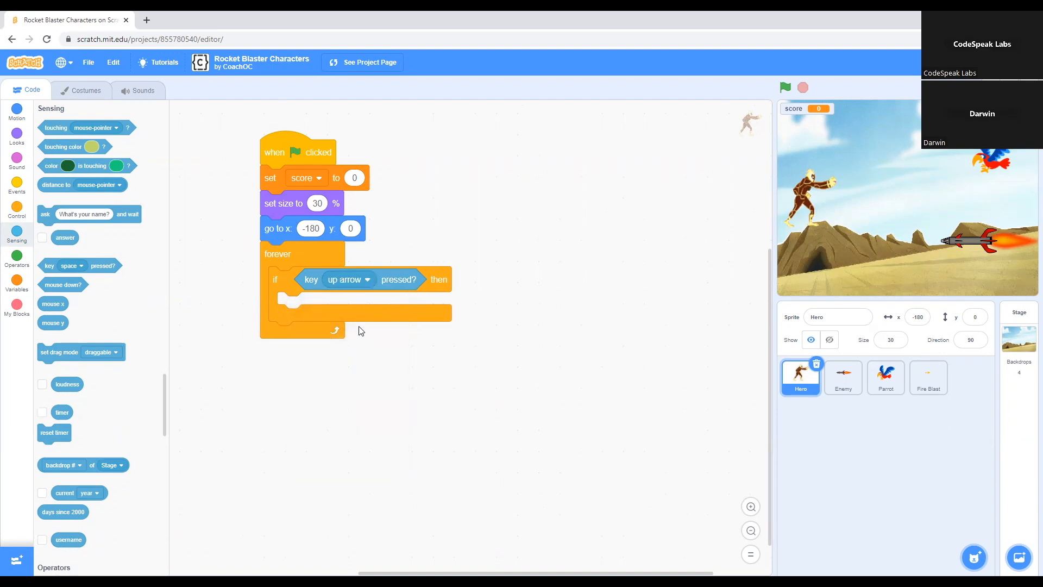
mouse_move(815, 216)
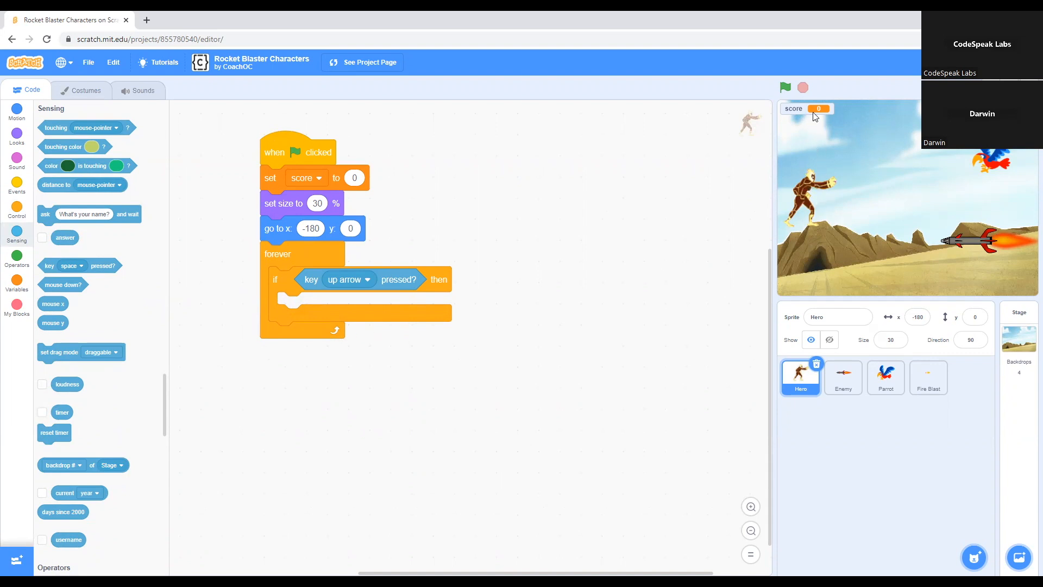
mouse_move(255, 351)
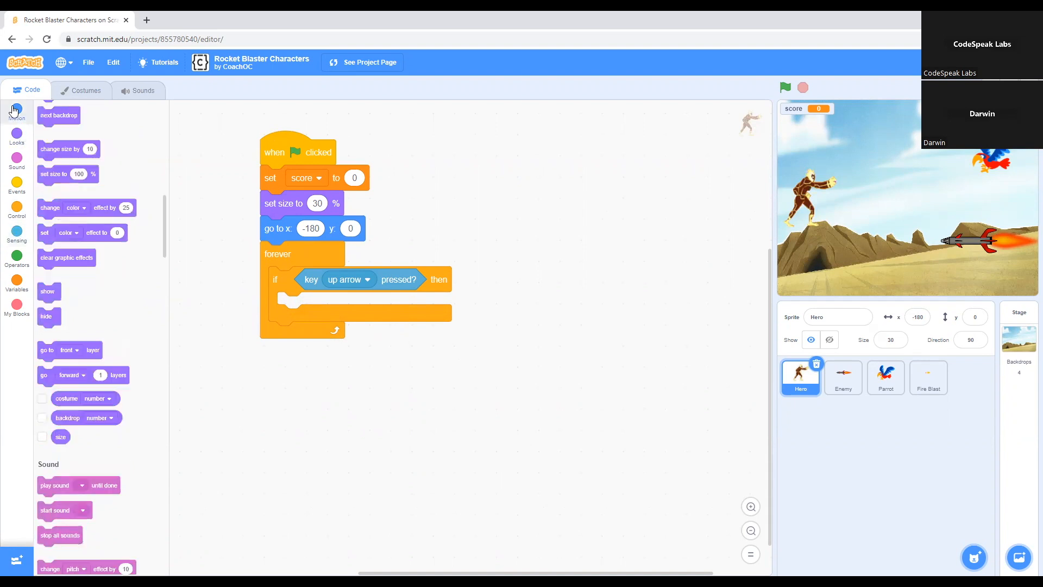
- Place 'change y by 10' inside the up-arrow if, then run and stop the game to test
left_click(17, 110)
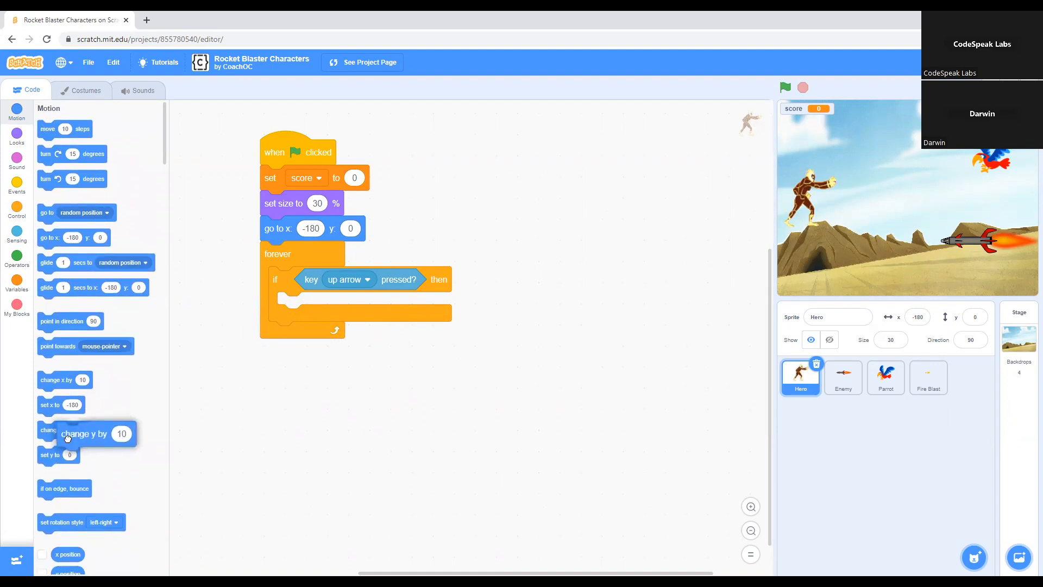
left_click_drag(65, 433, 339, 315)
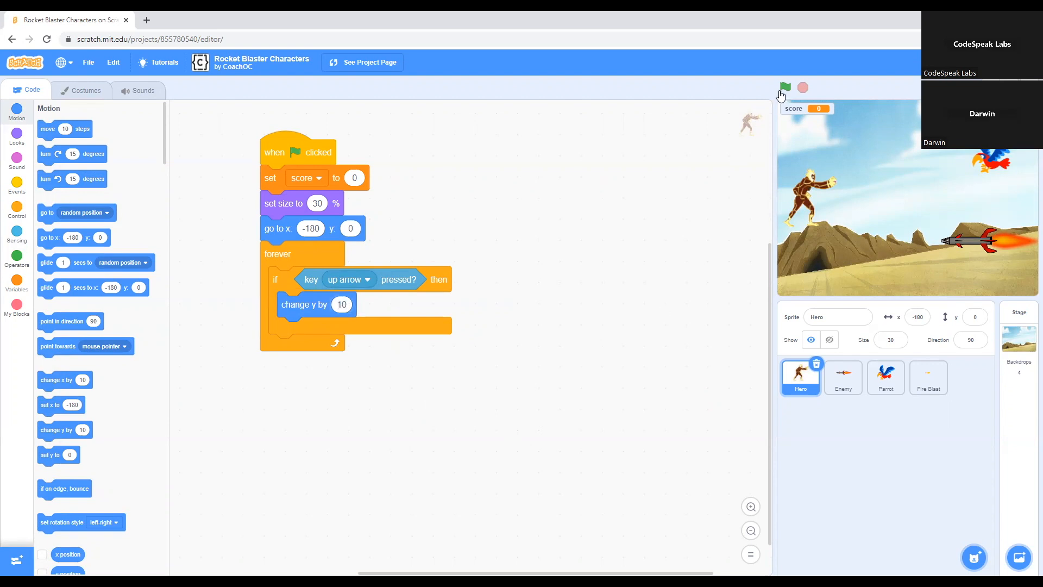
left_click(783, 87)
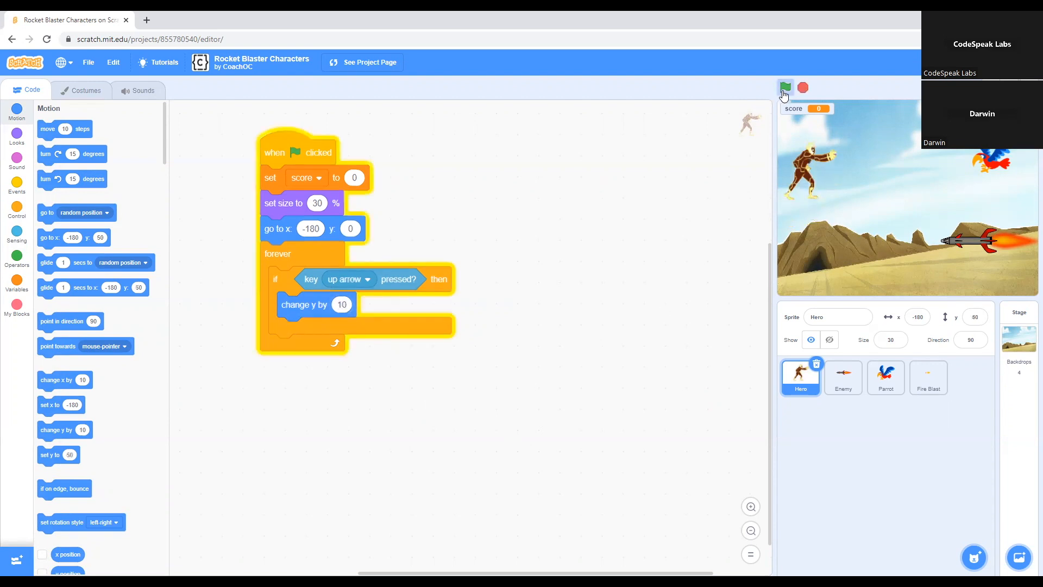
left_click(784, 87)
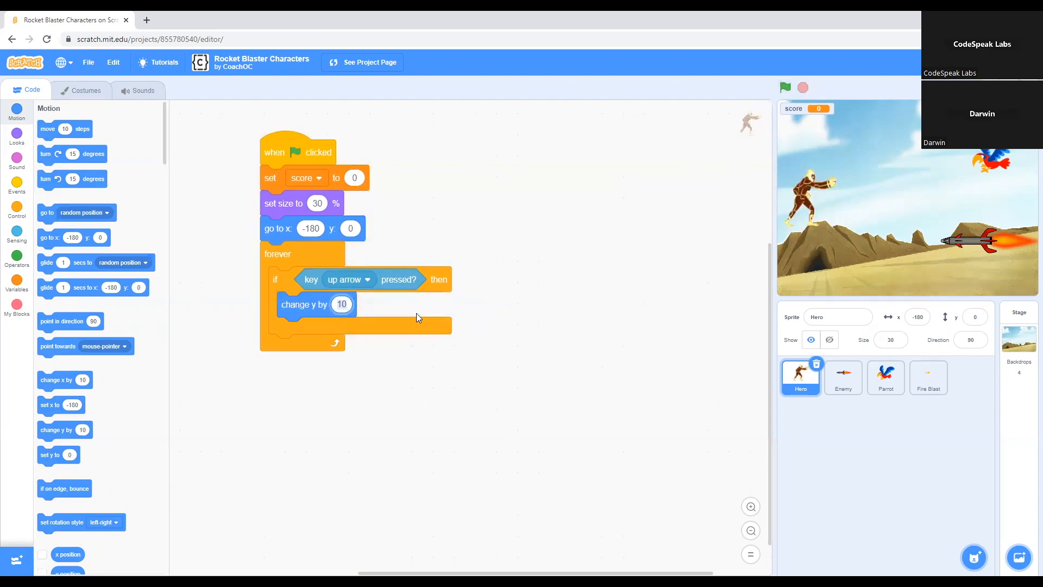
- Try a change y by step of 1 for the up arrow and run the game
type("5")
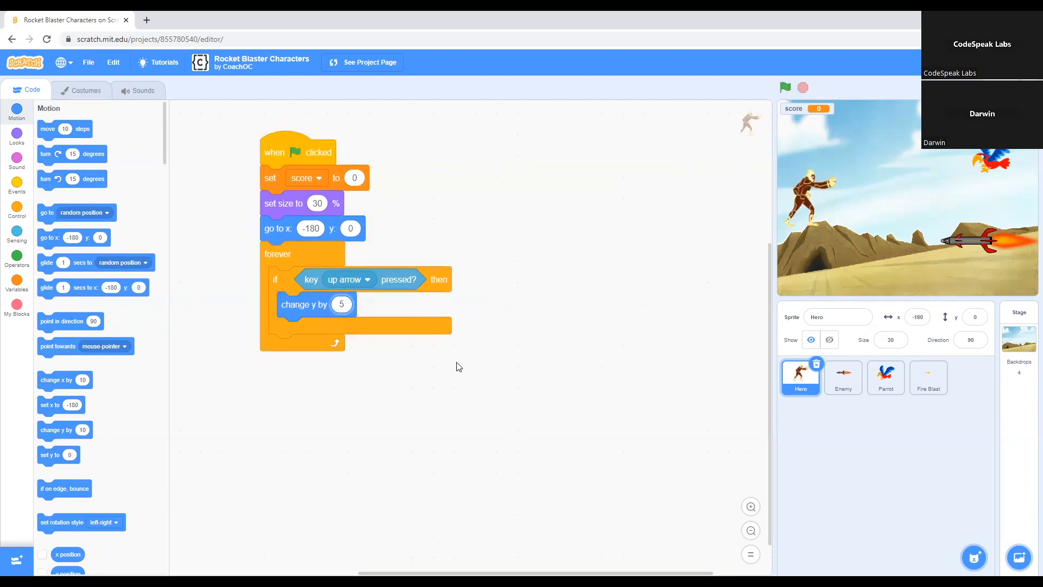
left_click(342, 305)
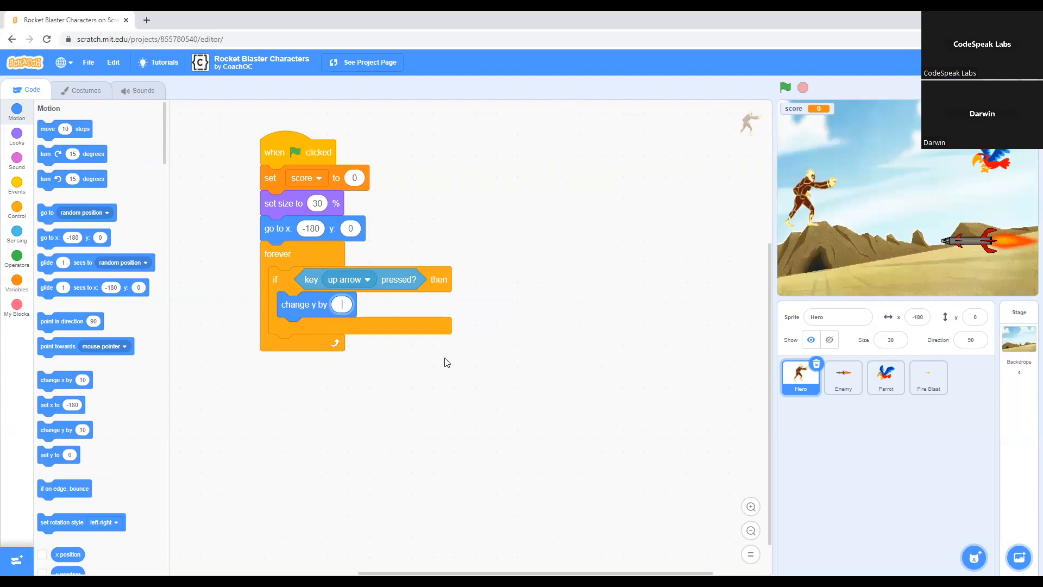
type("1")
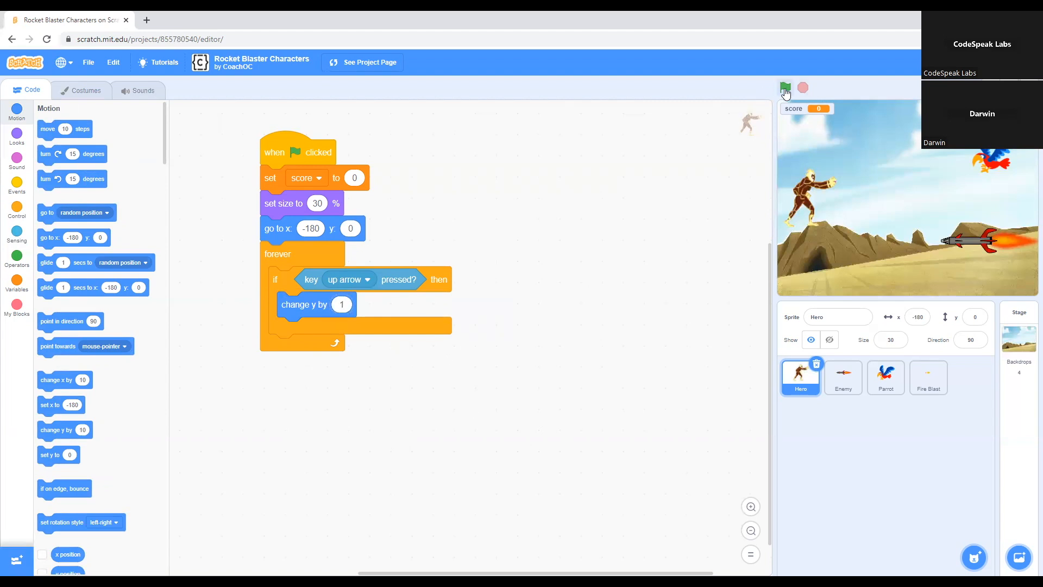
left_click(785, 87)
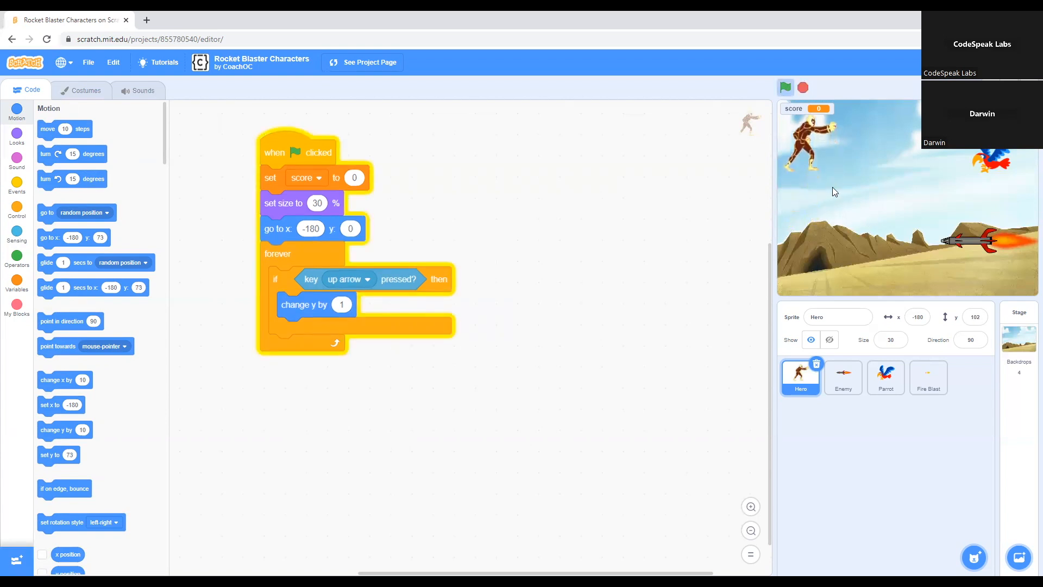
left_click(784, 87)
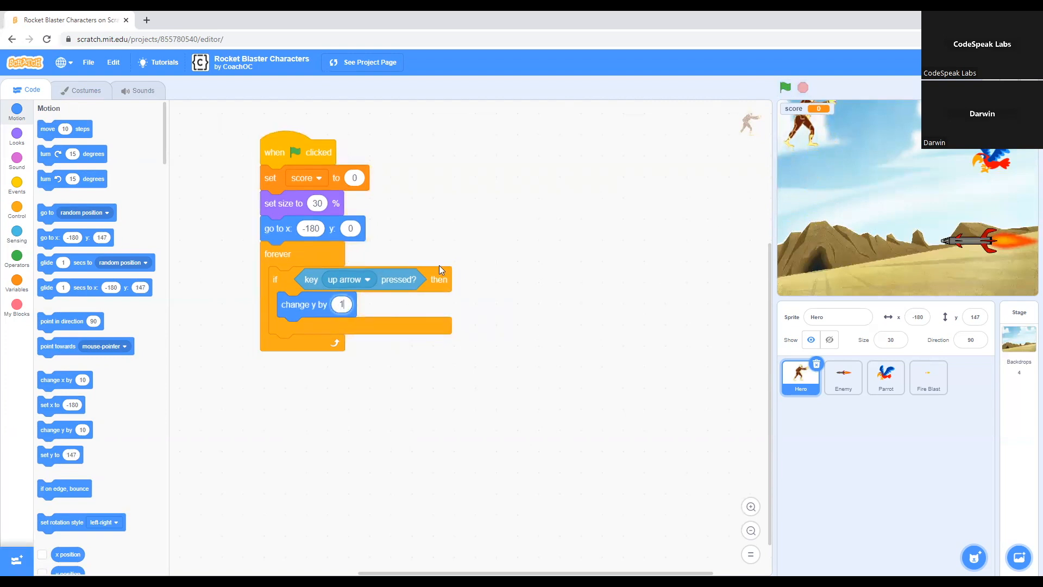
- Set the up-arrow step back to 10, then run and stop the project to re-test
type("10")
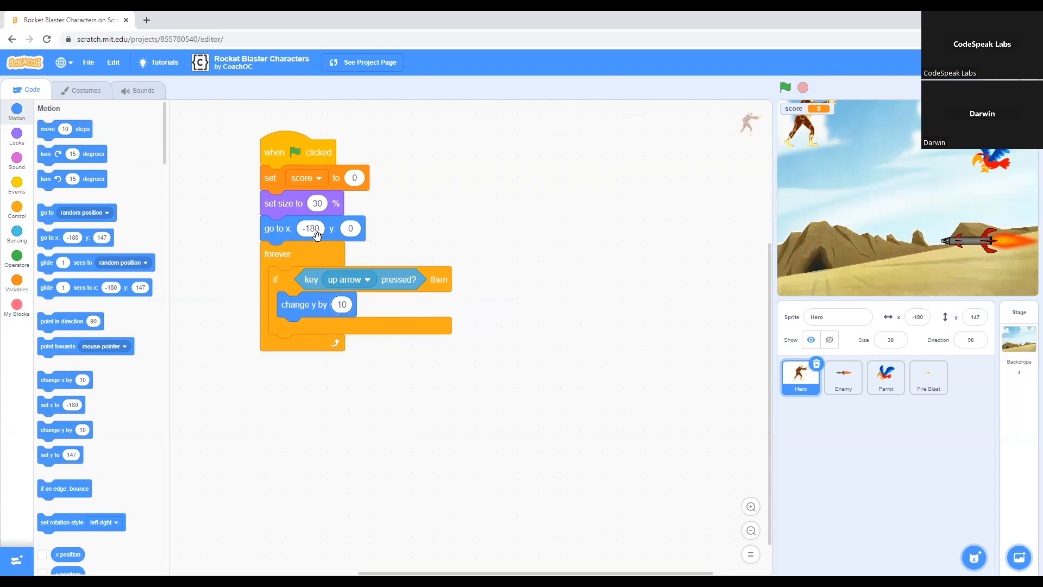
mouse_move(446, 307)
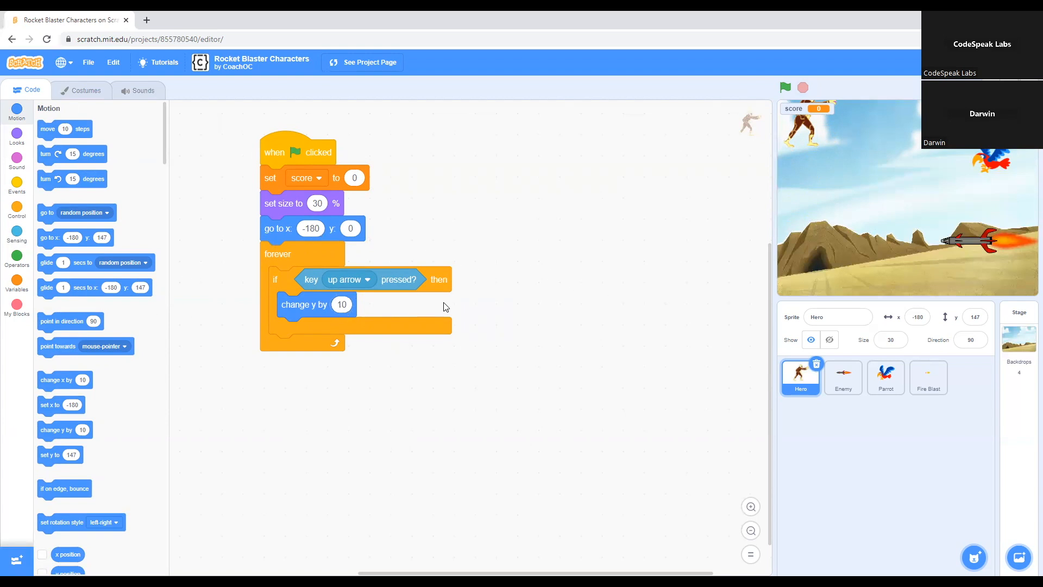
left_click(785, 87)
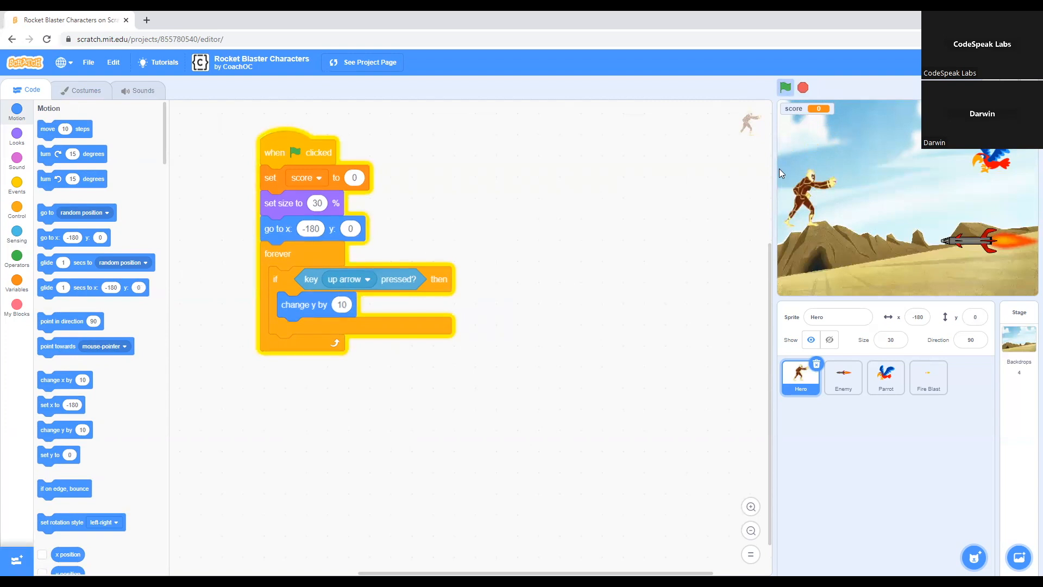
left_click(786, 87)
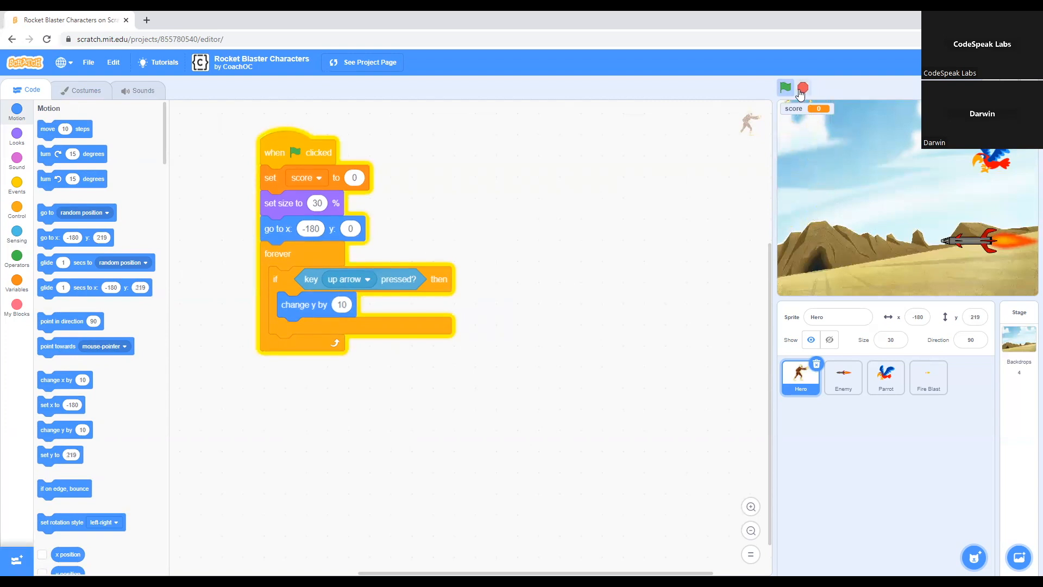
left_click(785, 87)
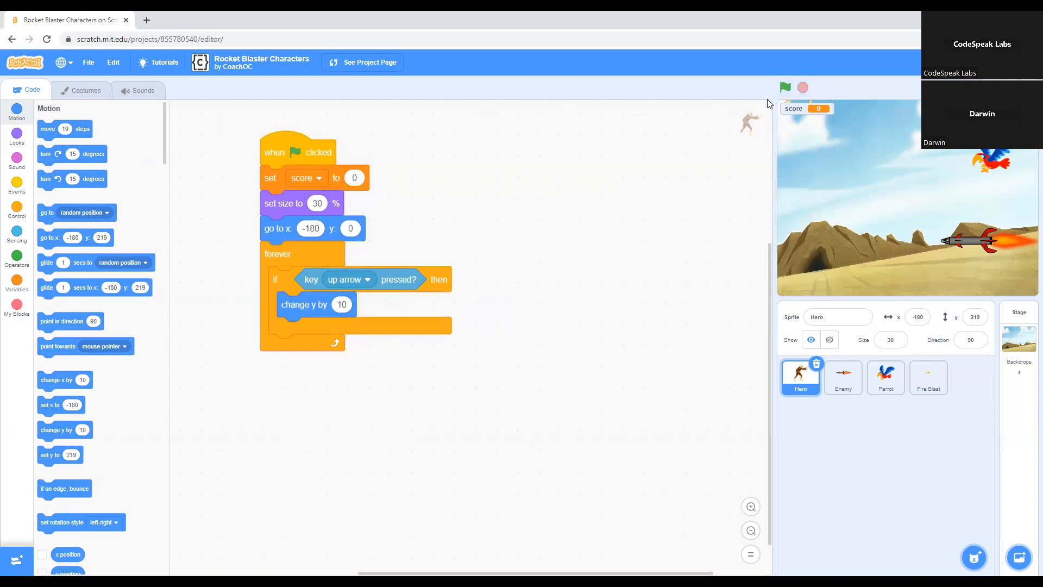
mouse_move(97, 169)
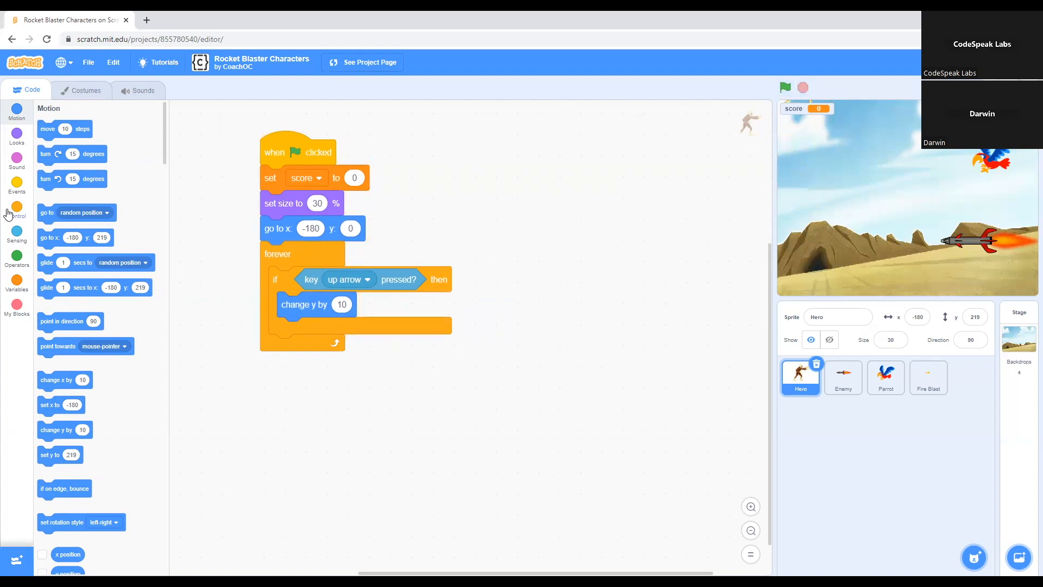
- Add a second if in the forever loop with a 'key pressed?' check set to down arrow
left_click(16, 207)
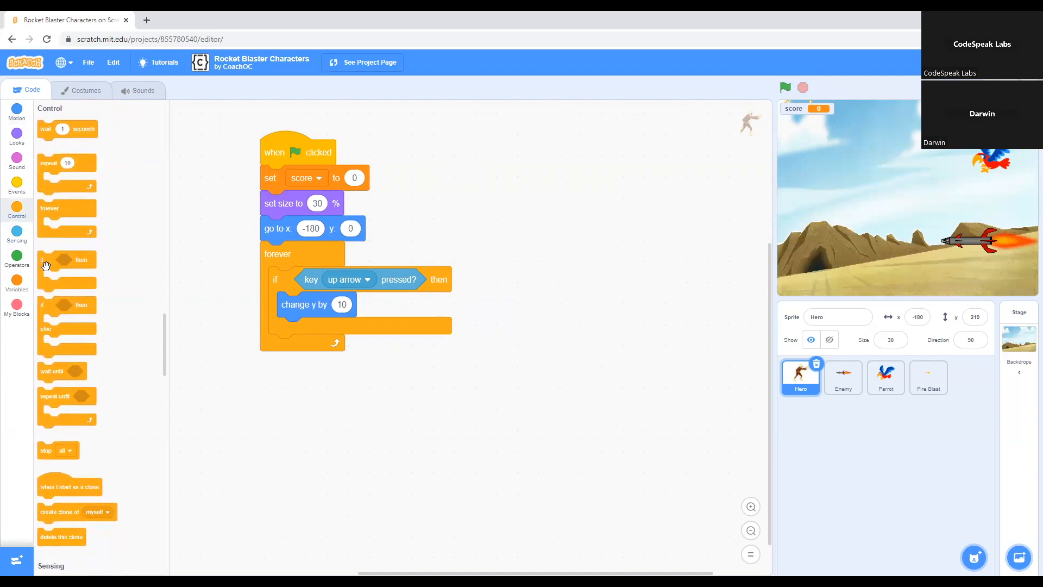
mouse_move(72, 279)
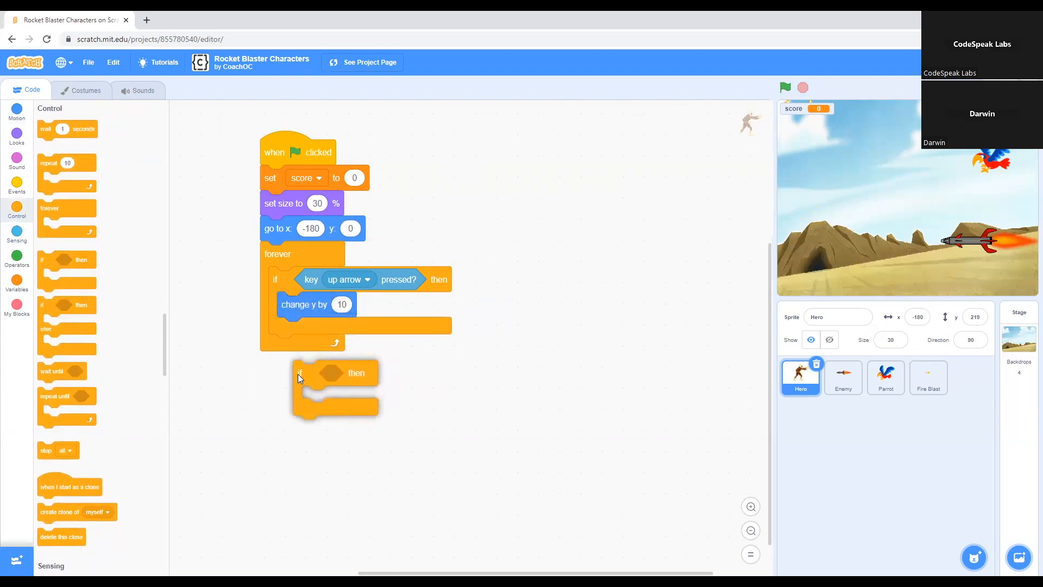
left_click_drag(332, 372, 311, 345)
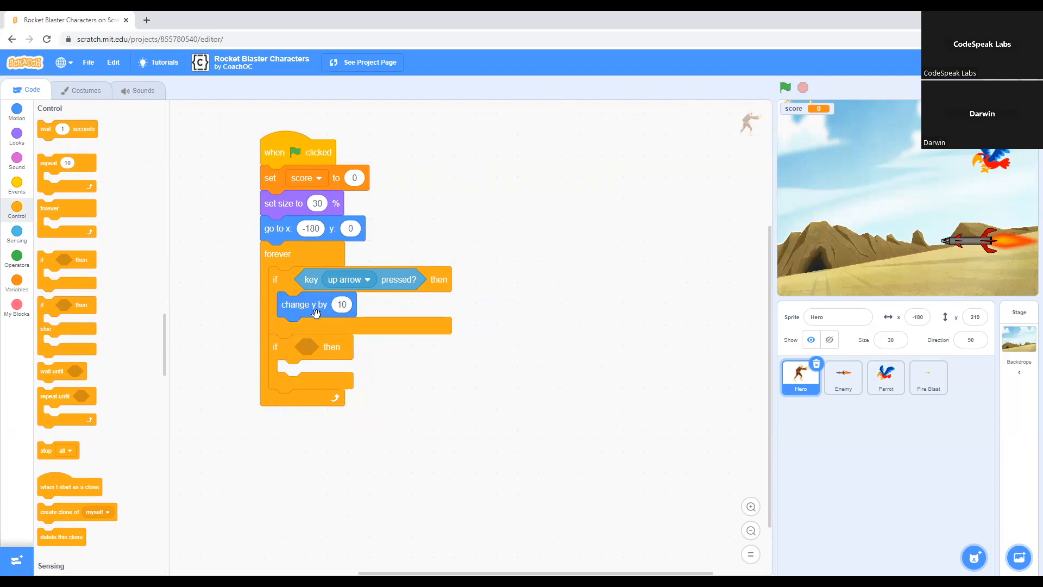
mouse_move(313, 279)
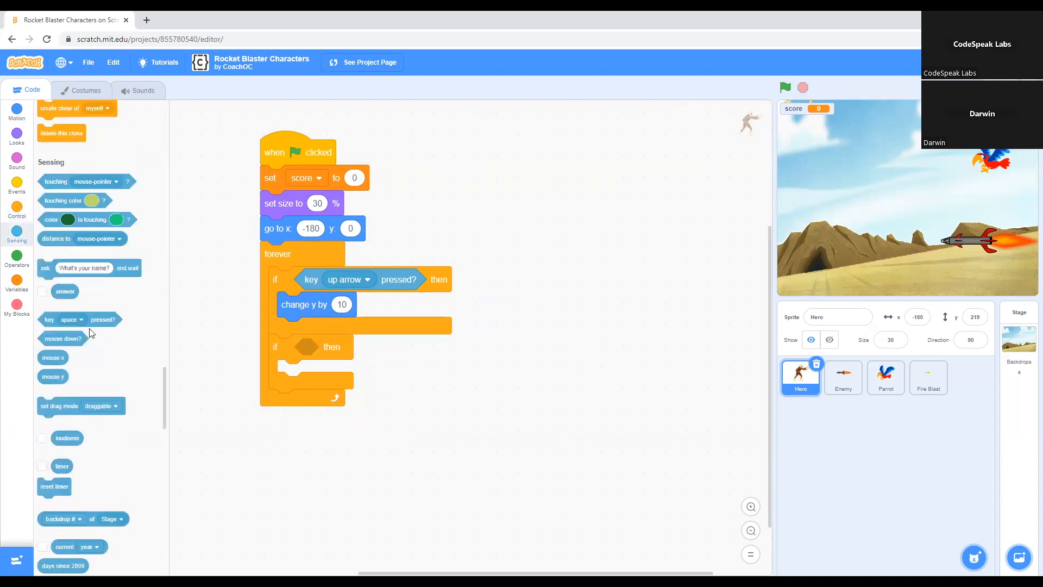
scroll("down", 3)
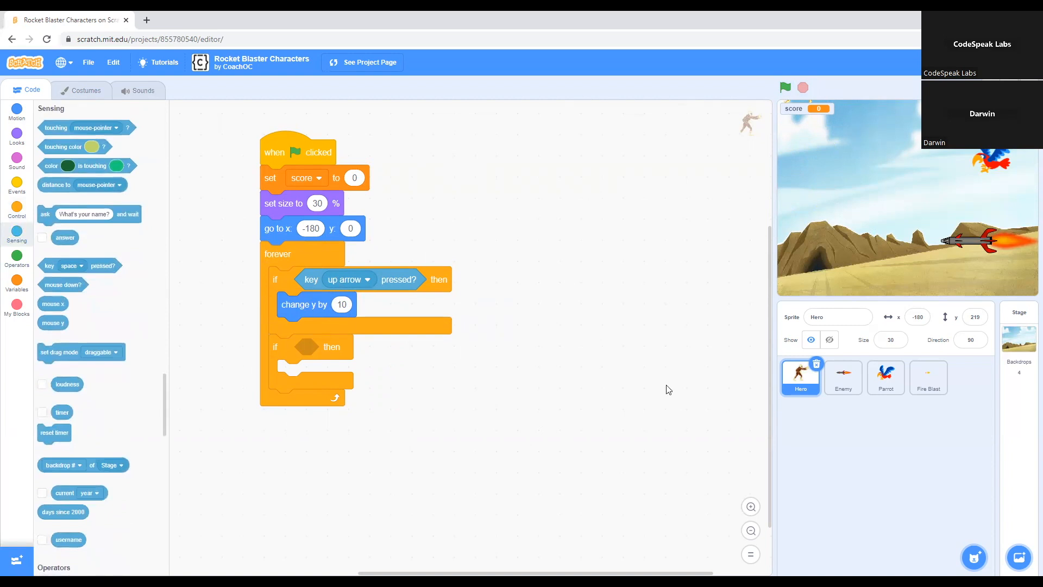
mouse_move(87, 229)
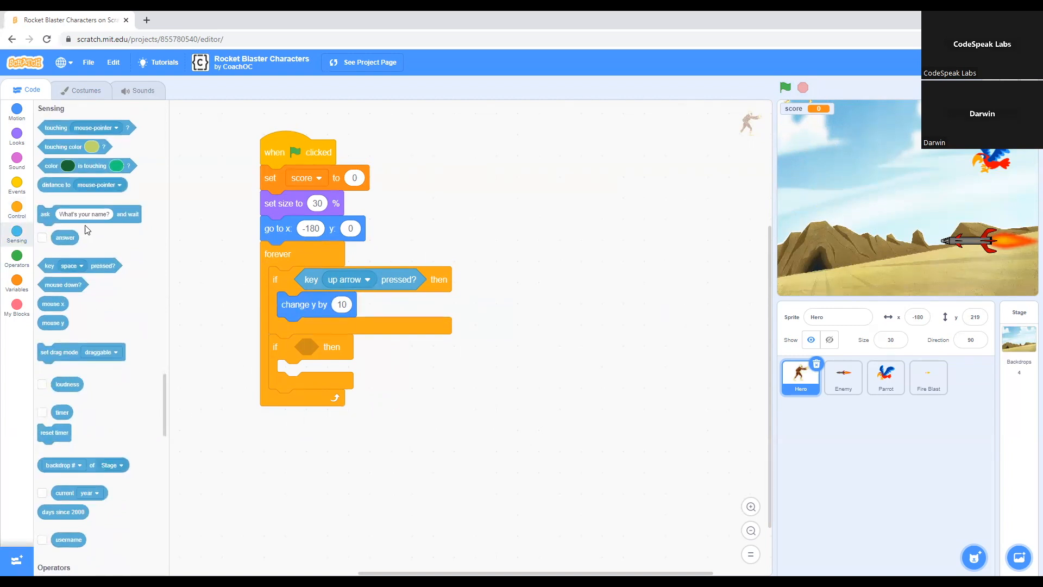
mouse_move(59, 294)
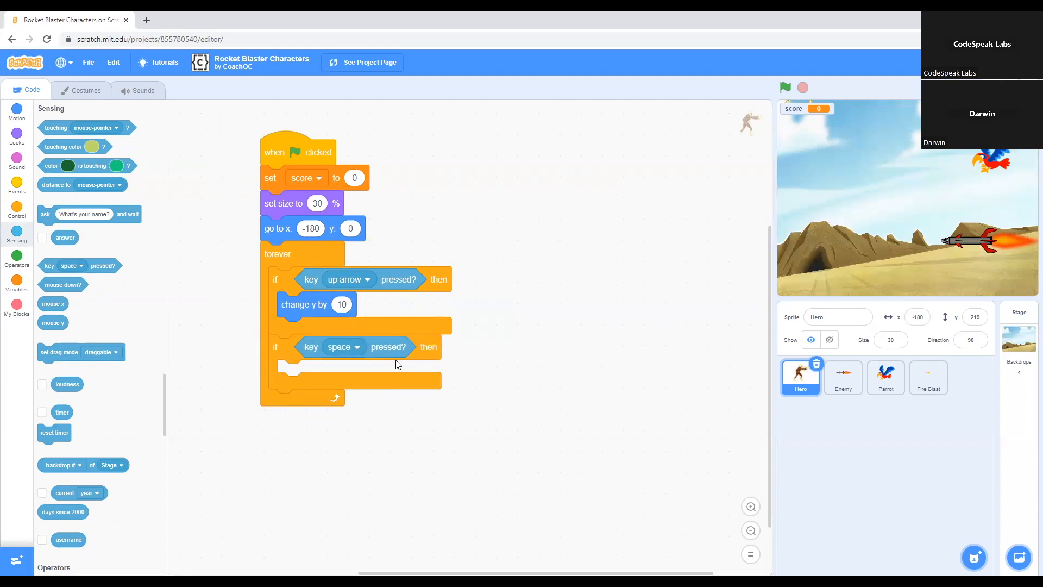
left_click(343, 347)
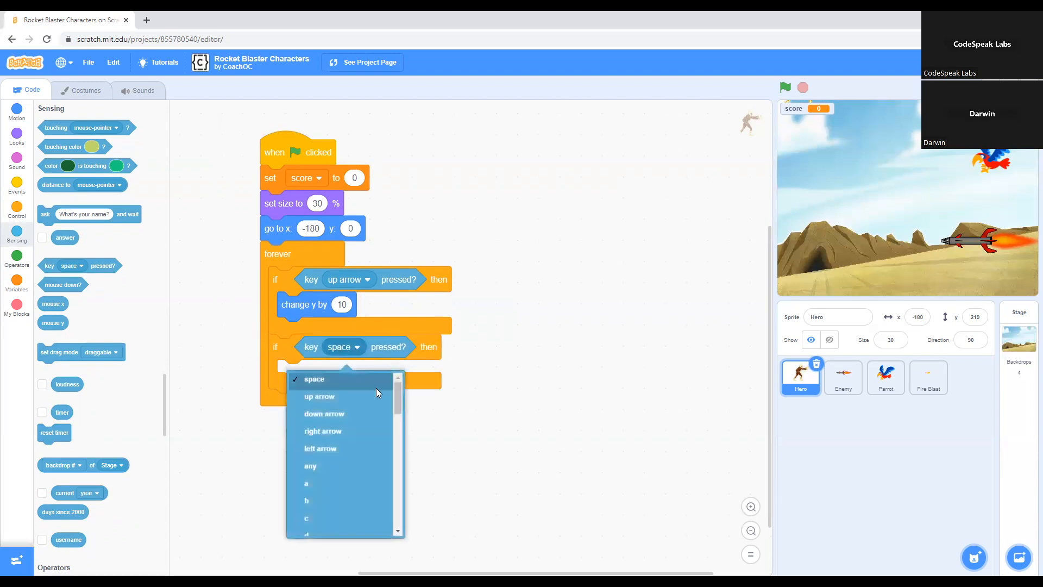
mouse_move(323, 414)
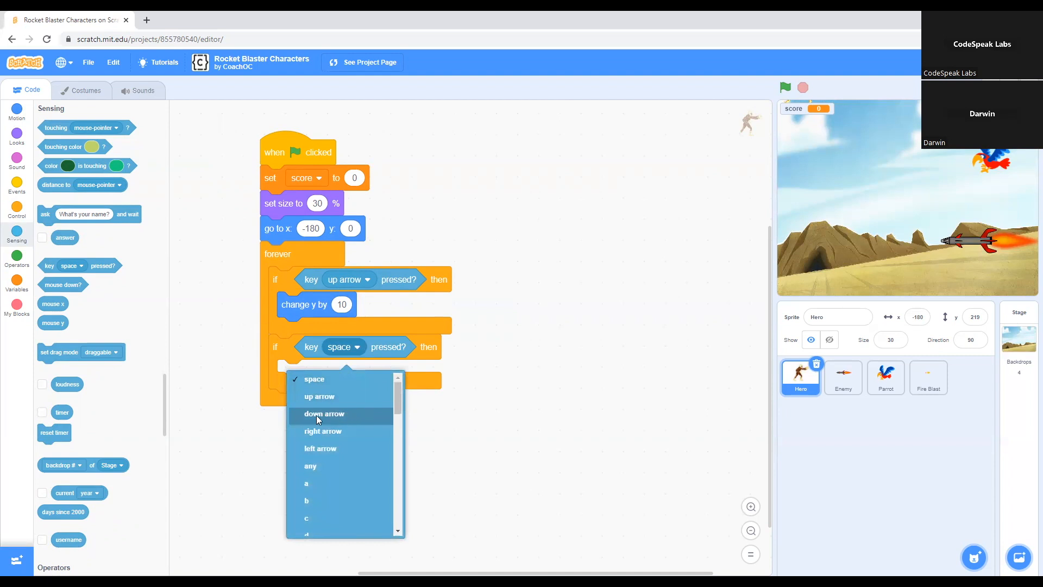
left_click(325, 413)
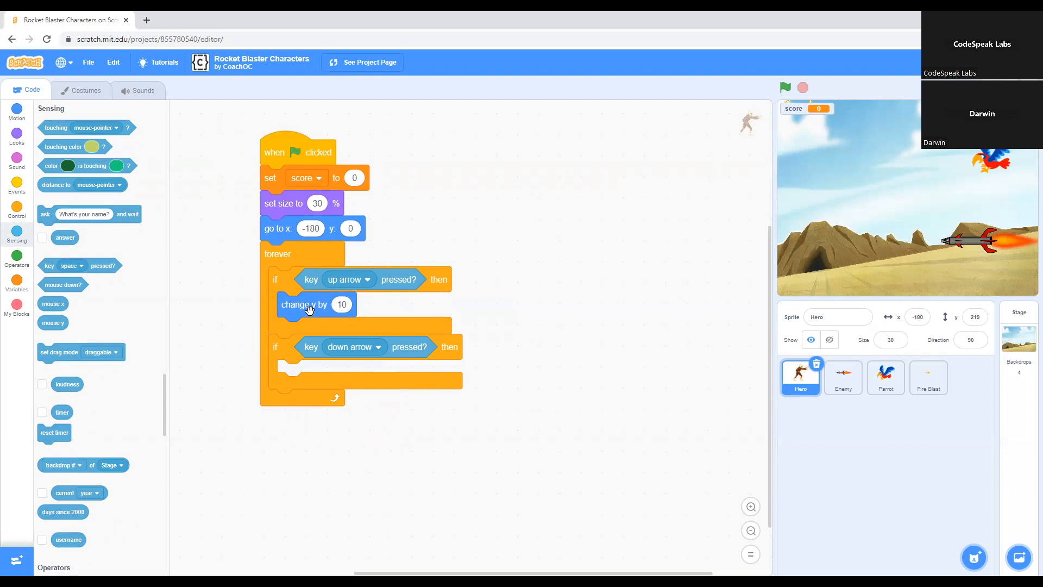
- Run the project, then give the down-arrow if a 'change y by -10' step
left_click(784, 86)
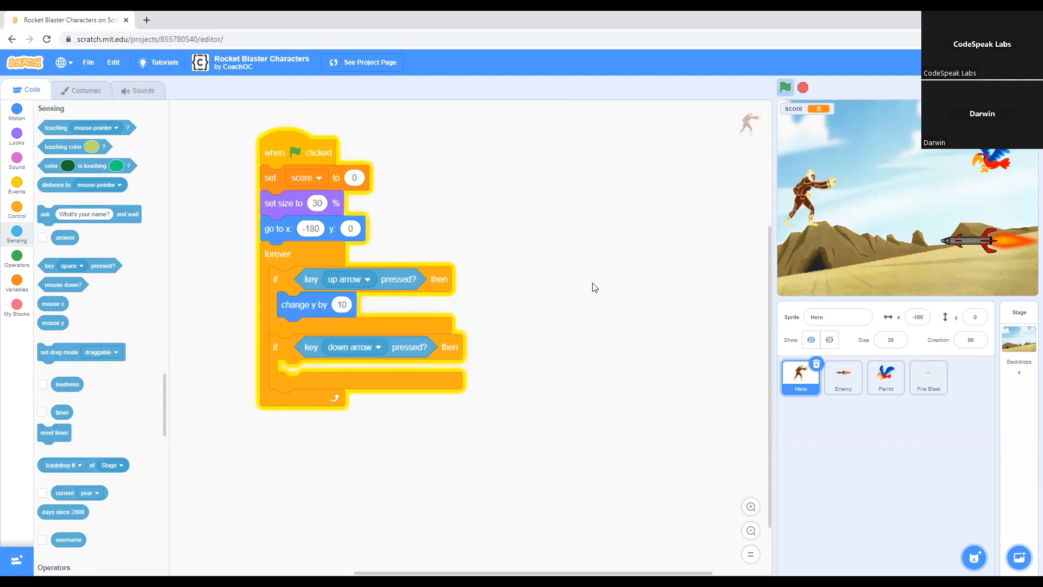
mouse_move(333, 454)
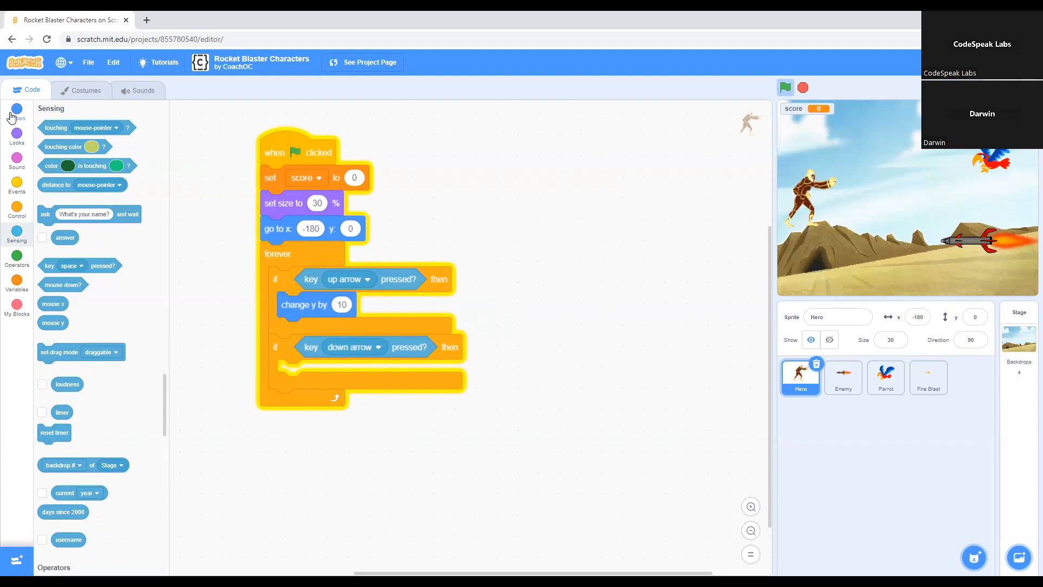
left_click(16, 109)
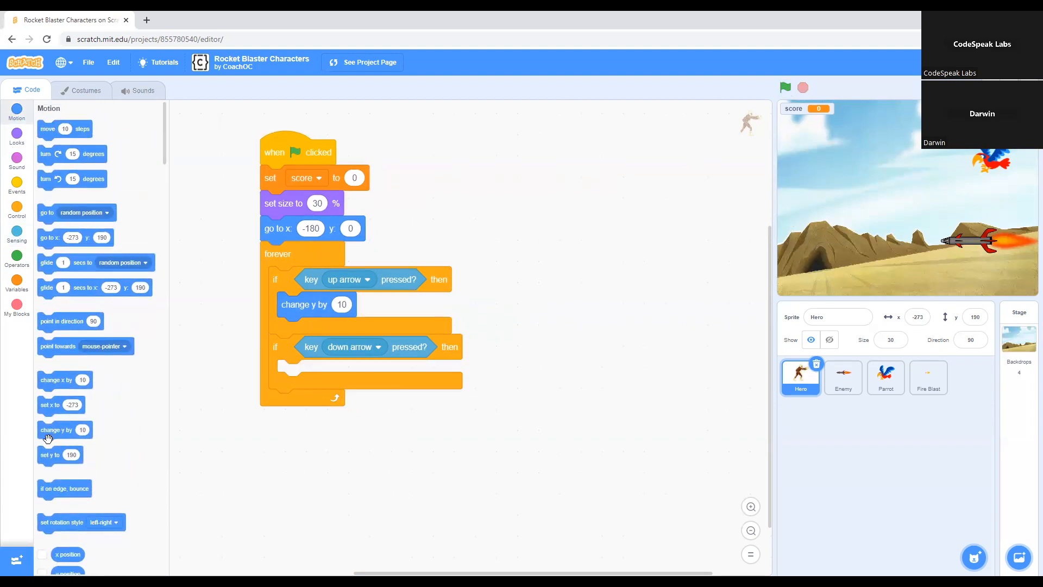
mouse_move(56, 444)
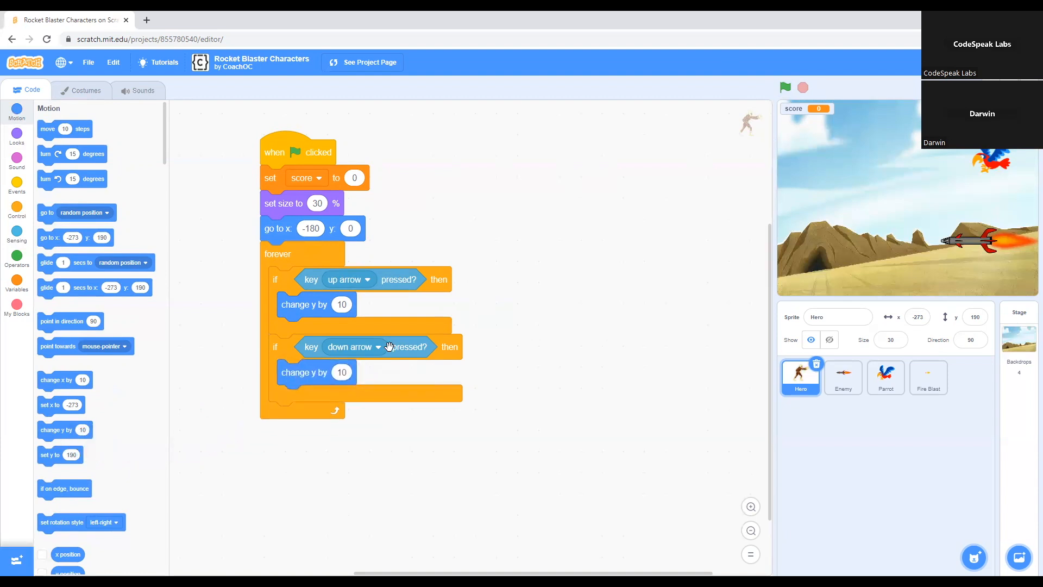
mouse_move(361, 301)
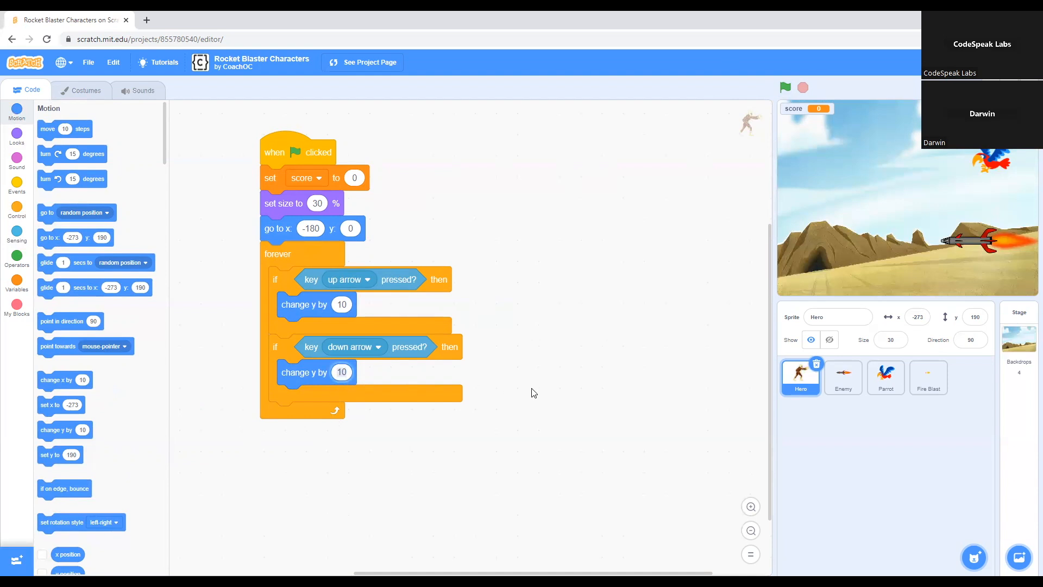
type("-10")
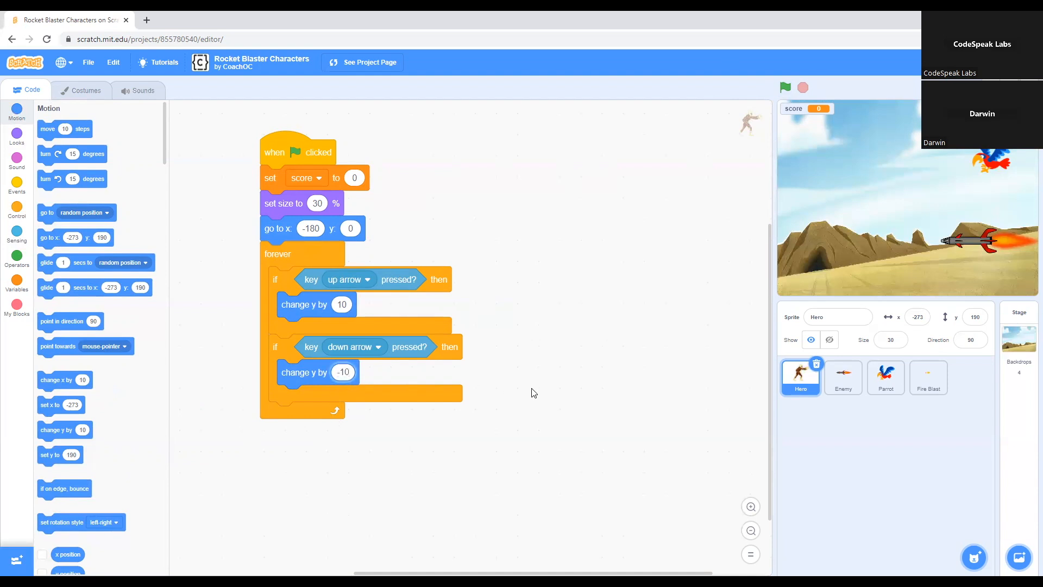